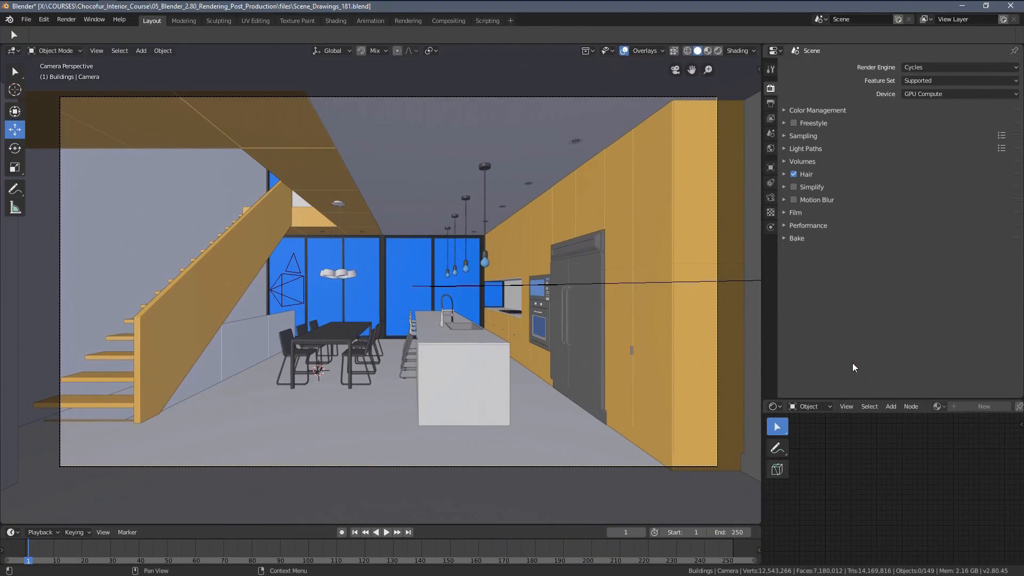
mouse_move(901, 229)
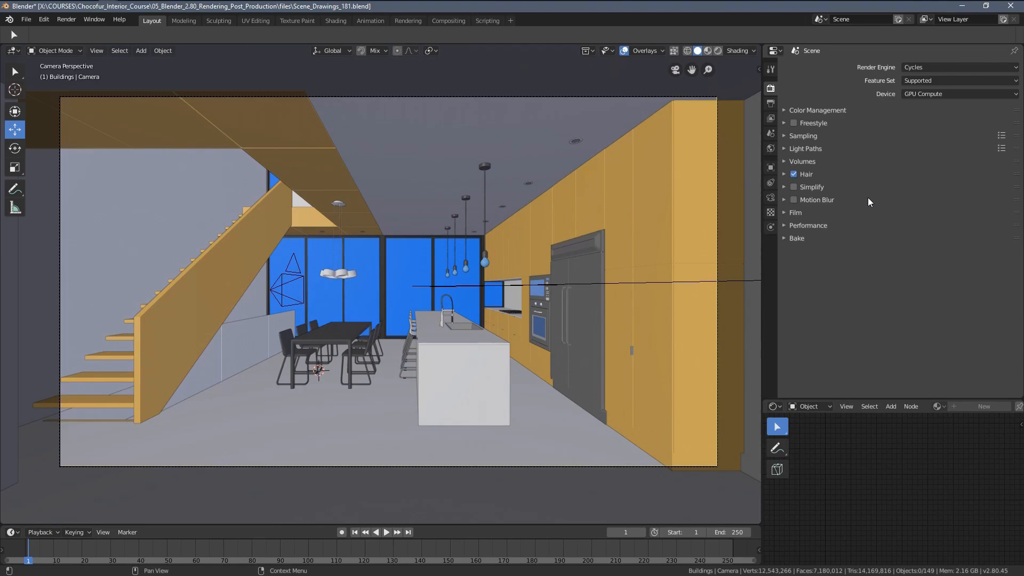
mouse_move(824, 192)
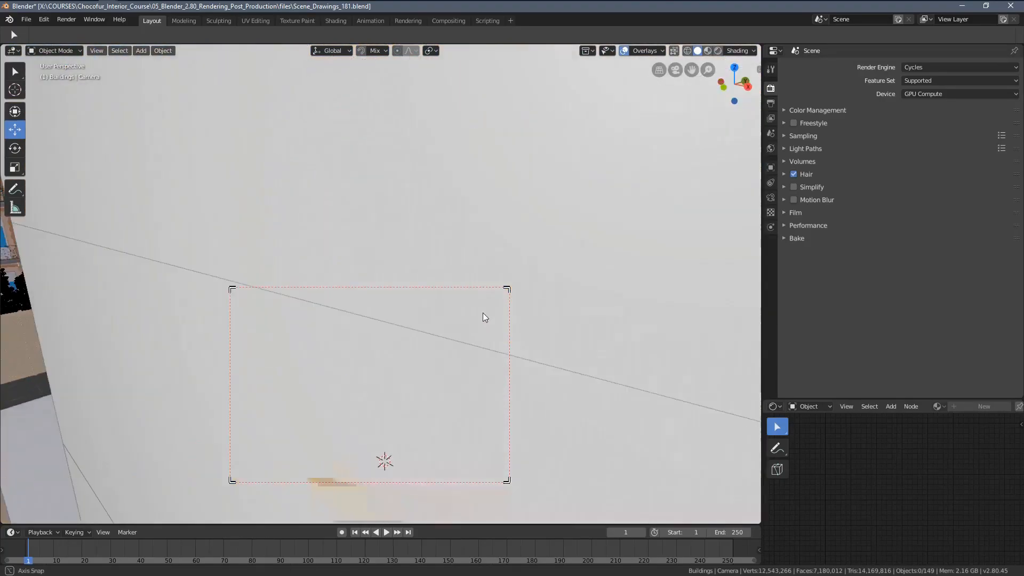
Move the viewport view around the kitchen scene
drag(485, 317, 499, 338)
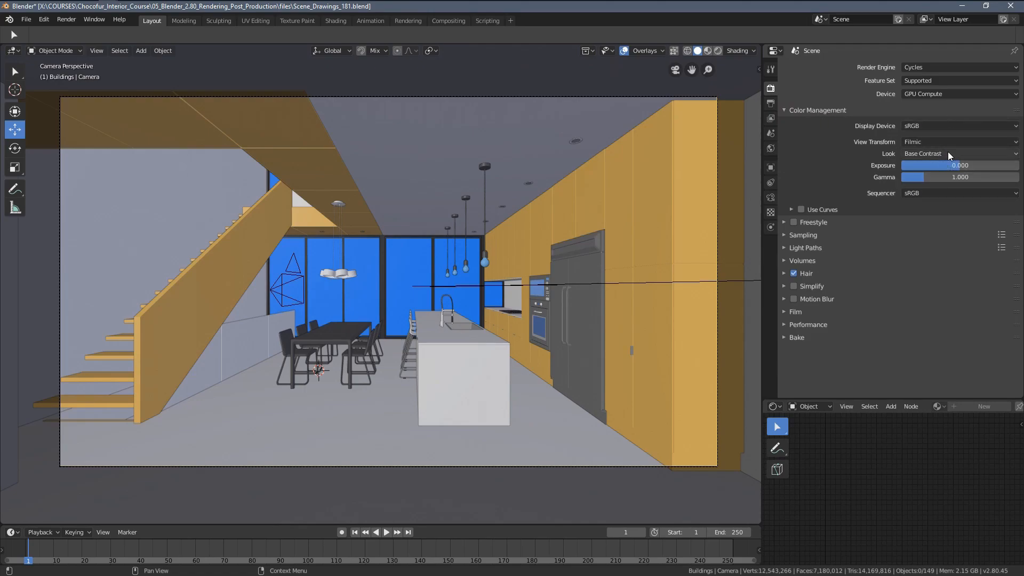
mouse_move(925, 155)
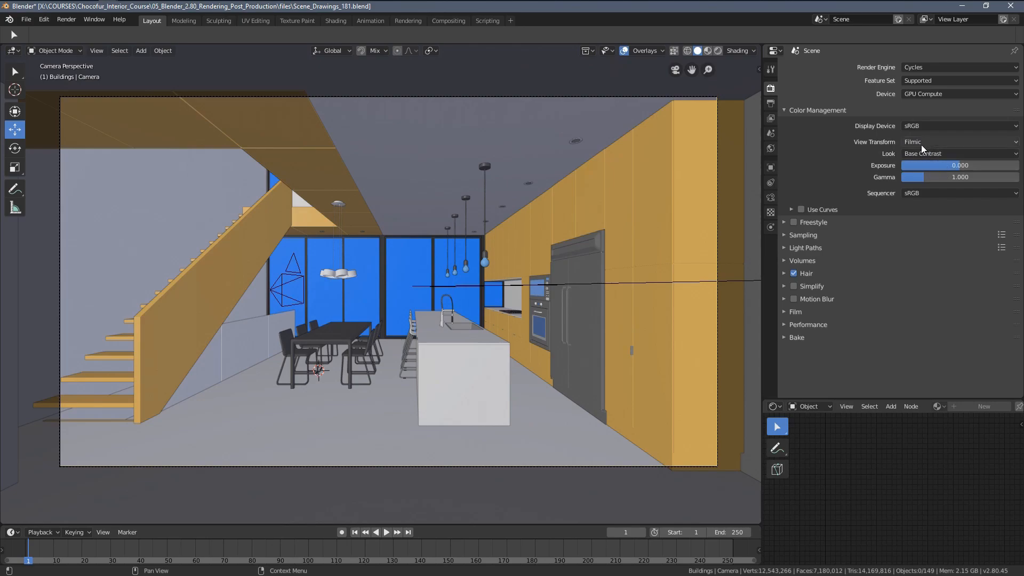
Reselect Base Contrast in the Look list, then collapse Color Management
click(957, 153)
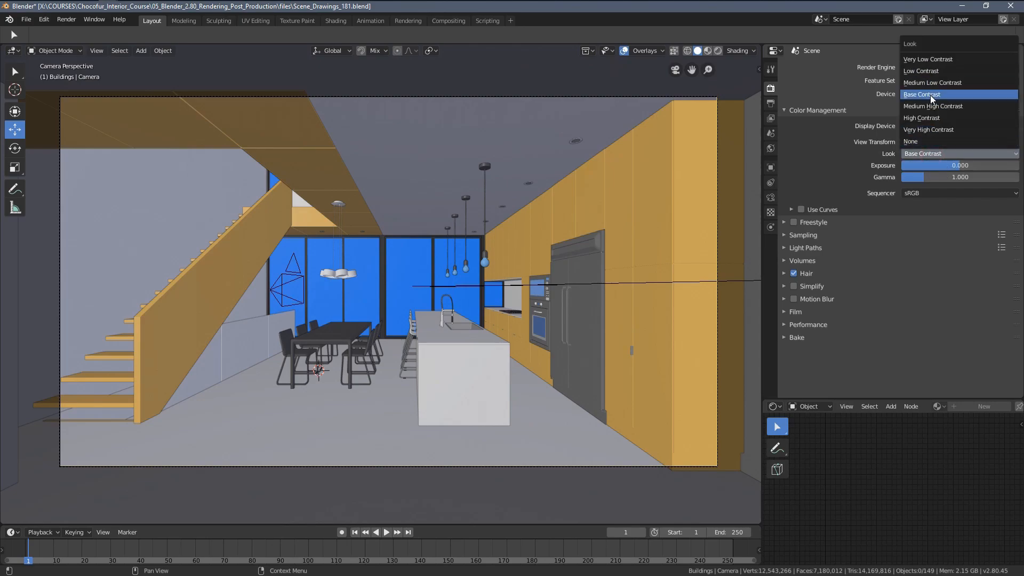
click(922, 94)
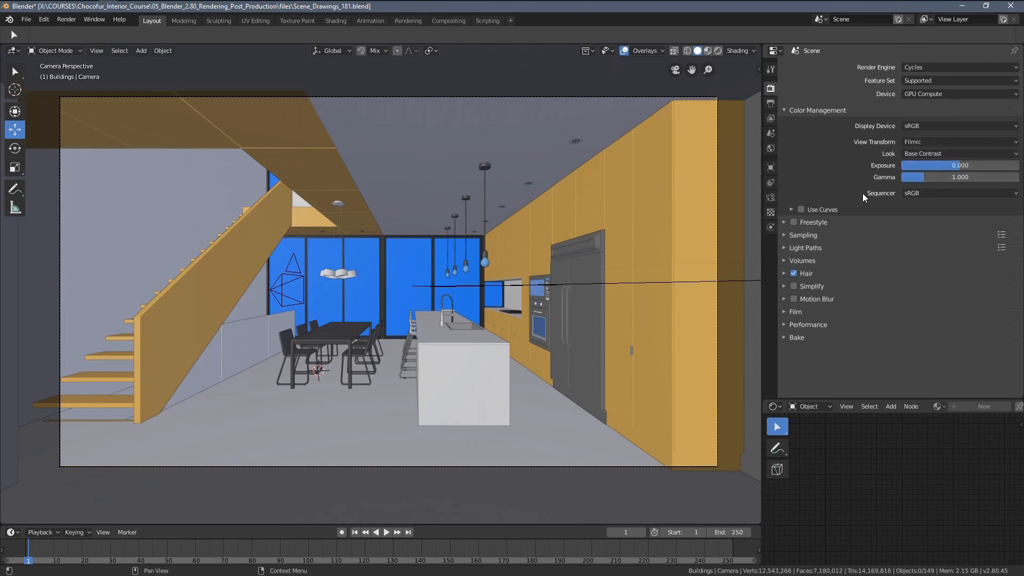
mouse_move(786, 119)
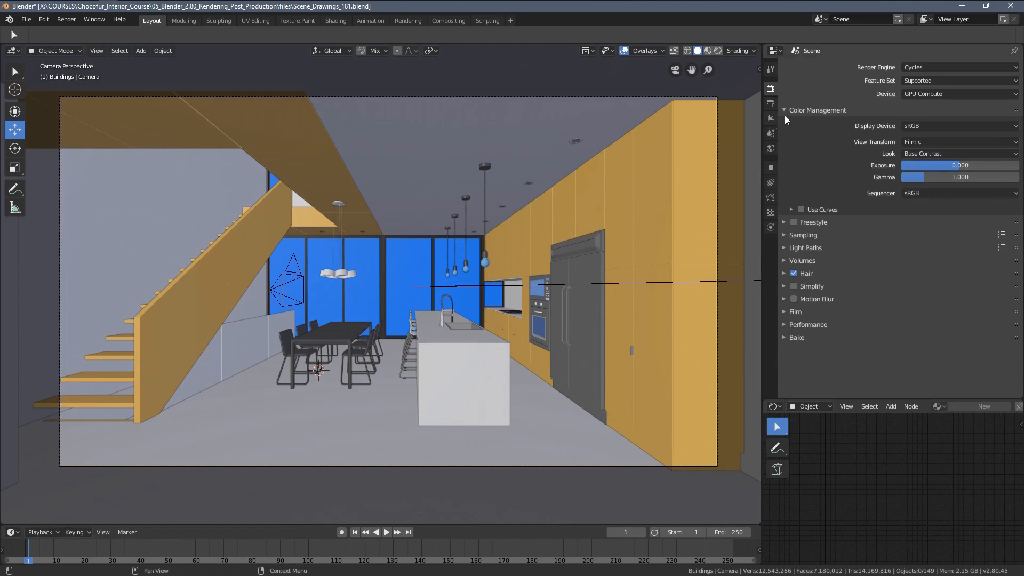
click(785, 109)
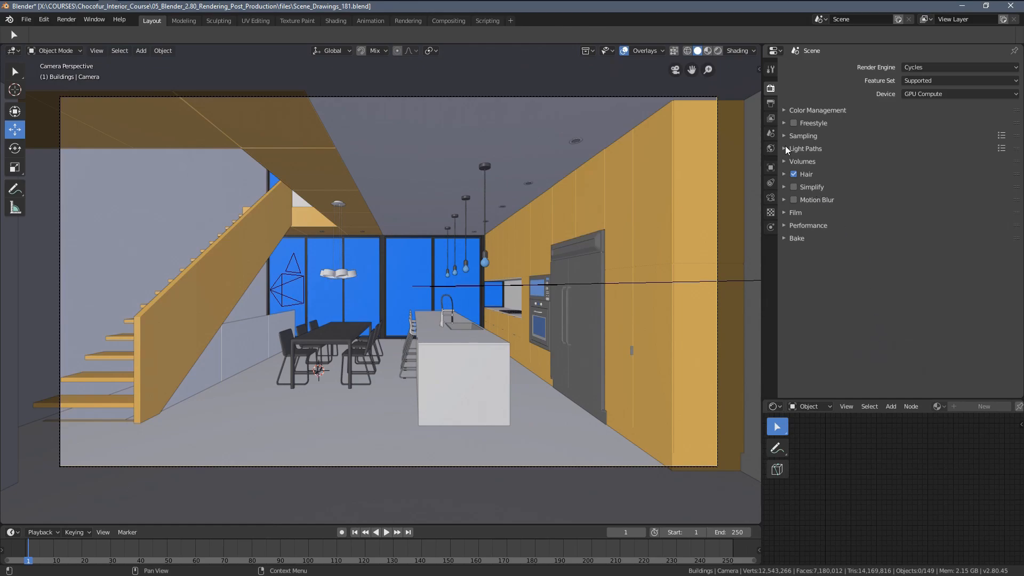
Change render samples from 1000 to 1024 and expand the Advanced sampling subpanel
click(803, 136)
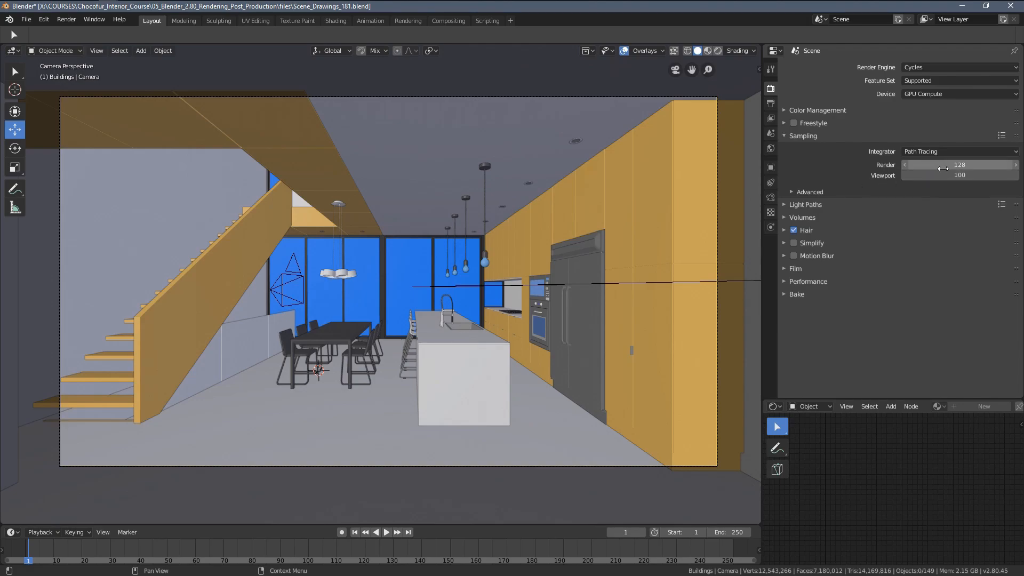
click(959, 165)
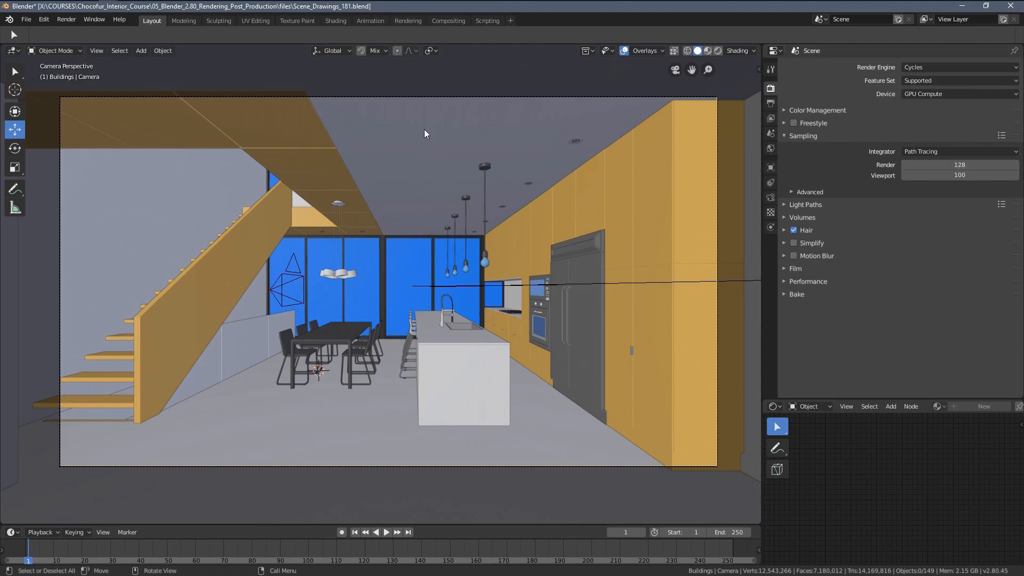
mouse_move(391, 143)
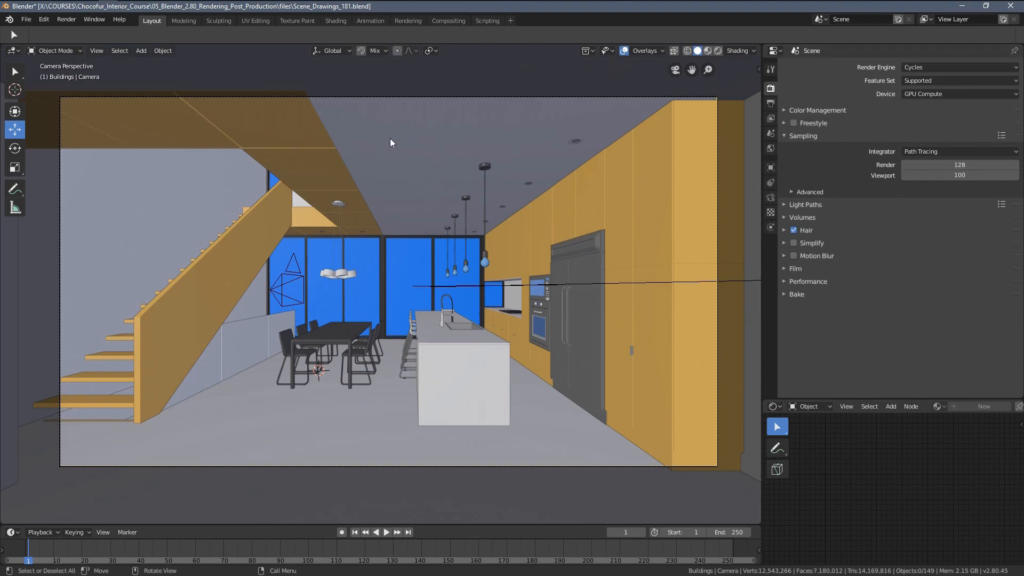
mouse_move(538, 186)
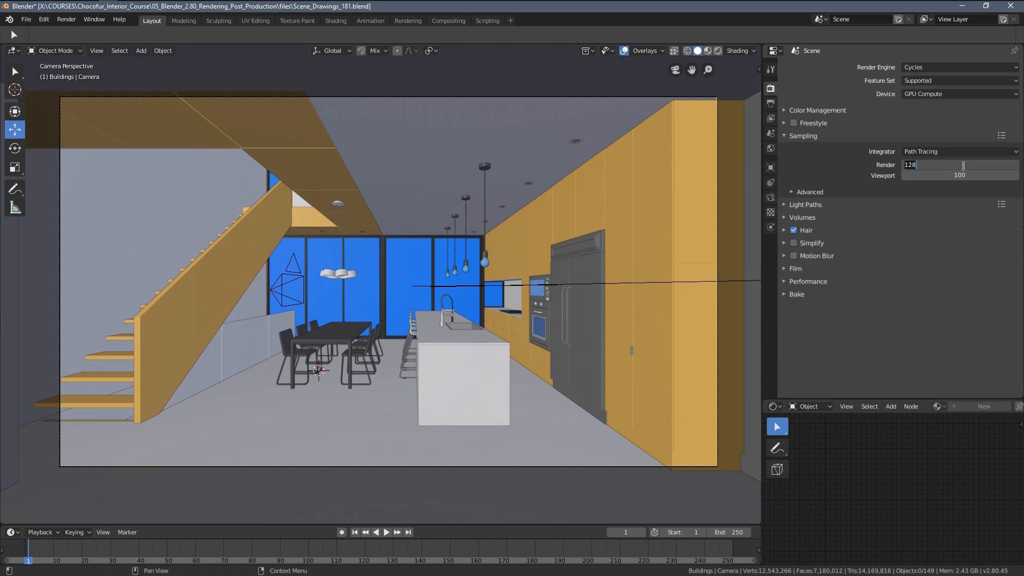
text(102)
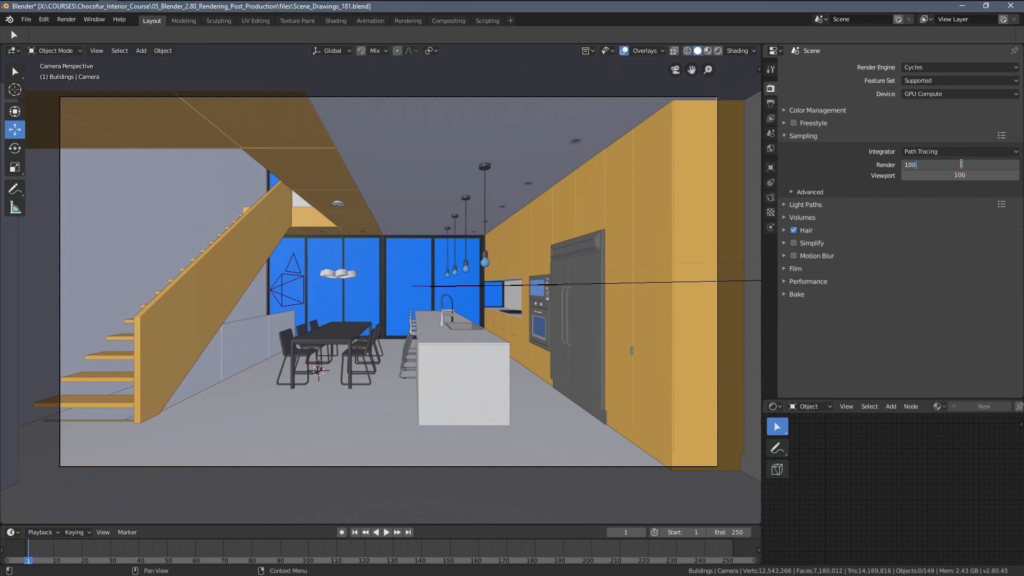
text(1000)
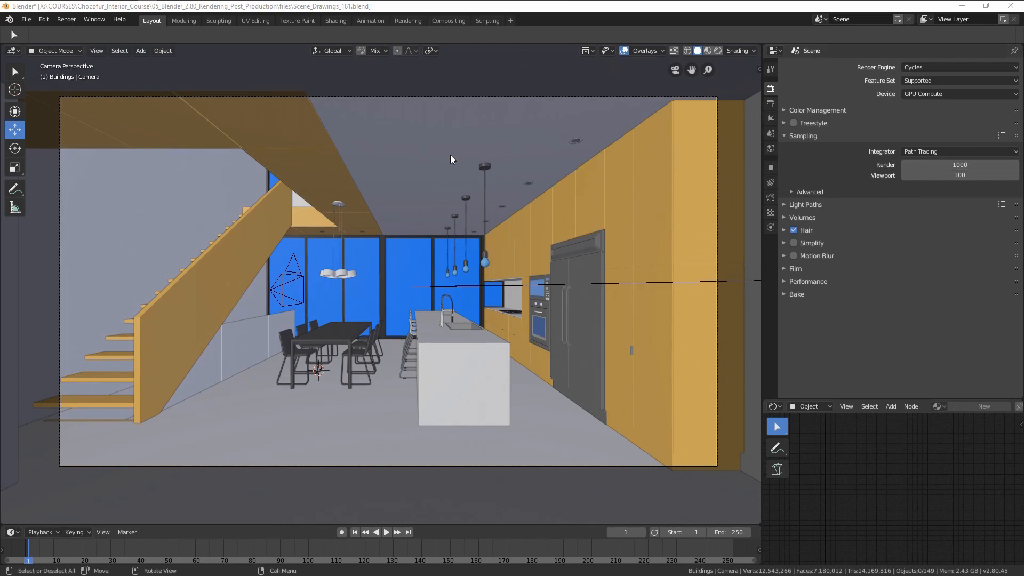
mouse_move(293, 209)
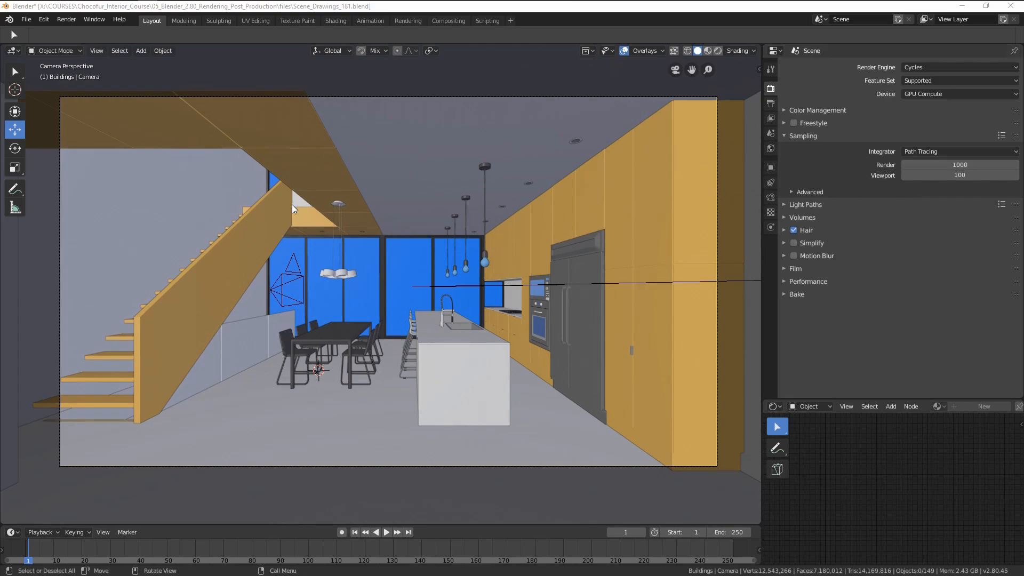
mouse_move(265, 270)
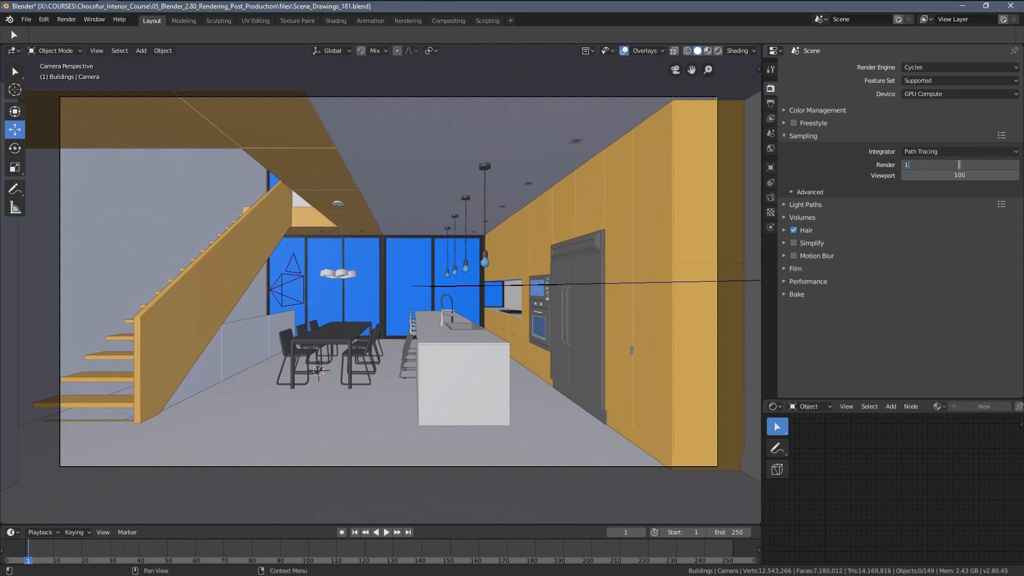
text(1000)
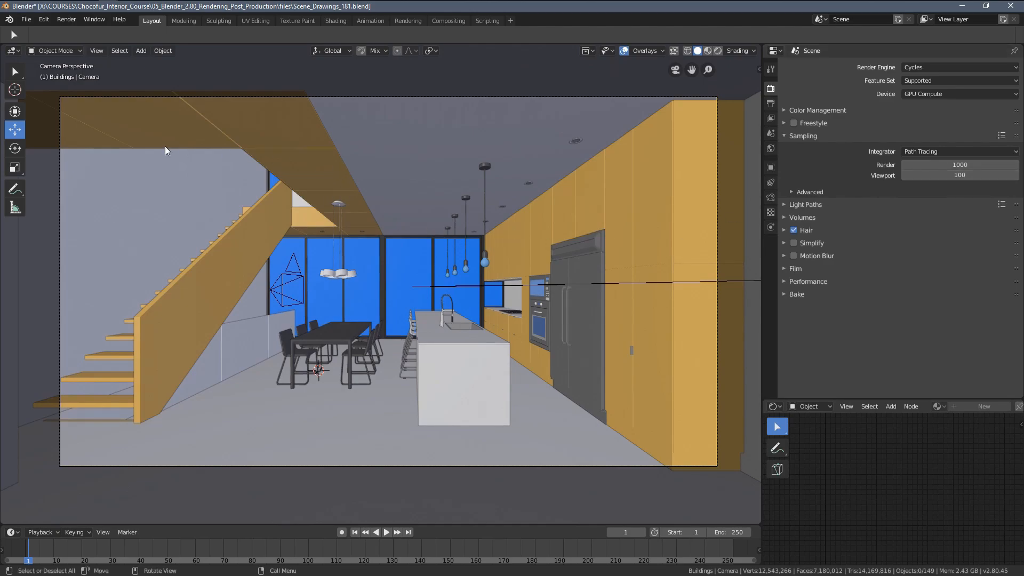
mouse_move(348, 319)
text(1500)
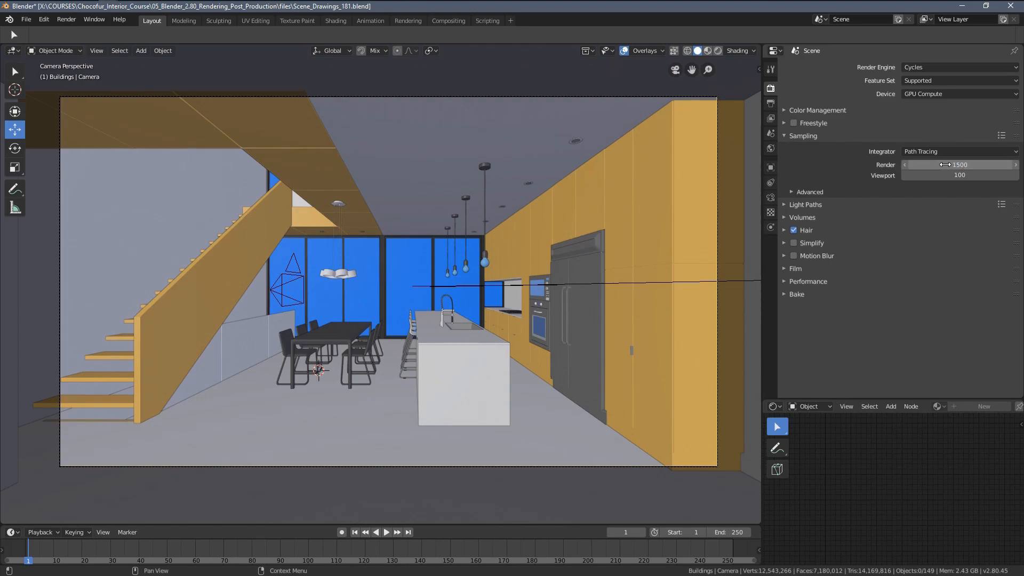
click(959, 165)
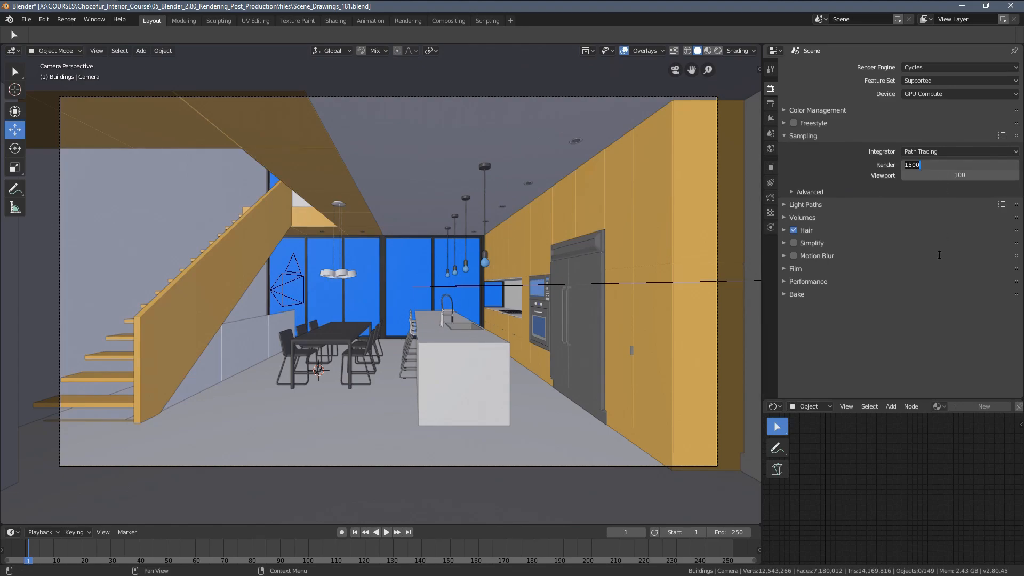
text(10)
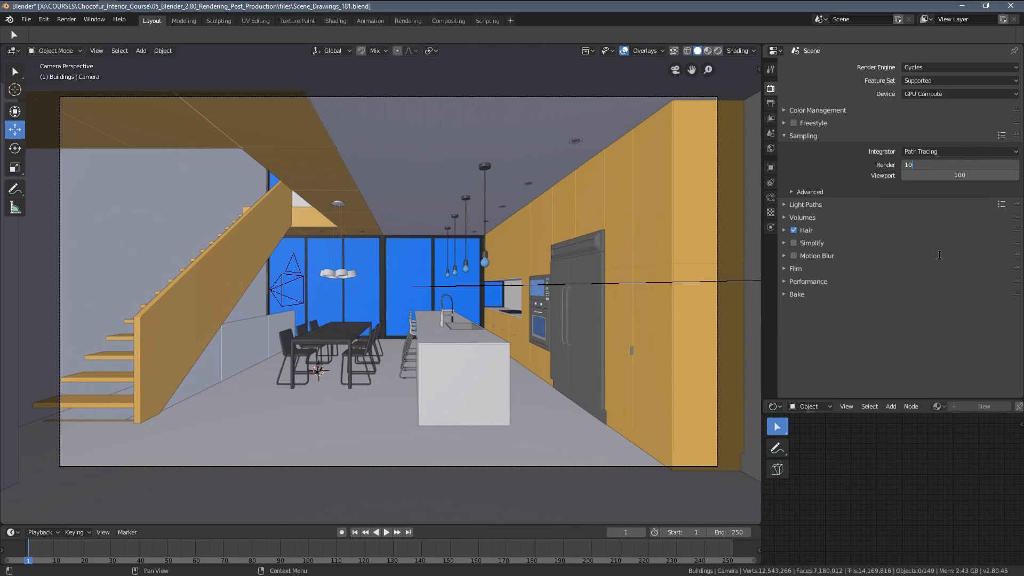
text(1024)
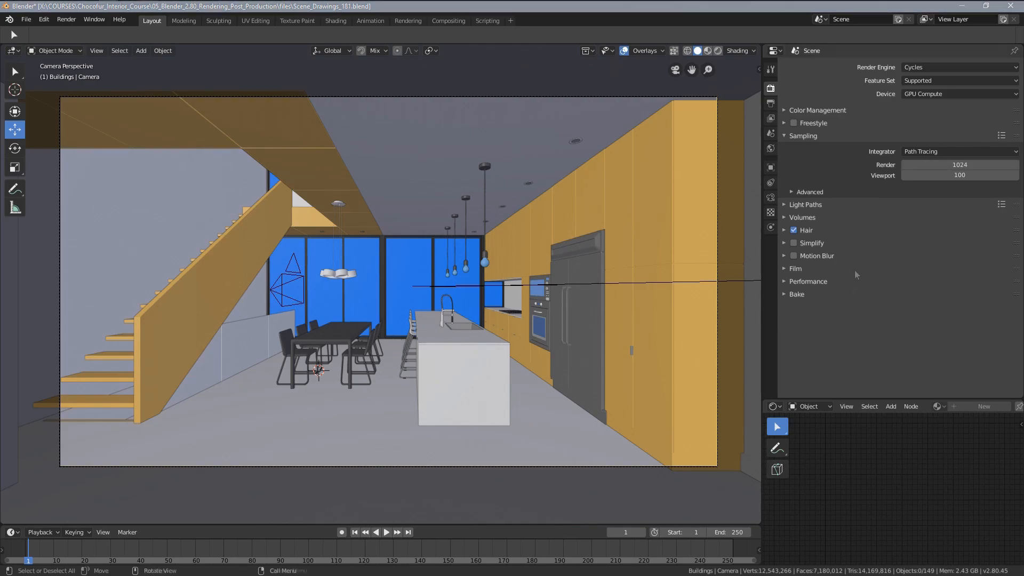
click(809, 192)
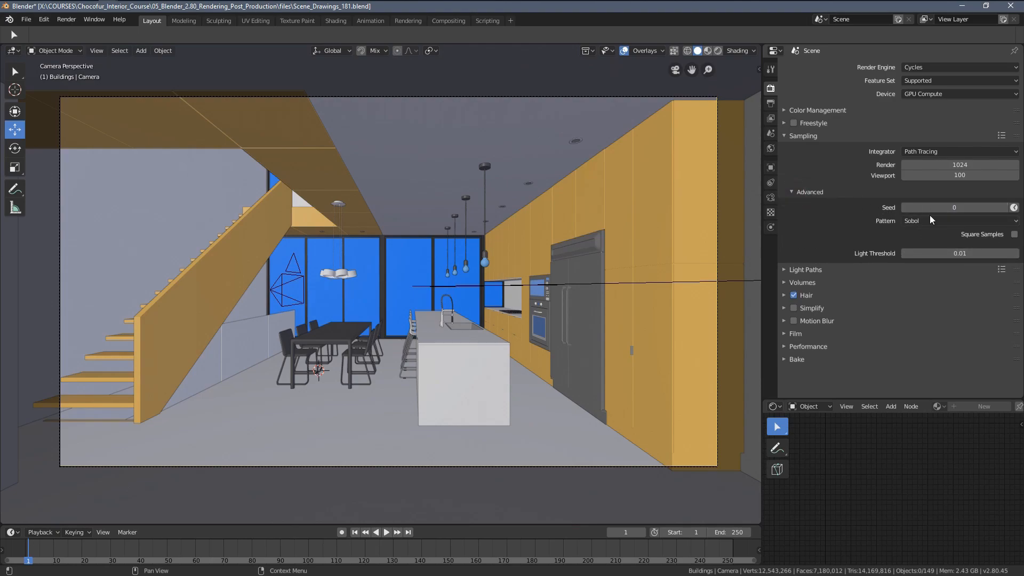
mouse_move(784, 190)
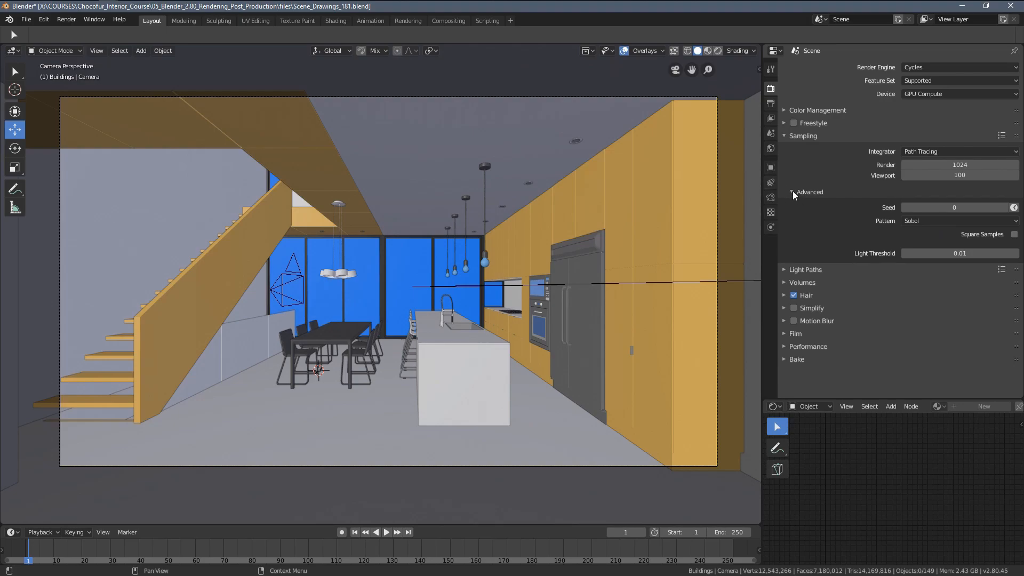
click(791, 192)
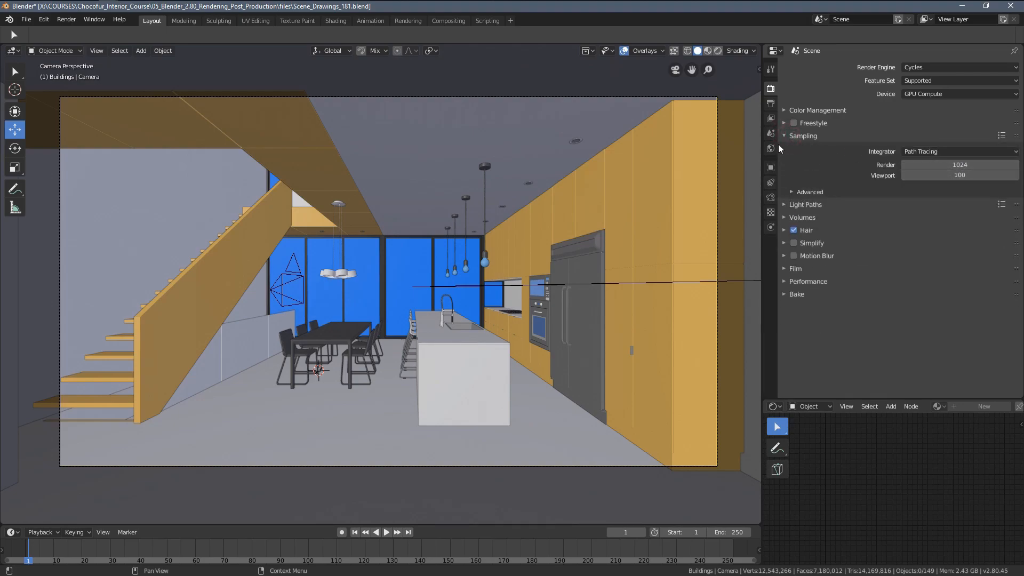
click(786, 135)
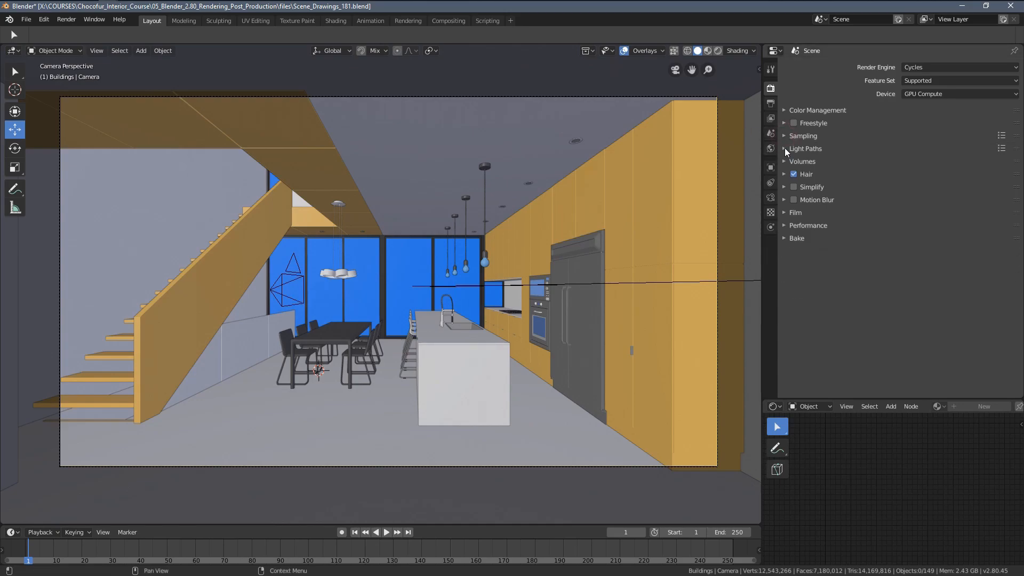
click(786, 149)
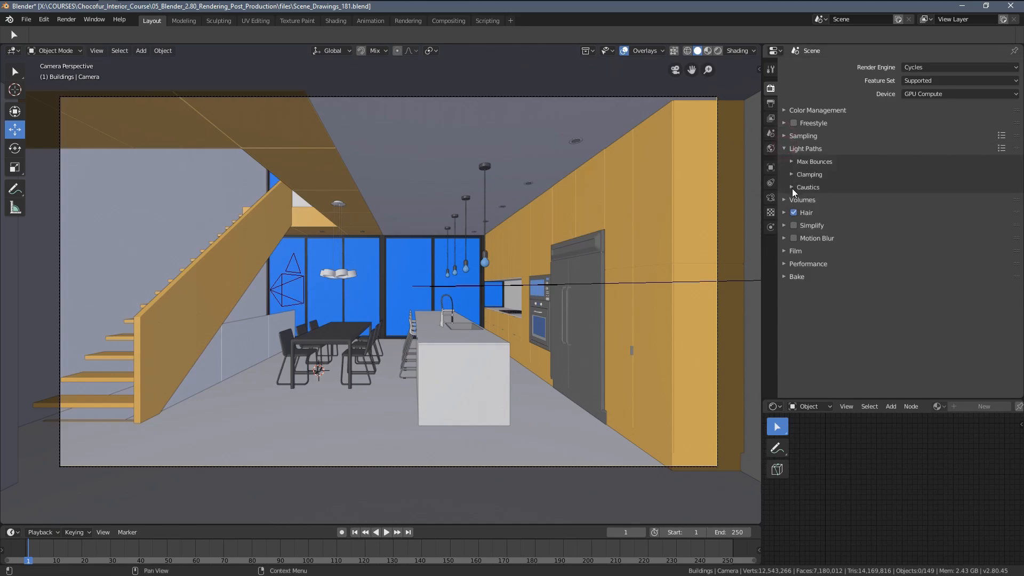
click(814, 162)
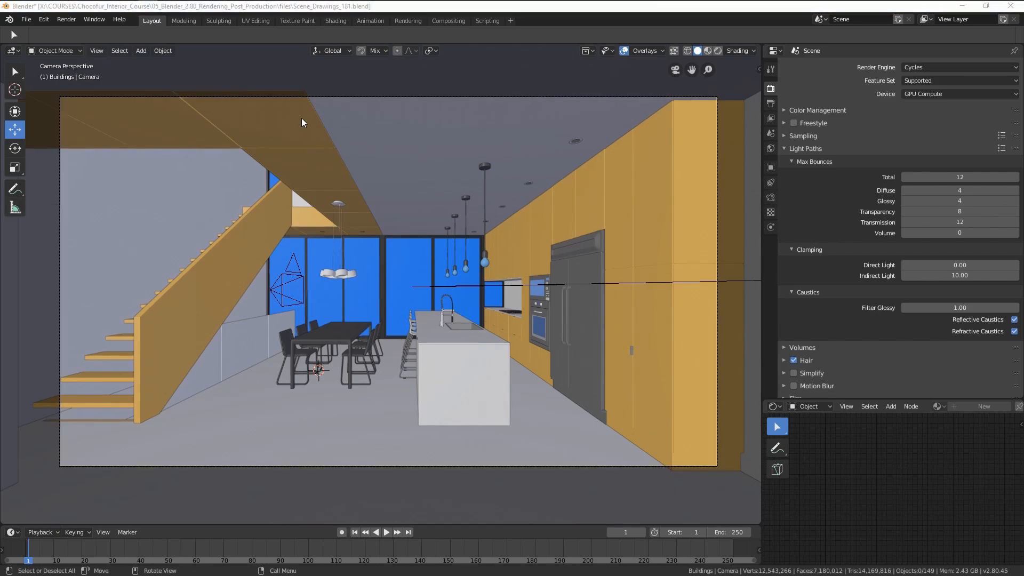
mouse_move(403, 349)
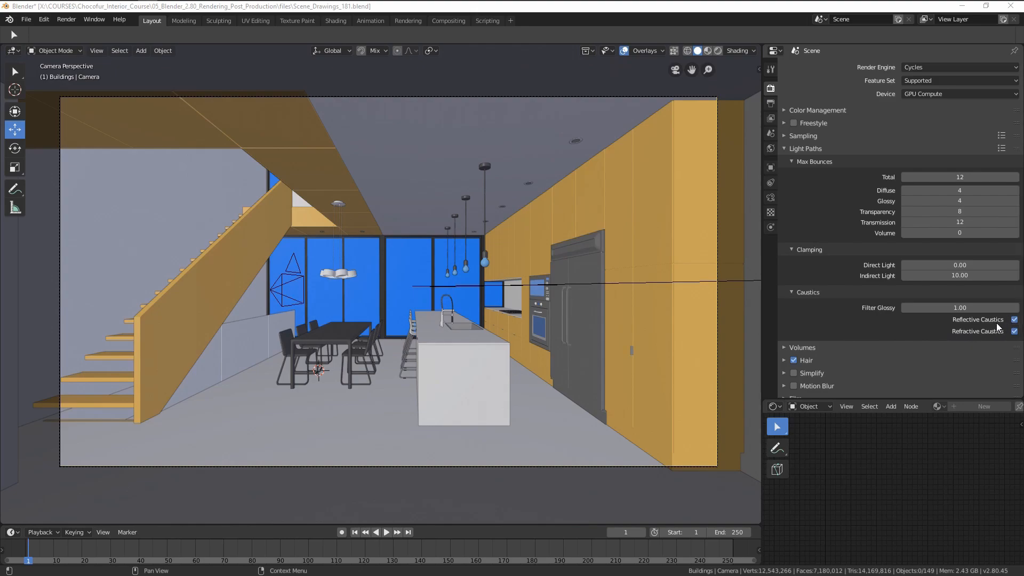
click(1014, 320)
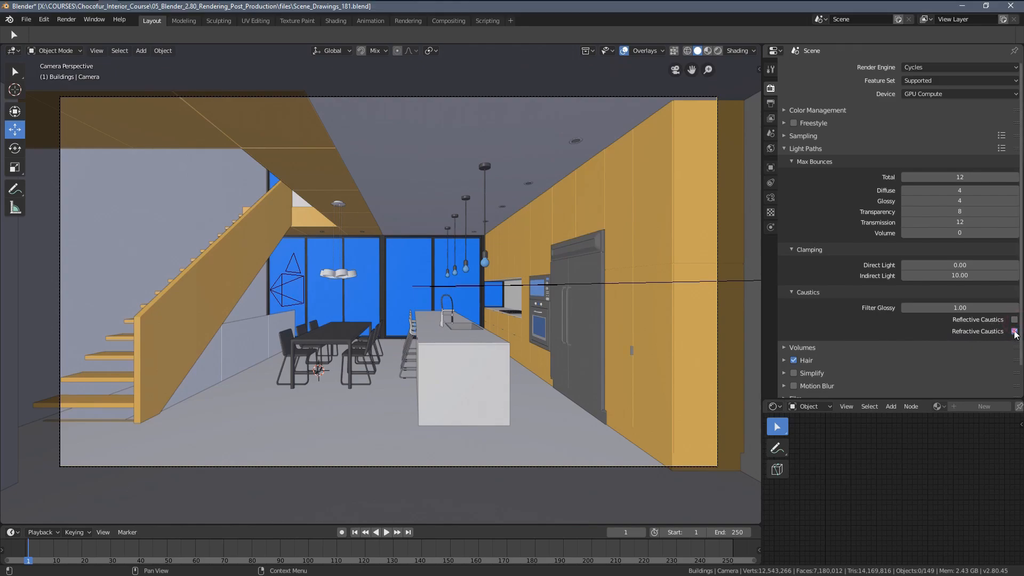
click(1015, 331)
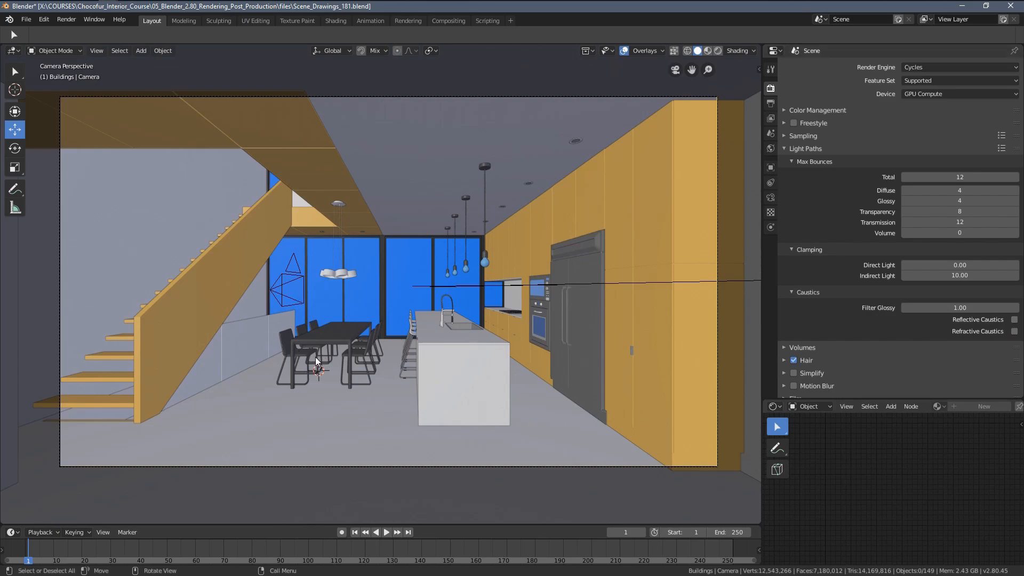
mouse_move(521, 192)
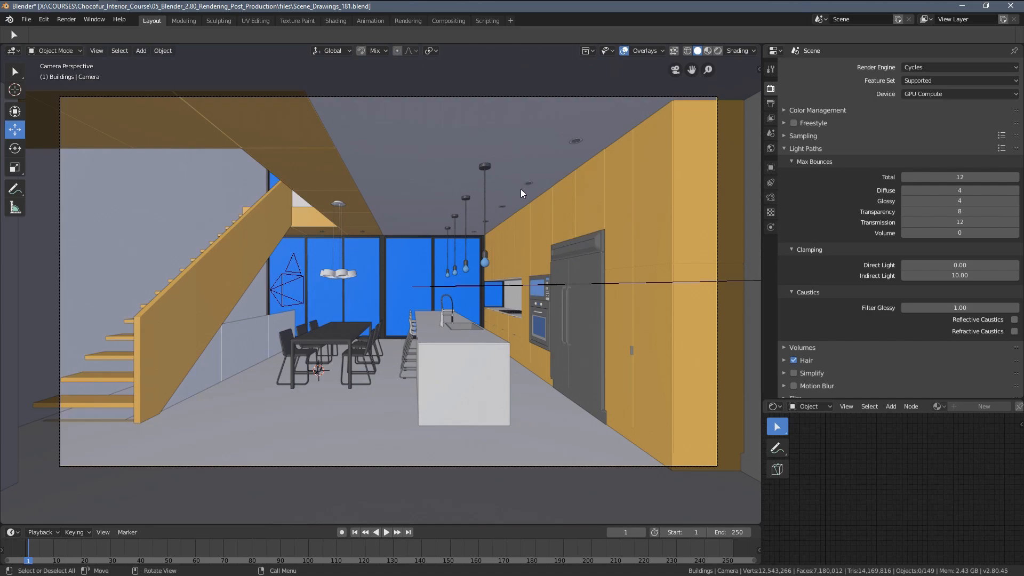
mouse_move(471, 161)
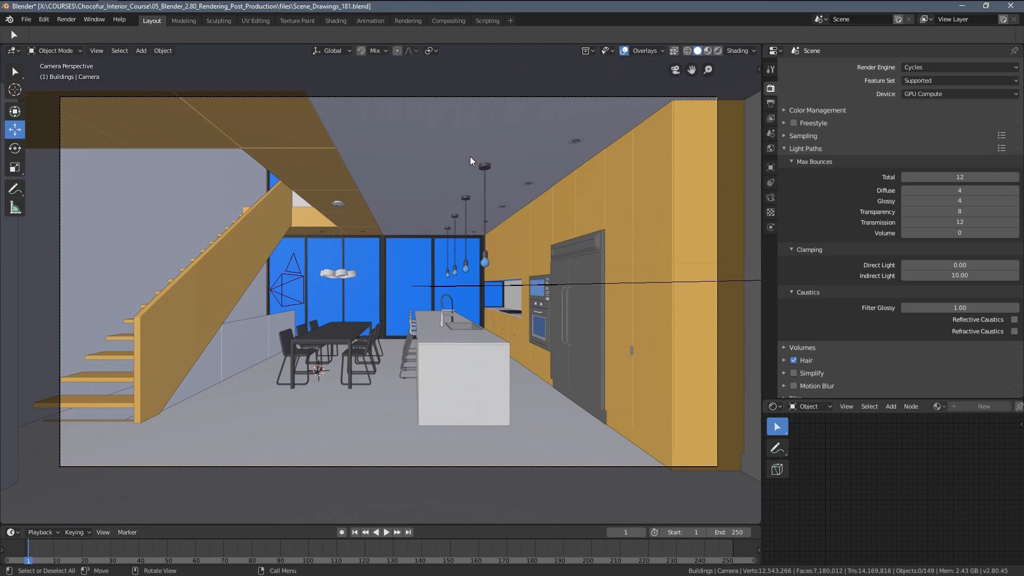
mouse_move(255, 349)
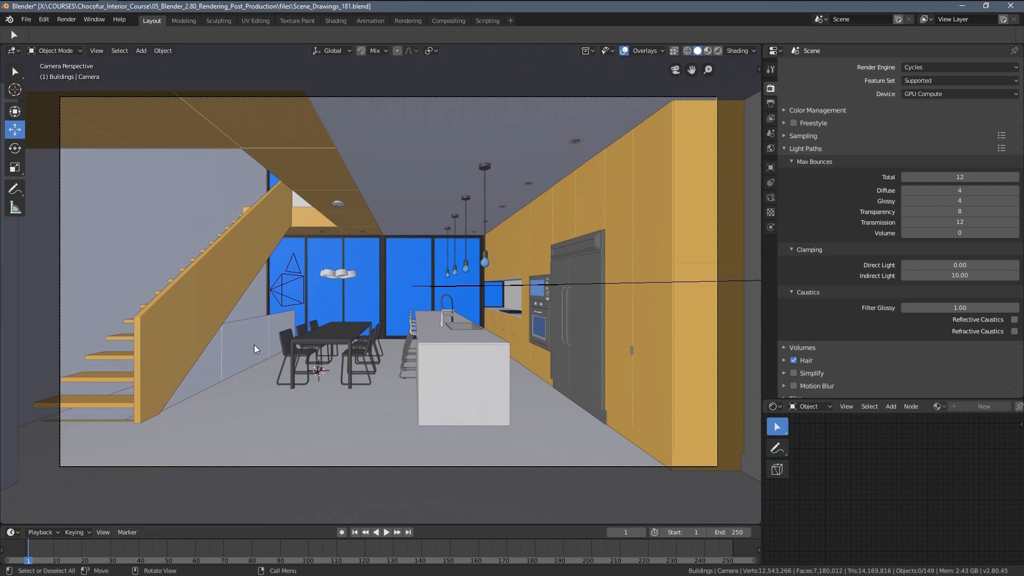
mouse_move(335, 358)
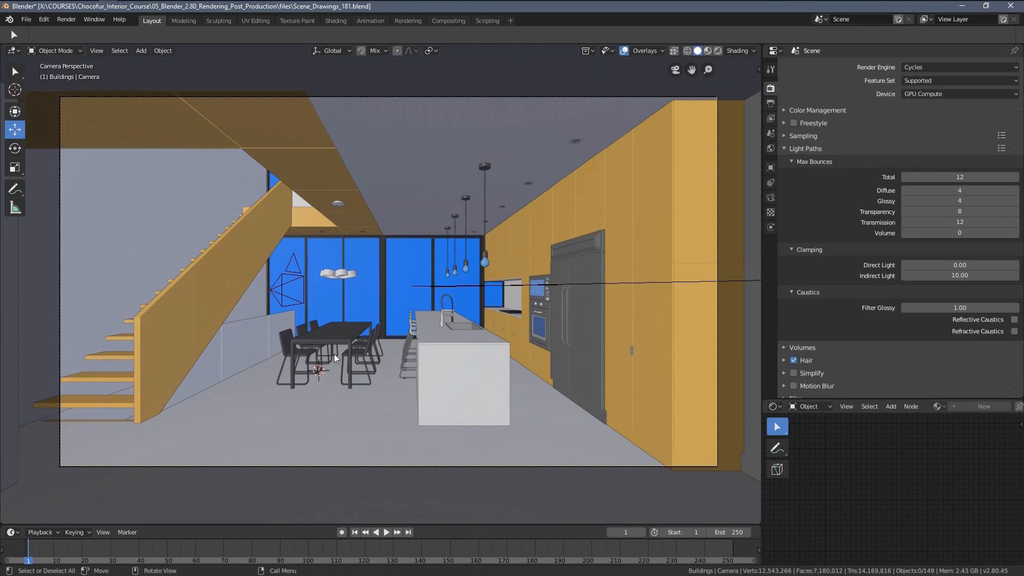
mouse_move(225, 237)
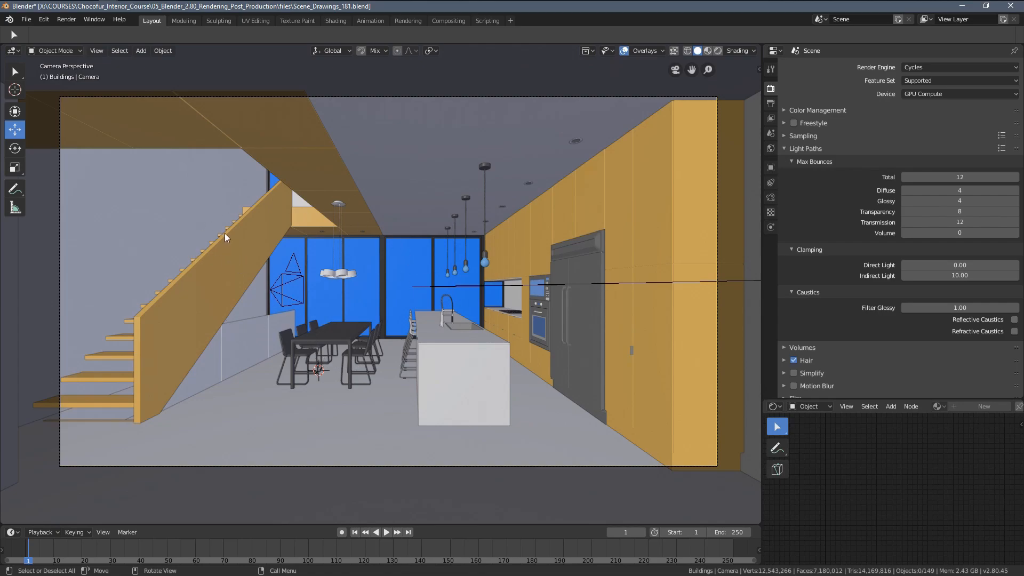
mouse_move(272, 237)
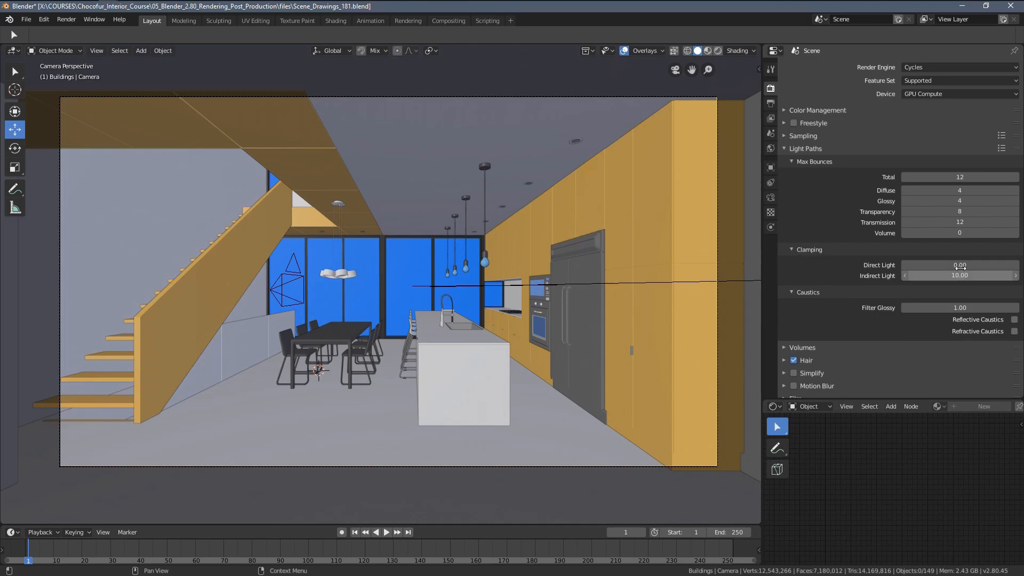
Clamp direct and indirect light to 9, set diffuse and glossy bounces to 6
click(960, 275)
text(9)
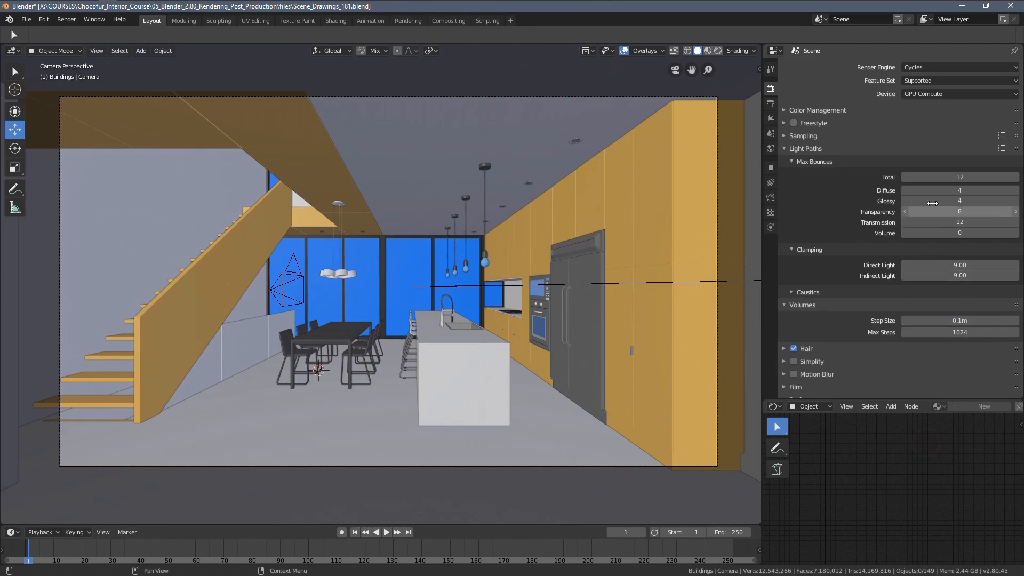
mouse_move(959, 177)
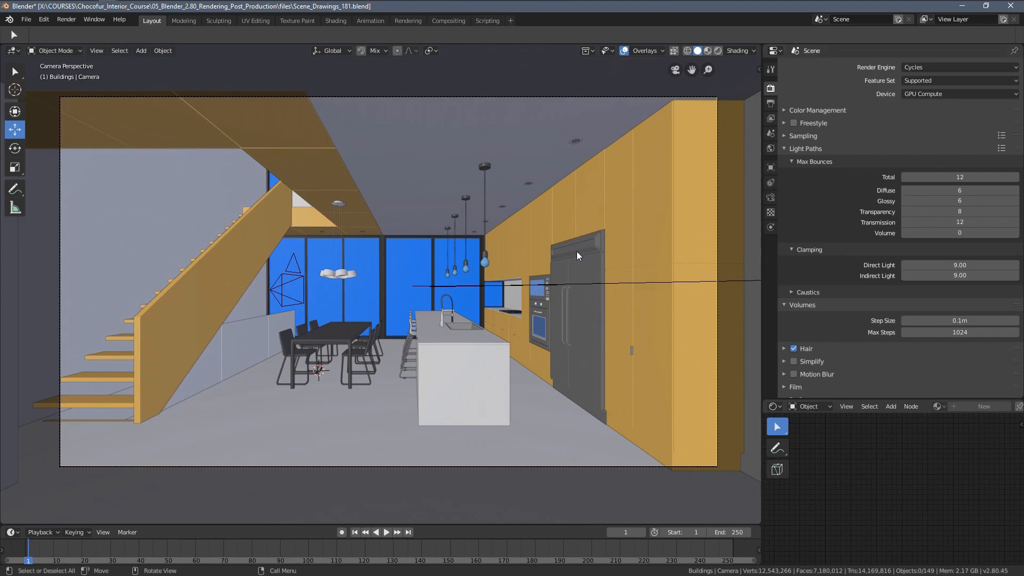
mouse_move(435, 314)
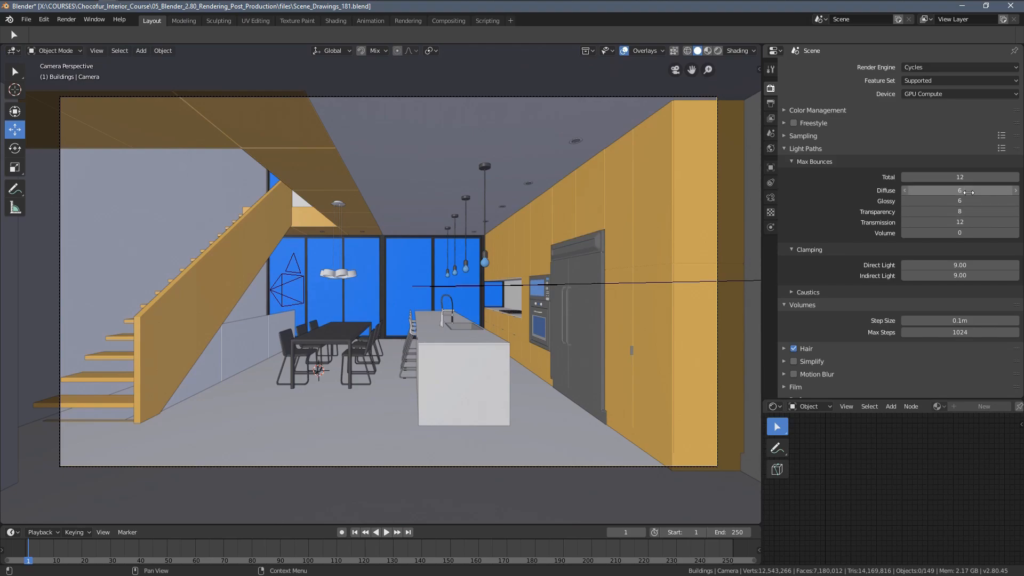
mouse_move(958, 190)
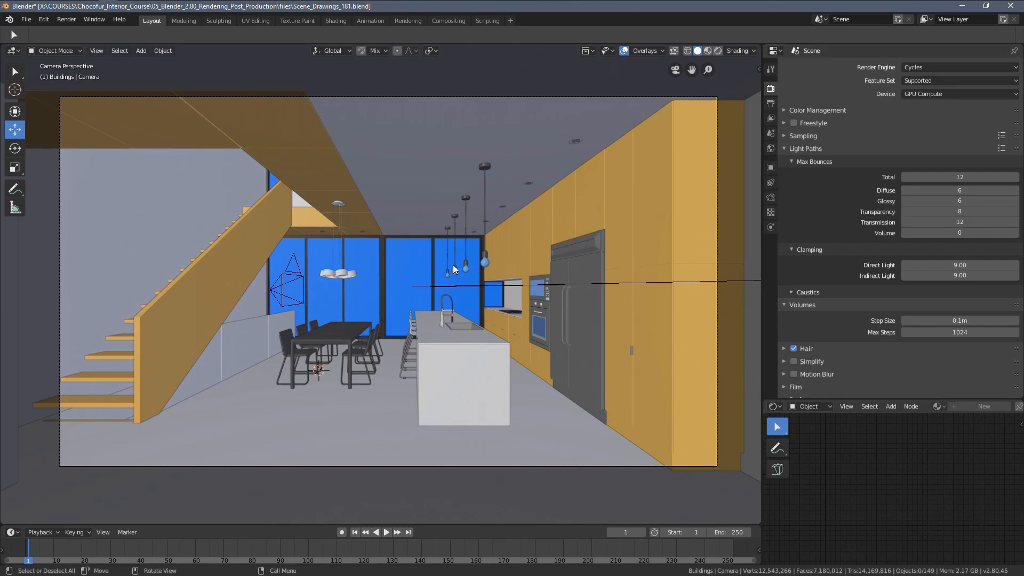
mouse_move(637, 212)
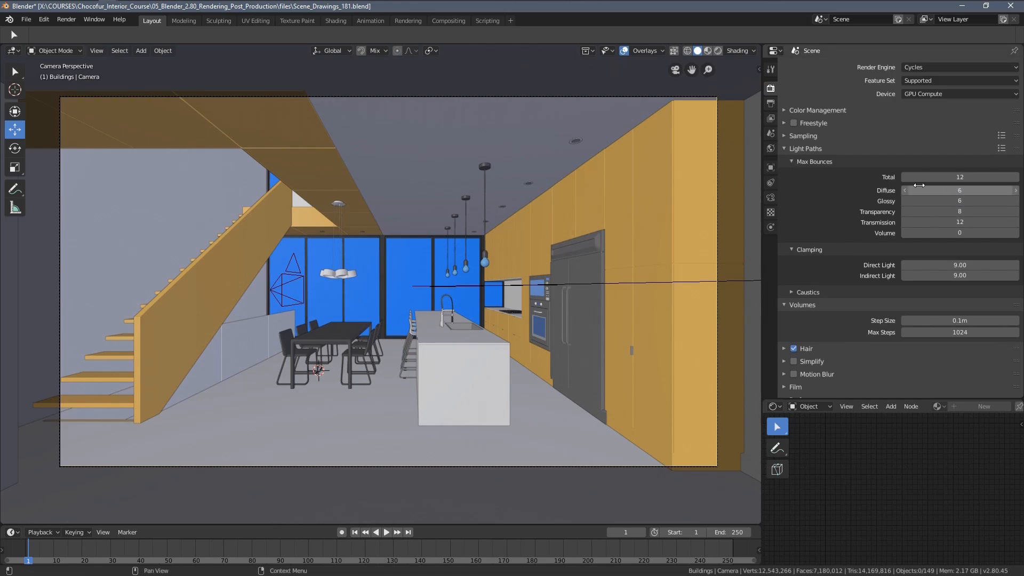
click(789, 161)
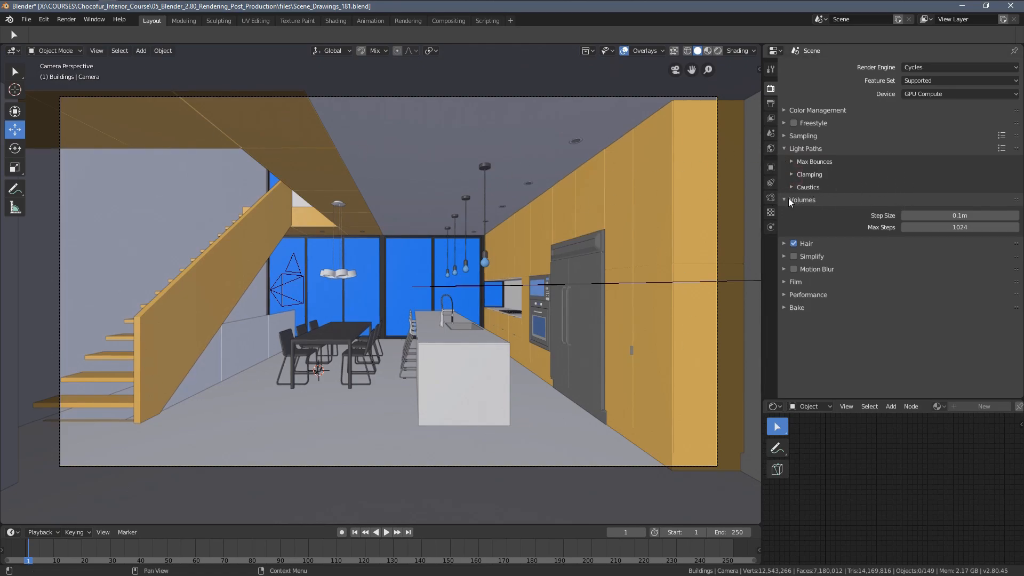
Collapse Volumes, peek at Hair, Simplify and Motion Blur, then expand Film
click(785, 200)
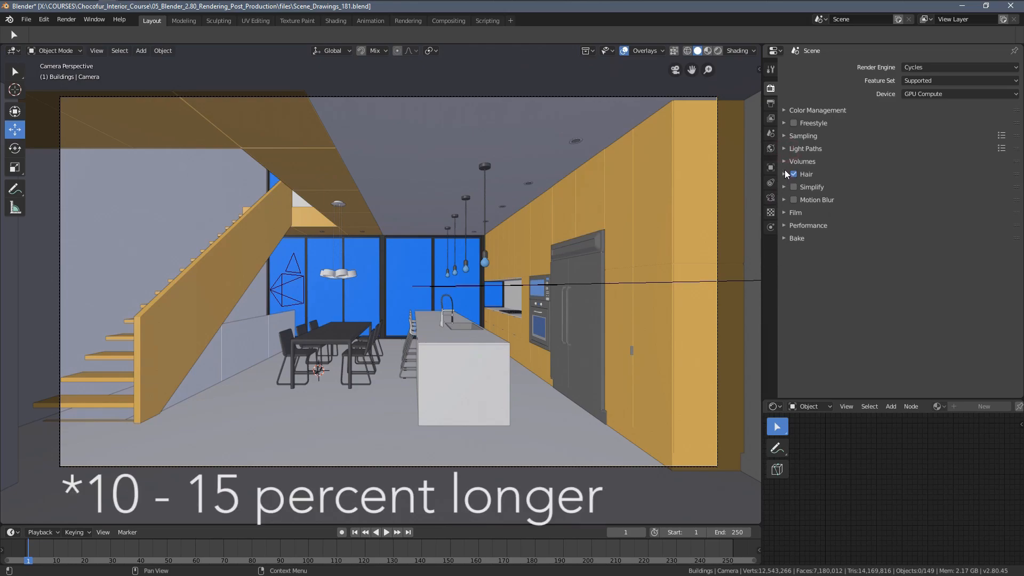
click(785, 174)
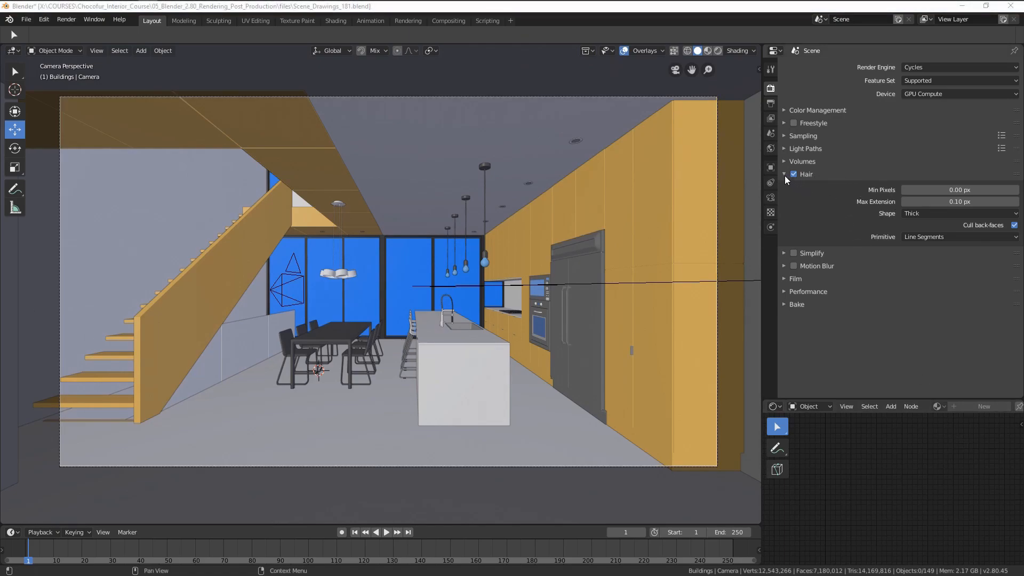
click(784, 175)
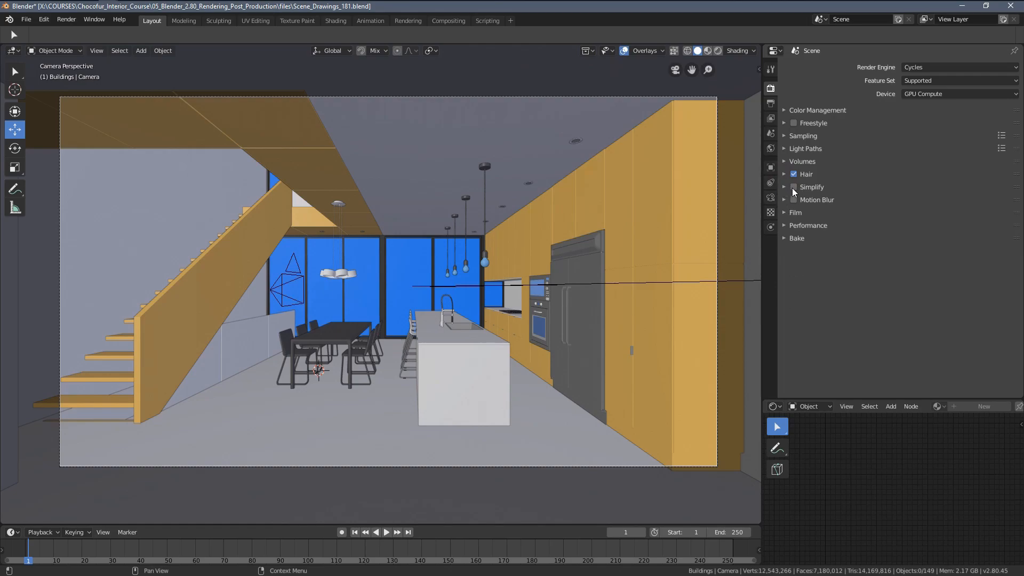
click(786, 187)
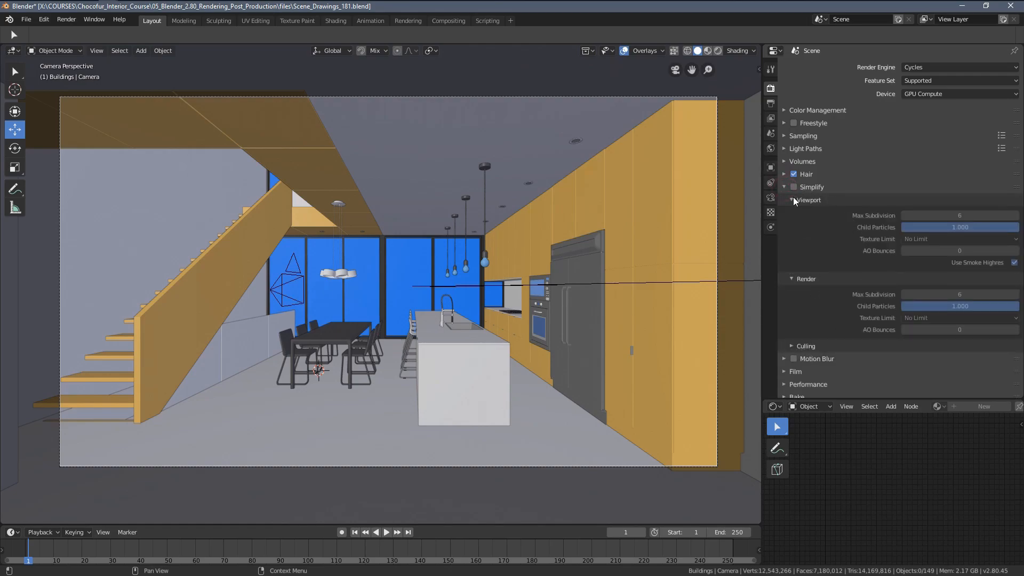
click(785, 186)
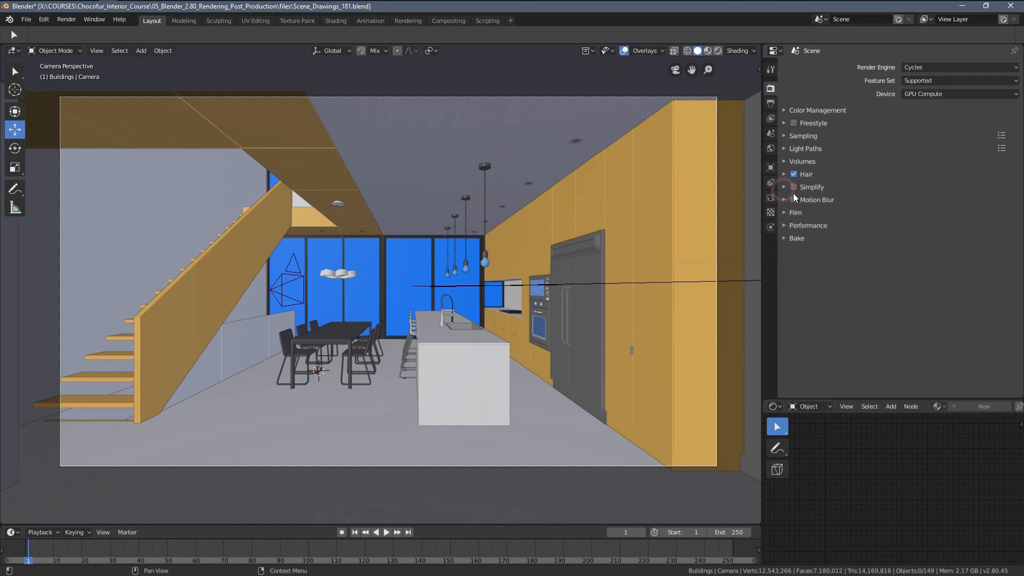
click(785, 199)
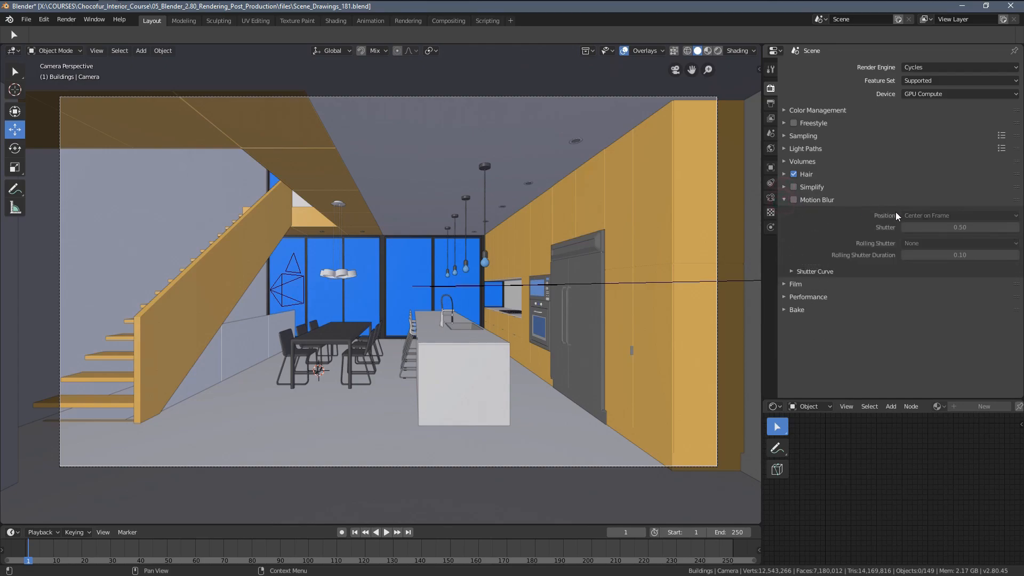
click(794, 199)
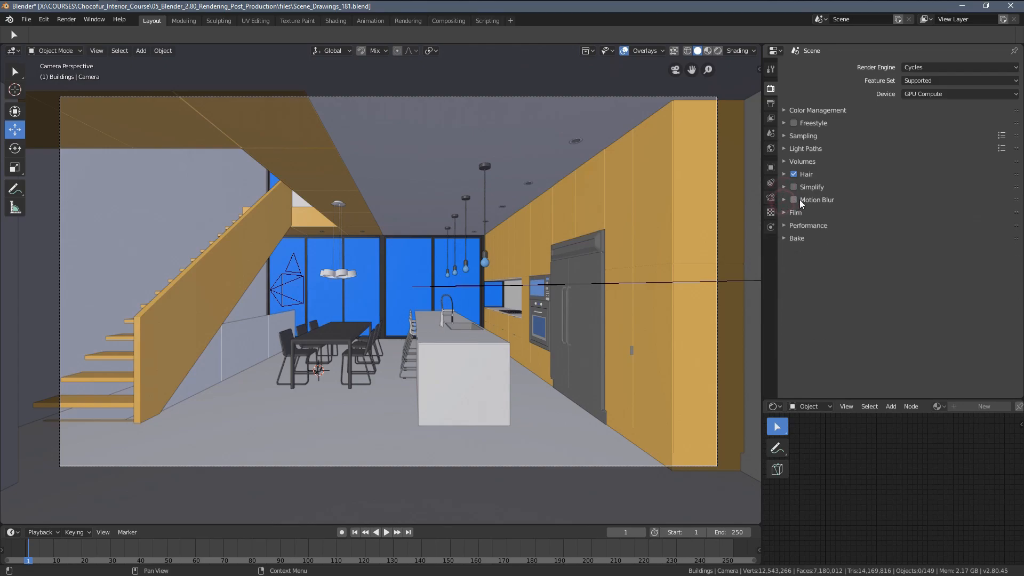
click(785, 213)
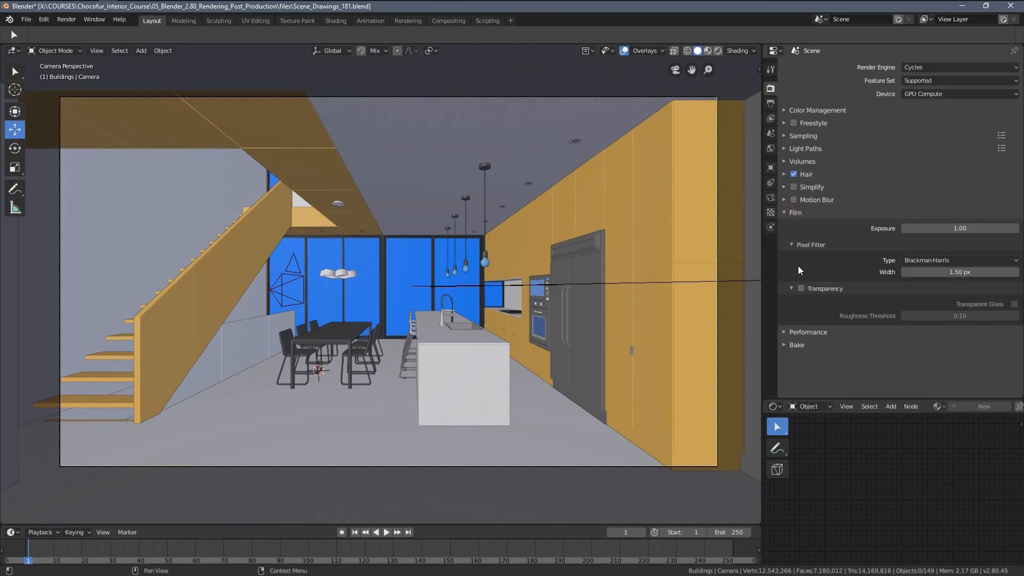
mouse_move(813, 293)
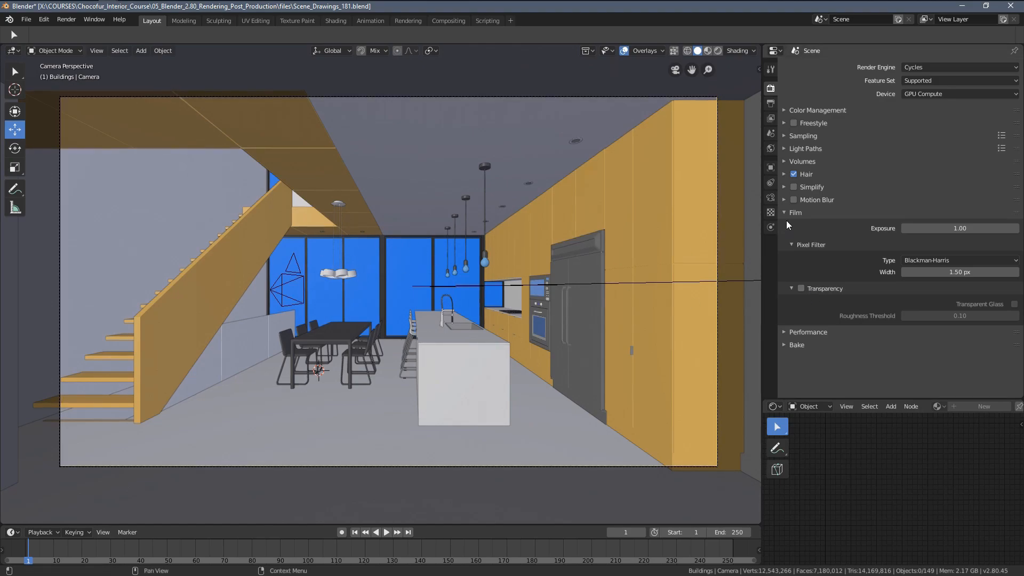
mouse_move(786, 221)
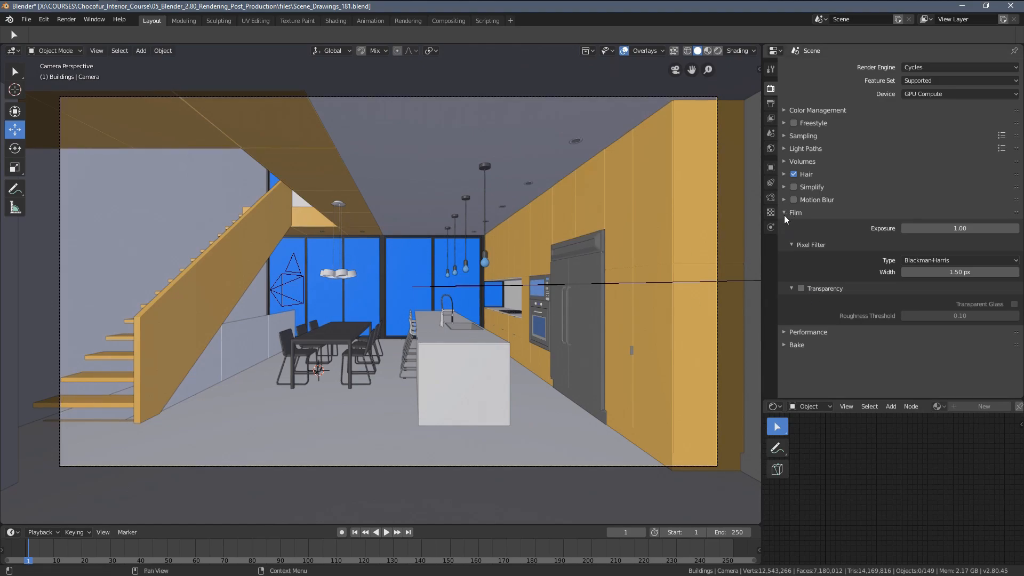
Collapse Film and set the Performance tile size to 400 by 400
click(795, 213)
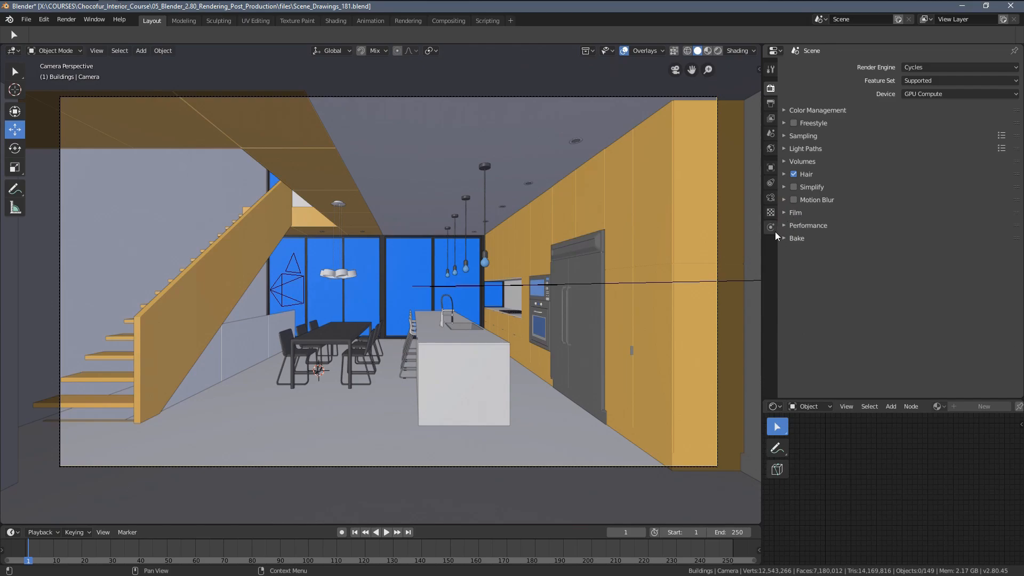
click(783, 225)
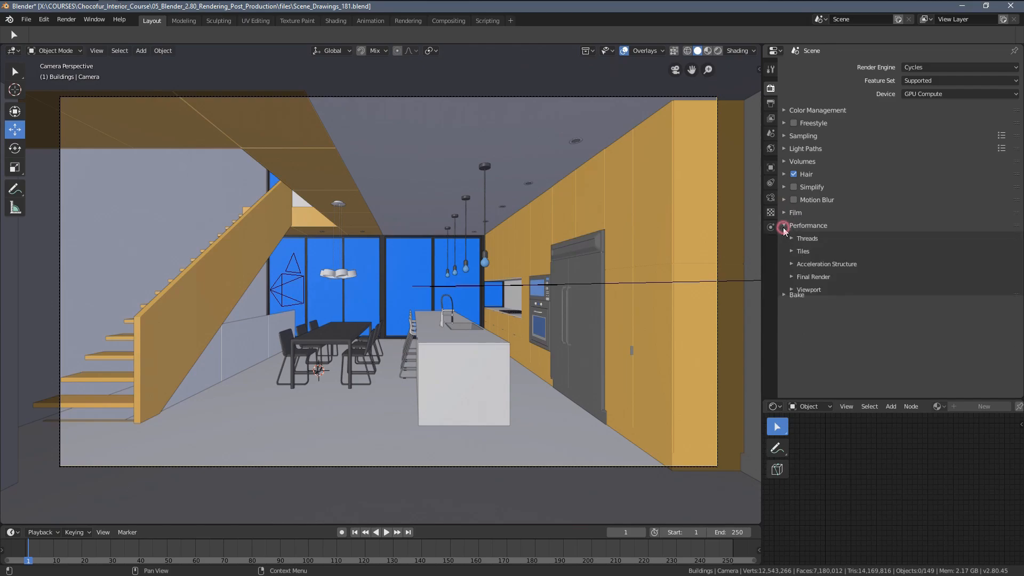
click(785, 225)
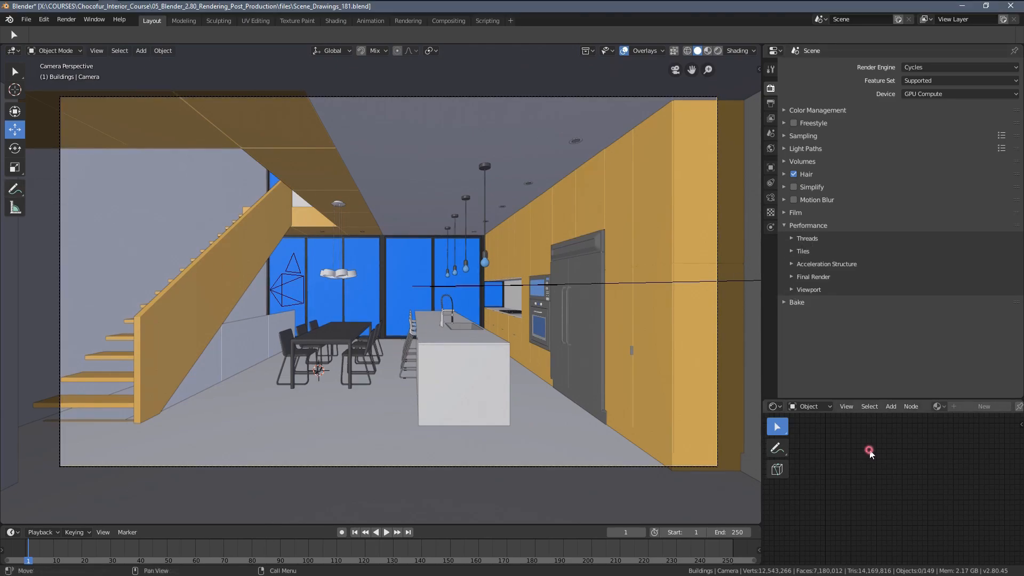
click(792, 251)
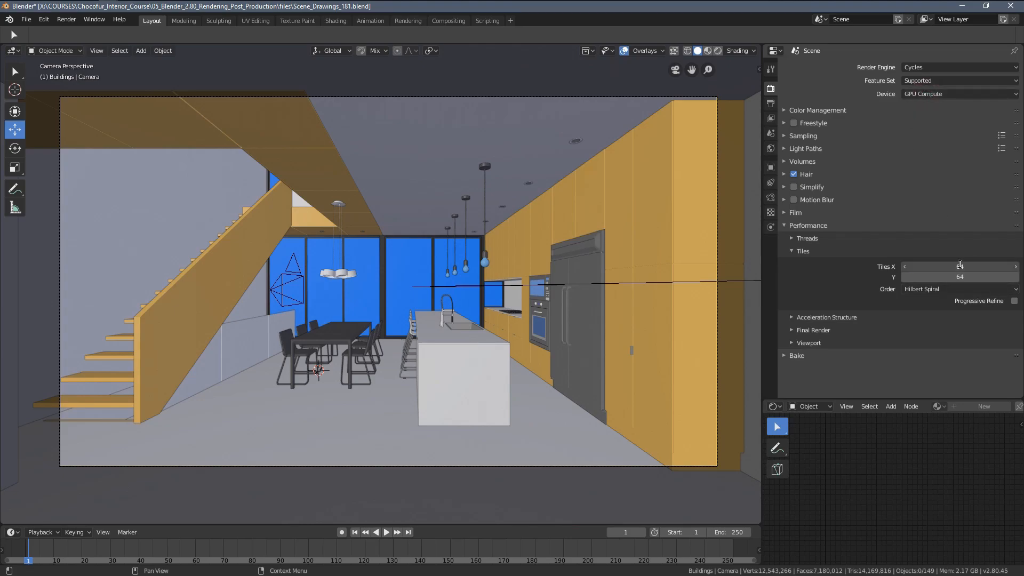
click(959, 266)
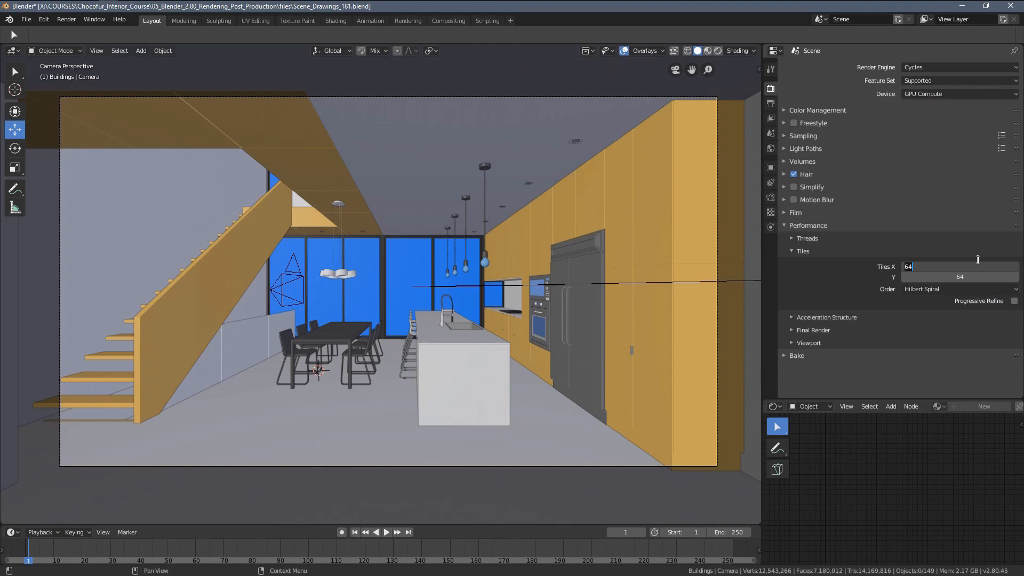
text(400)
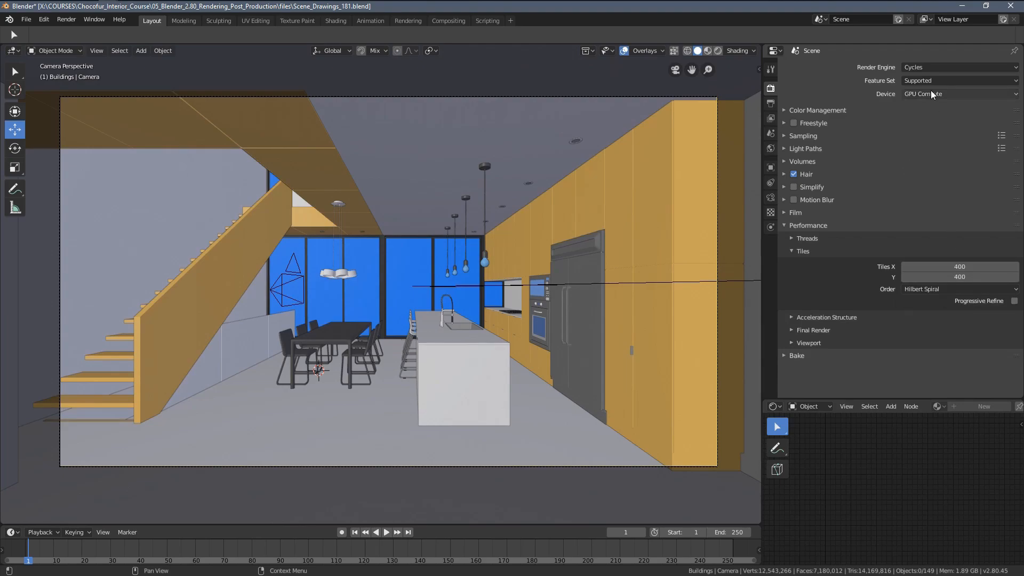
mouse_move(928, 93)
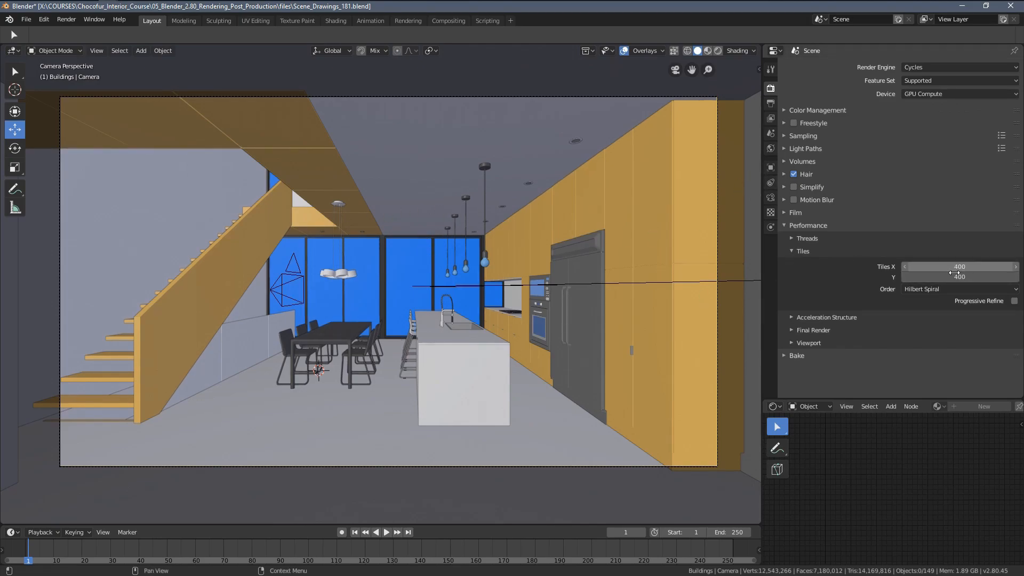
click(959, 267)
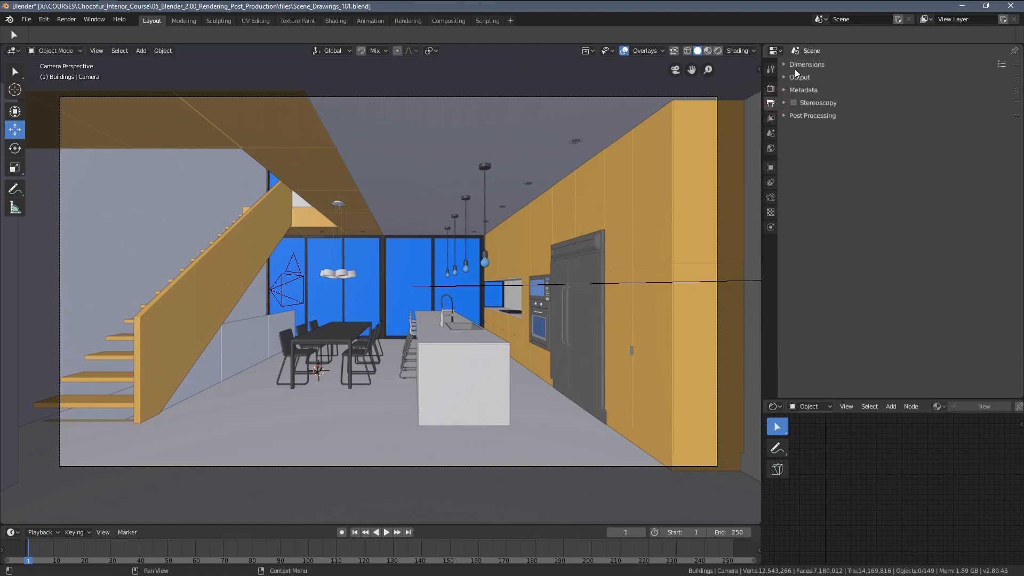
Check output dimensions at 1920×1080, 100%, then return to the render settings
click(806, 64)
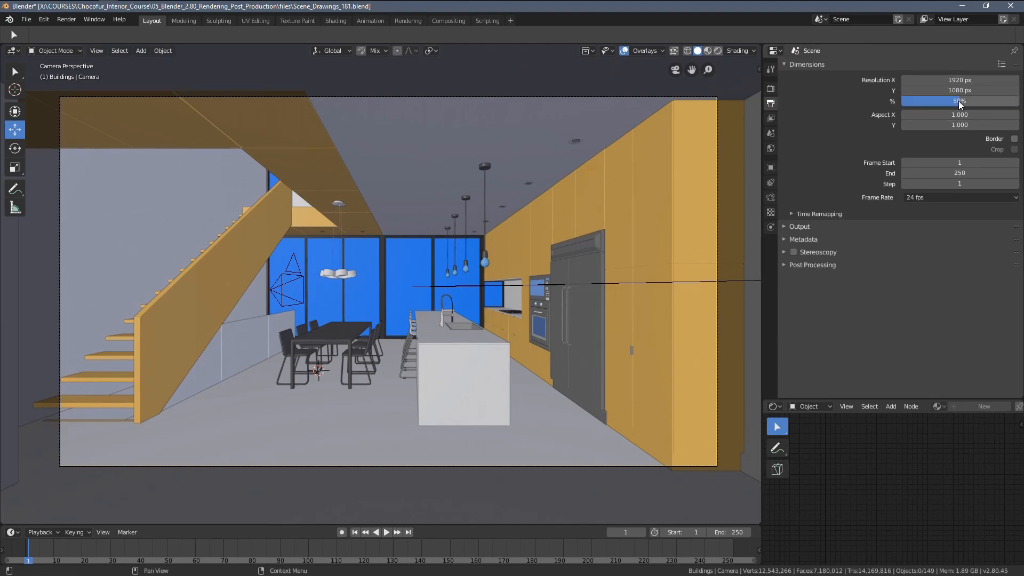
click(771, 88)
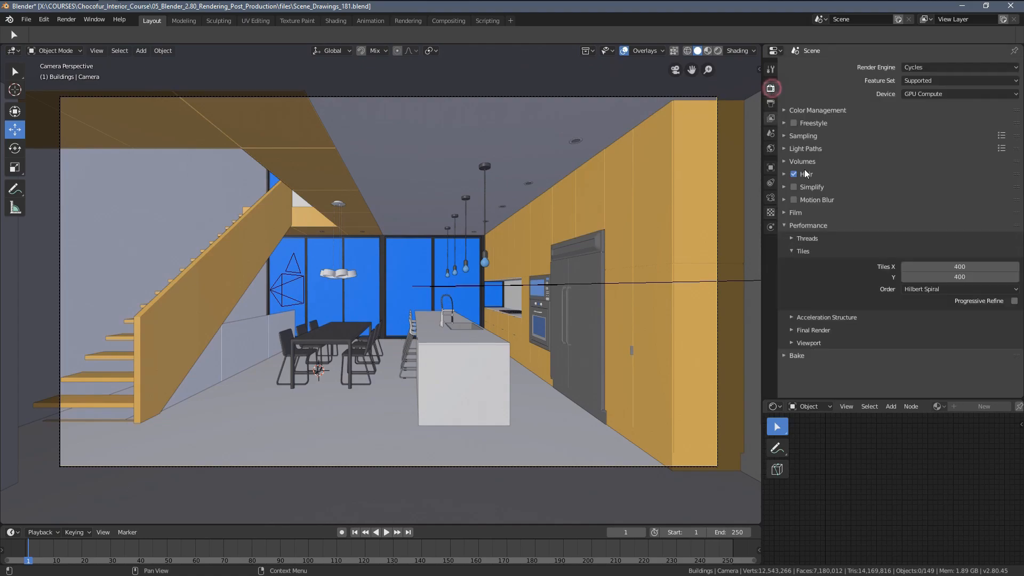
click(959, 267)
text(256)
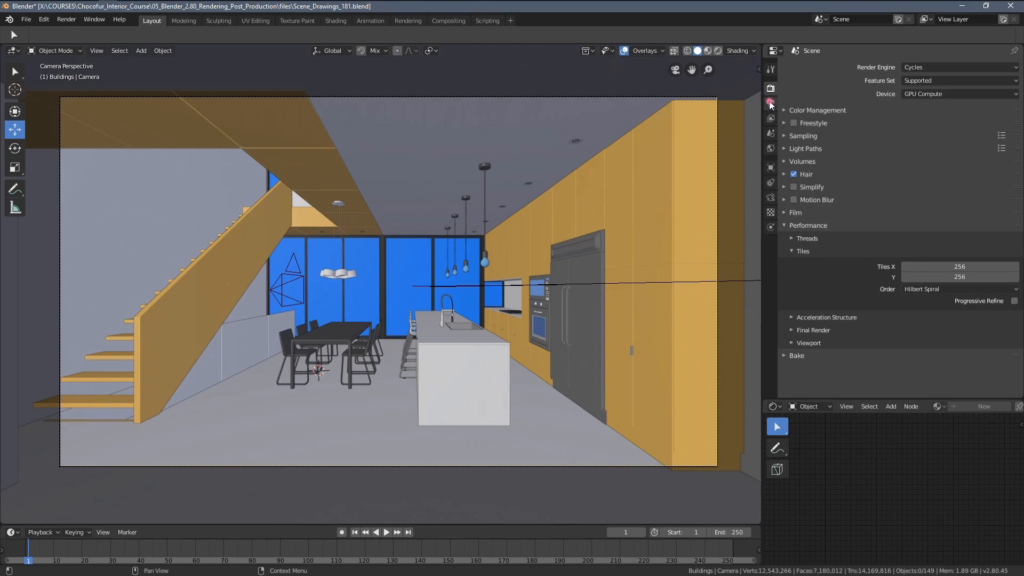
click(770, 103)
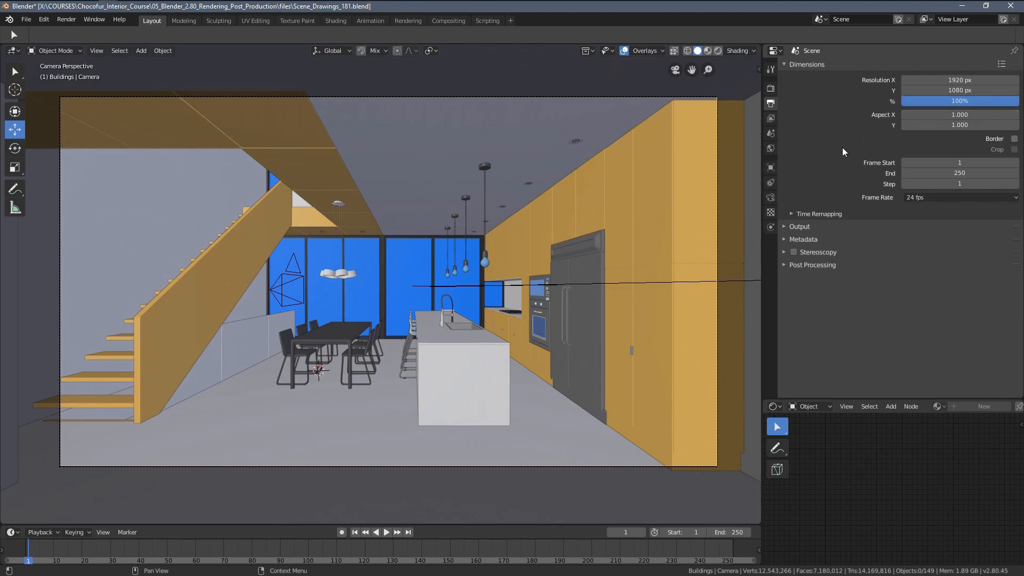
click(771, 88)
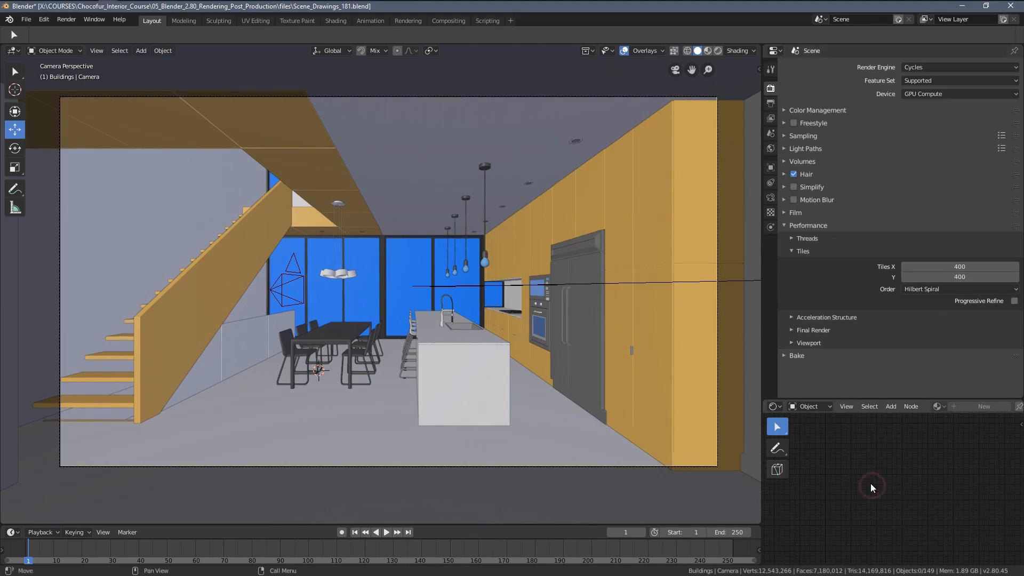
Switch the render device to CPU and try tile sizes 8 and 16
click(957, 94)
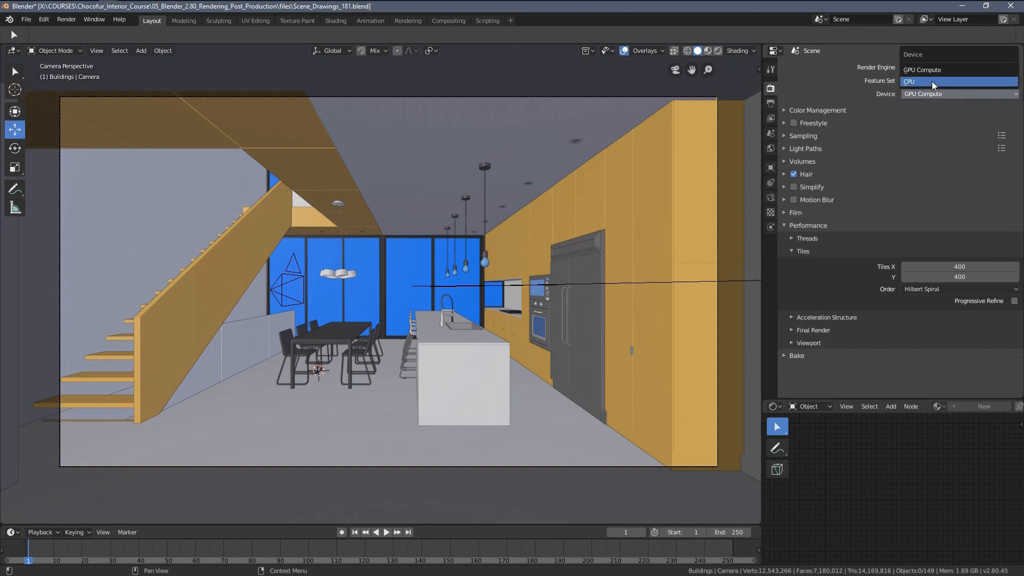
click(957, 81)
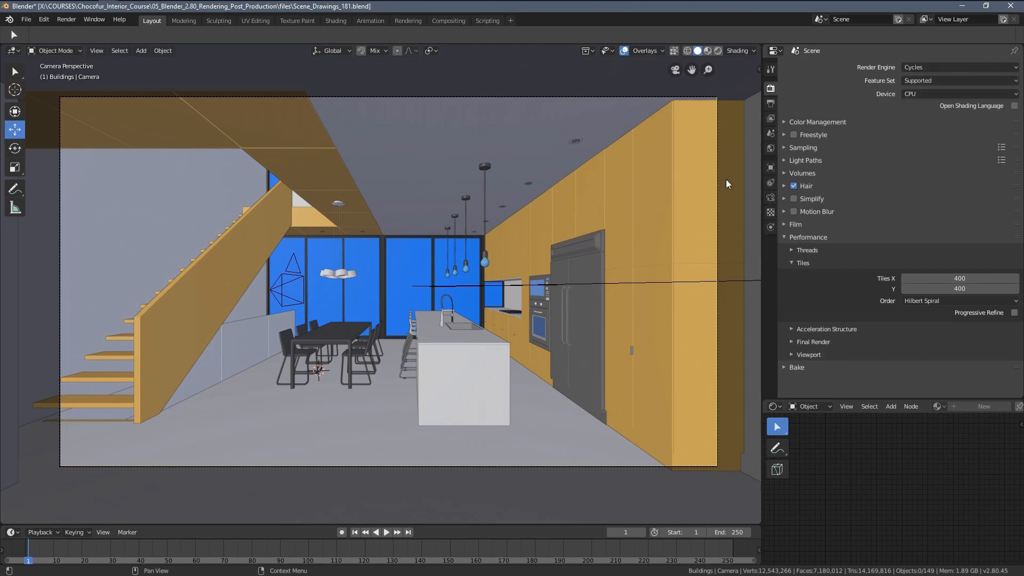
mouse_move(660, 200)
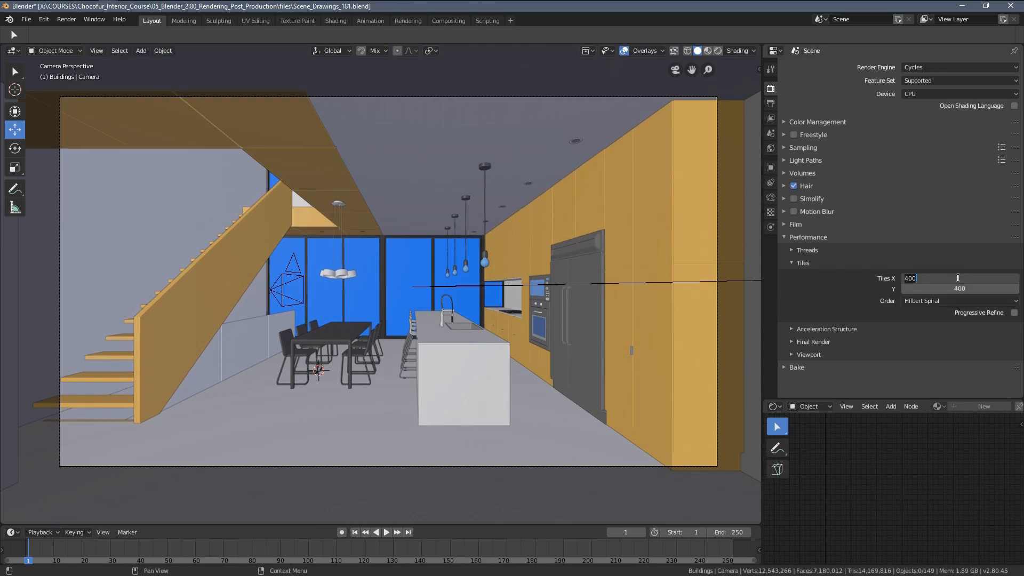
text(8)
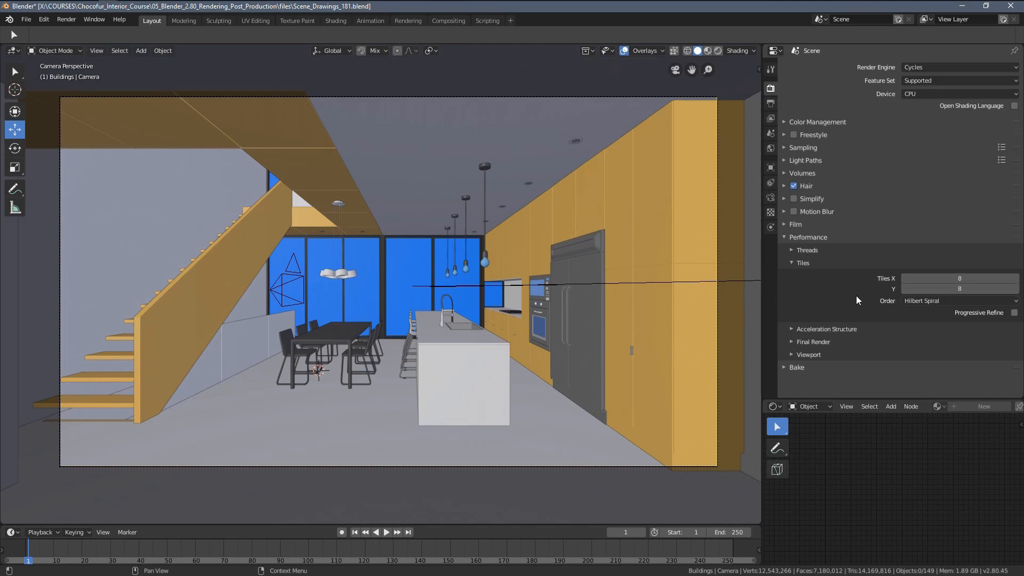
click(958, 277)
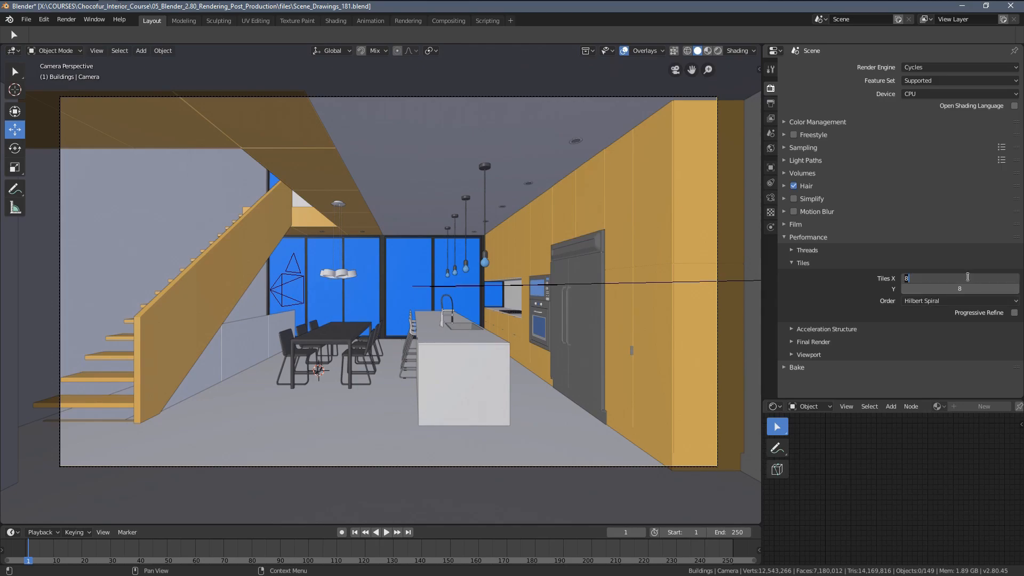
text(16)
click(960, 288)
text(1+6)
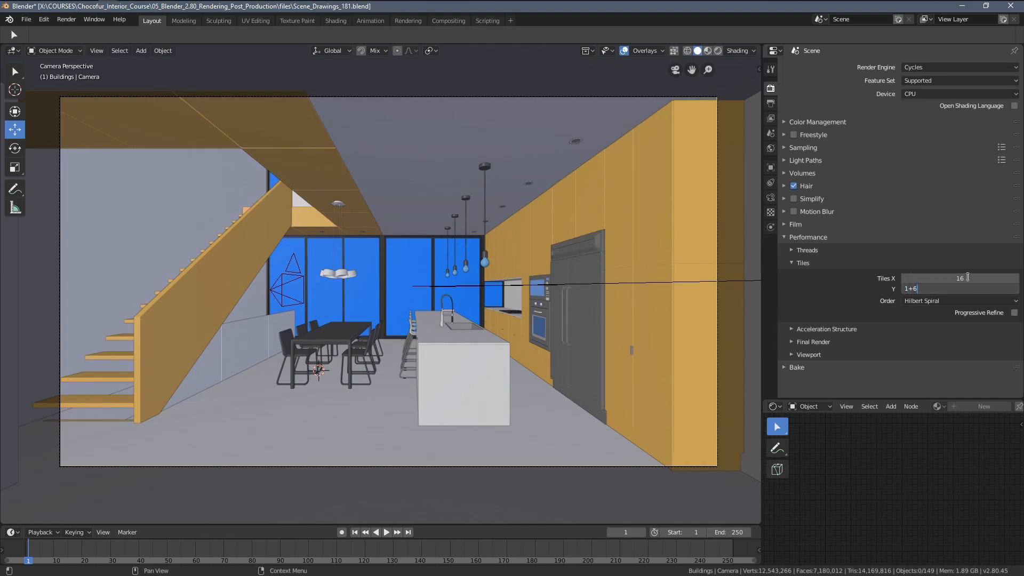
key(Return)
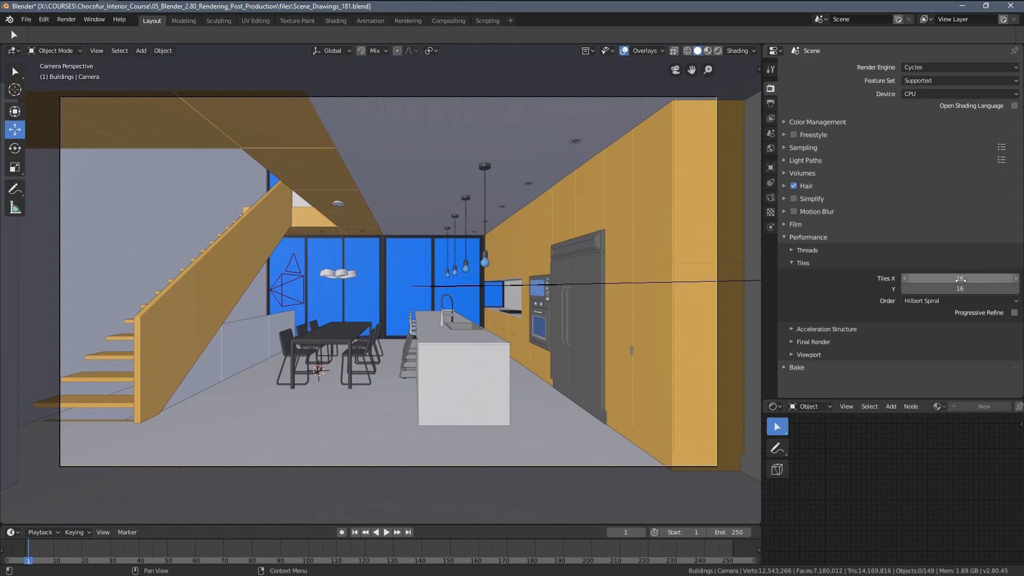
Restore the tile size to 400 and collapse the tile settings
click(959, 278)
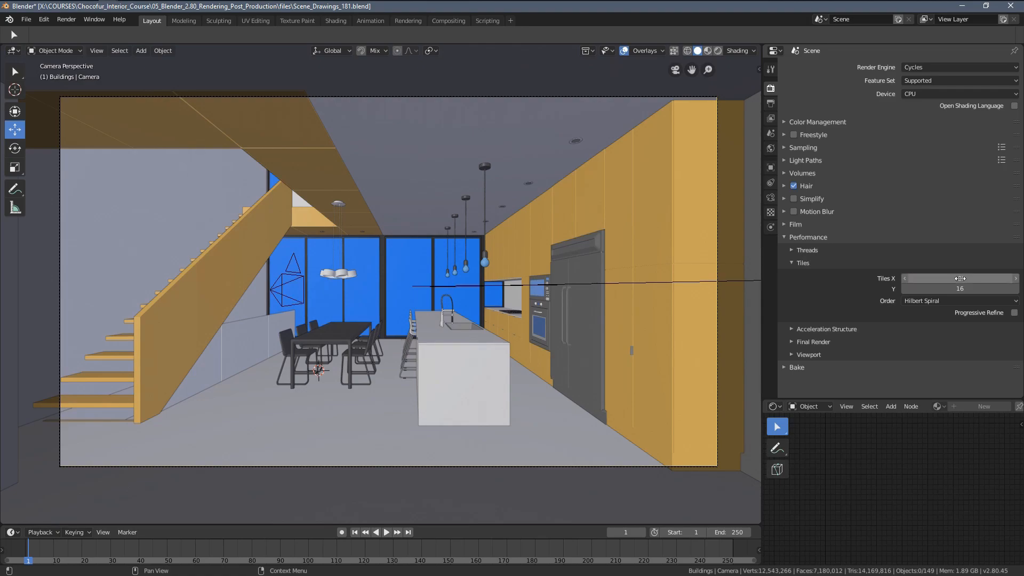
text(400)
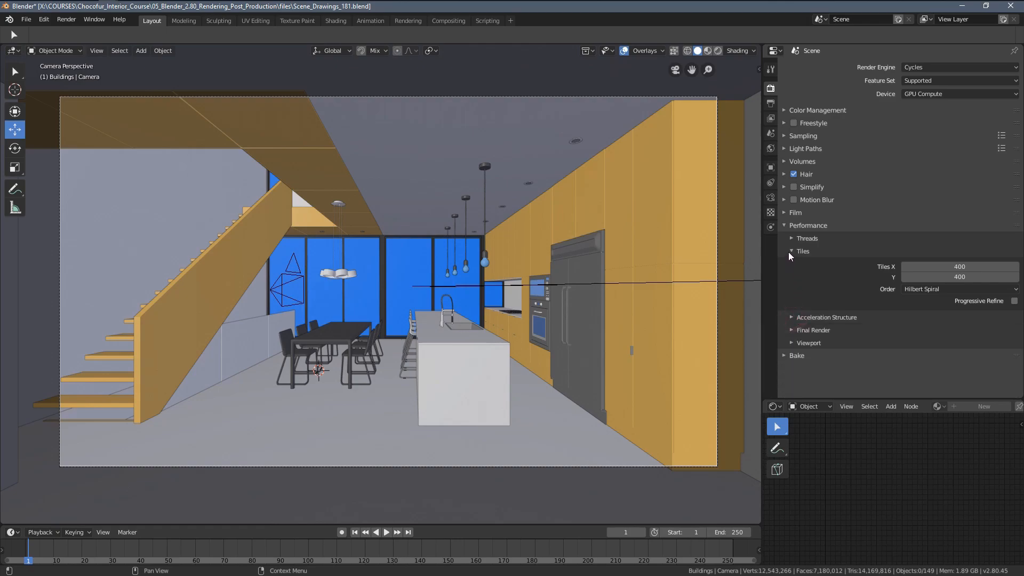
click(791, 276)
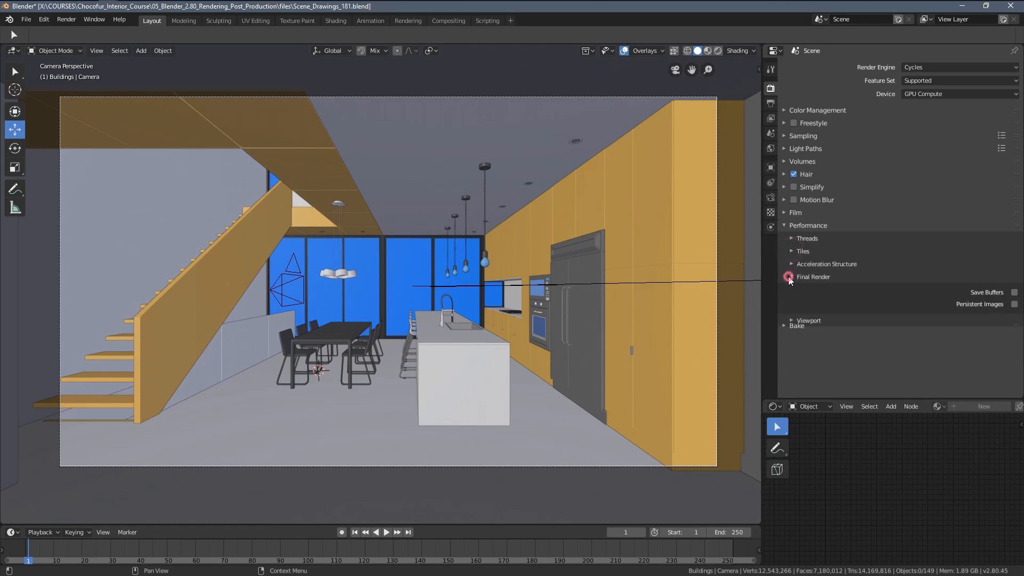
Expand Final Render and enable Persistent Images and Save Buffers
click(791, 276)
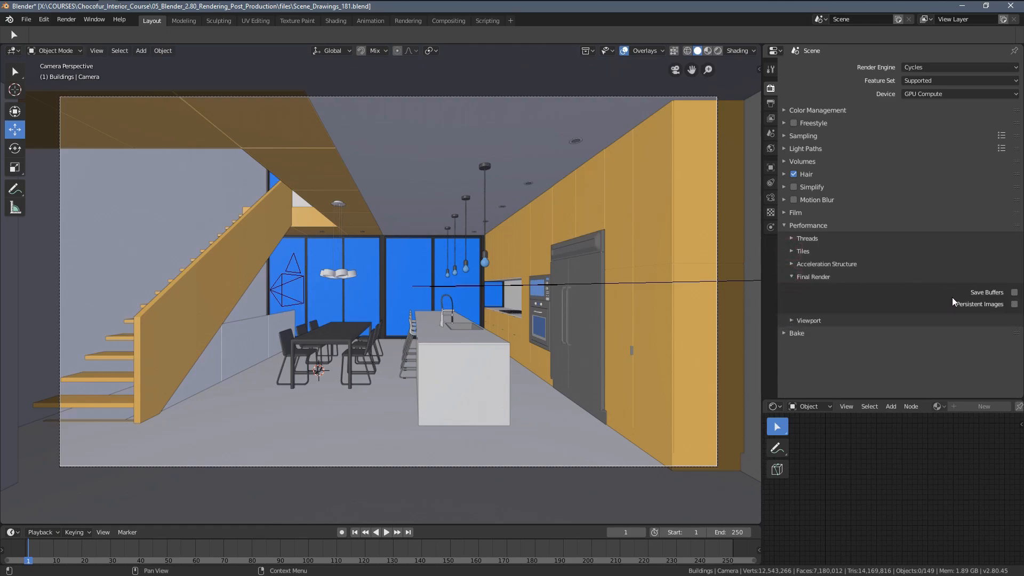
click(1014, 303)
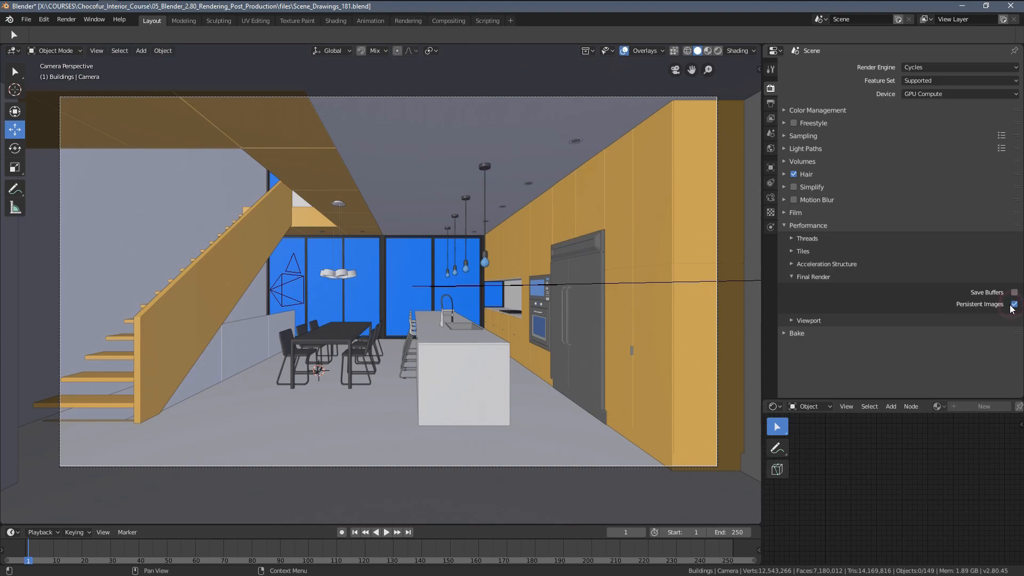
click(1014, 304)
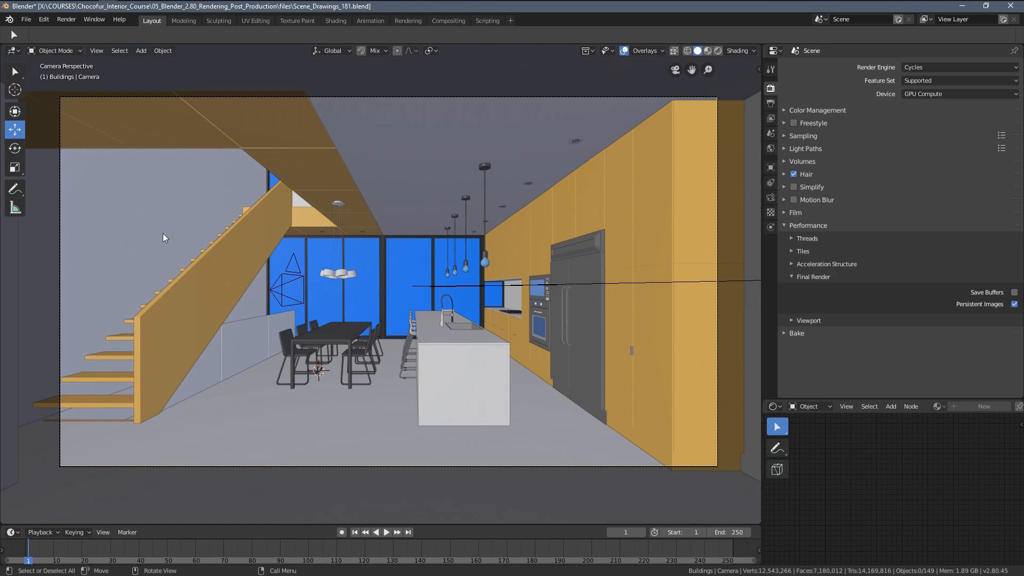
mouse_move(184, 184)
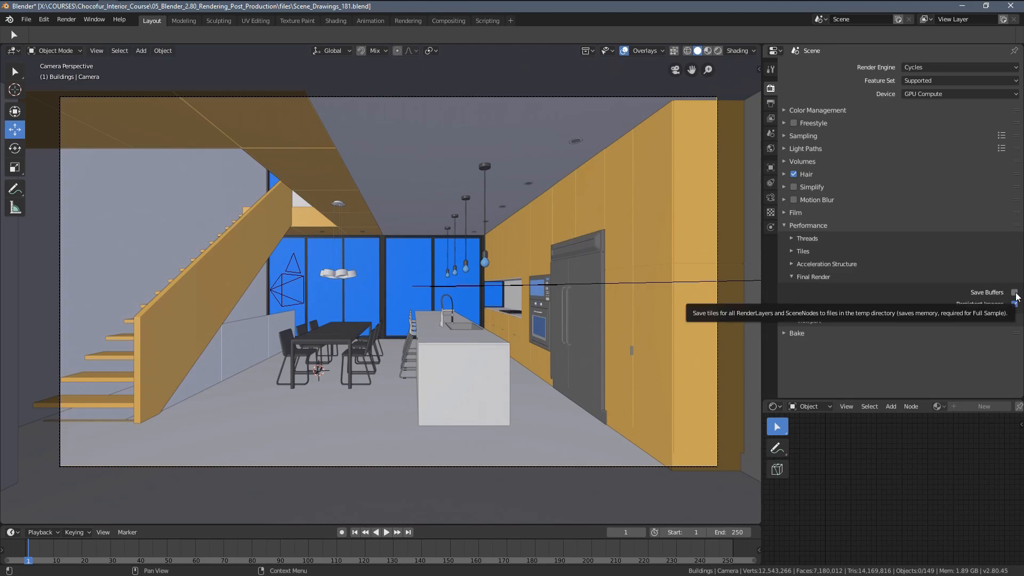
click(1014, 292)
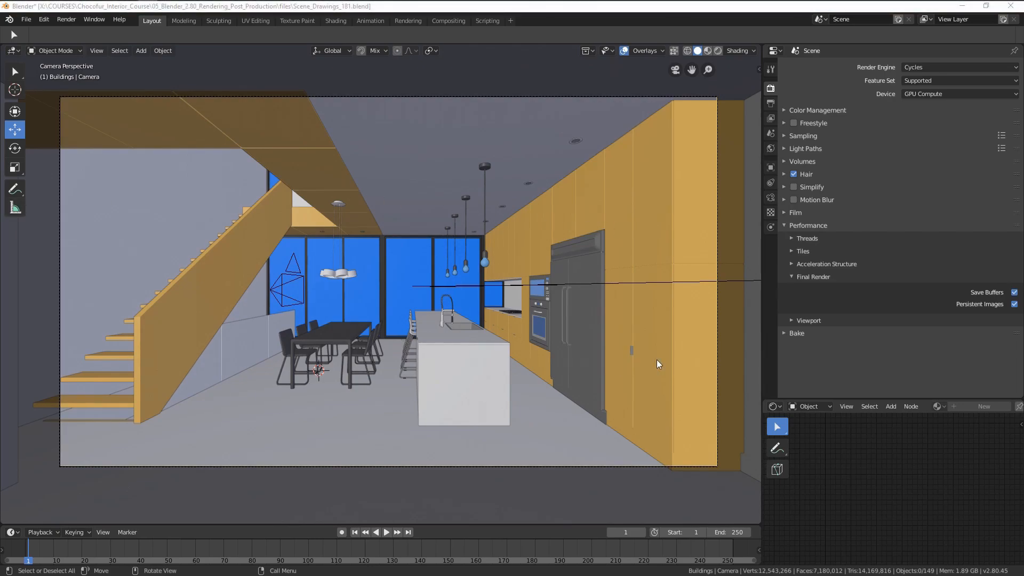
mouse_move(635, 290)
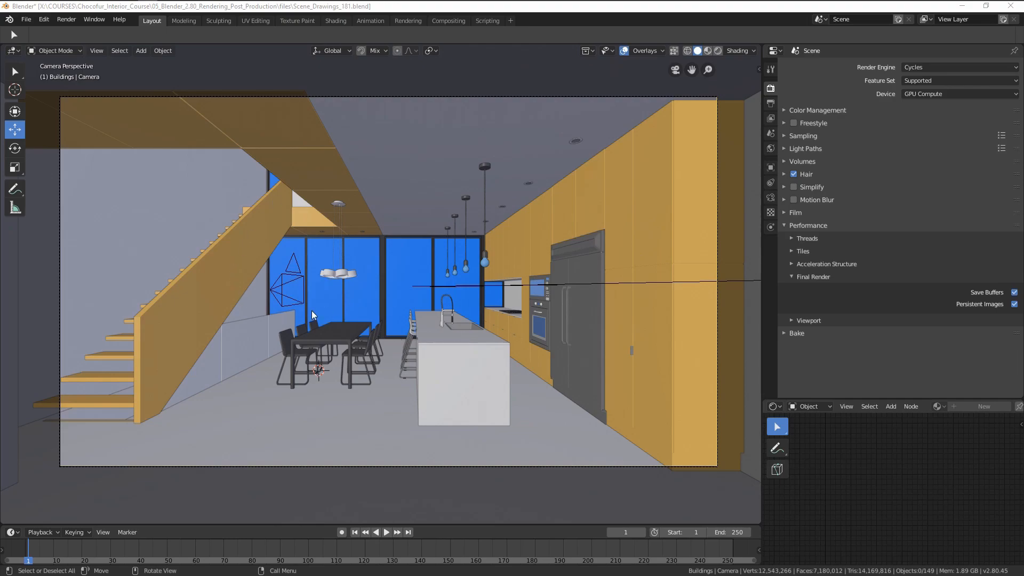
mouse_move(471, 244)
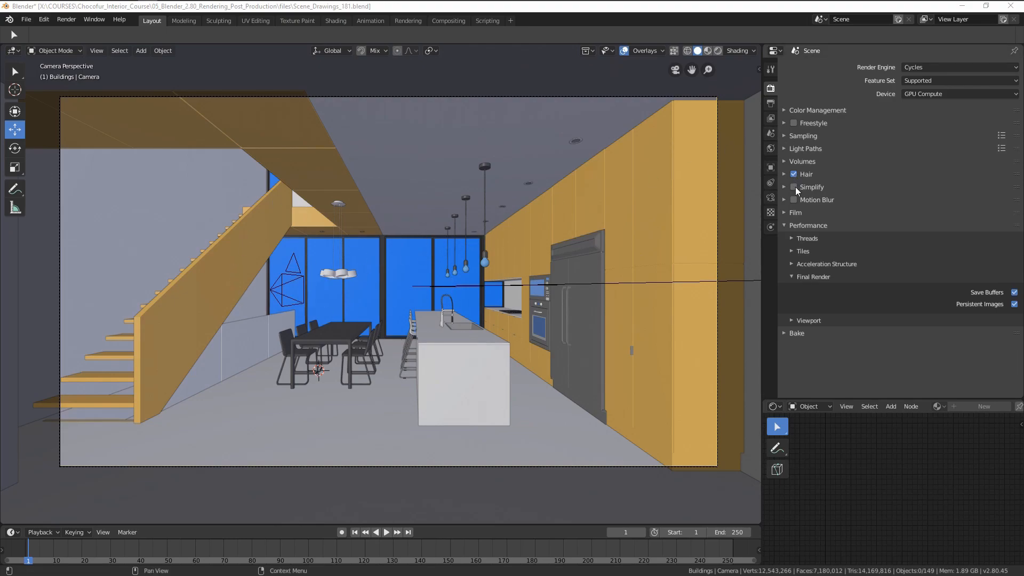
Expand the Simplify panel and switch Simplify on
click(795, 187)
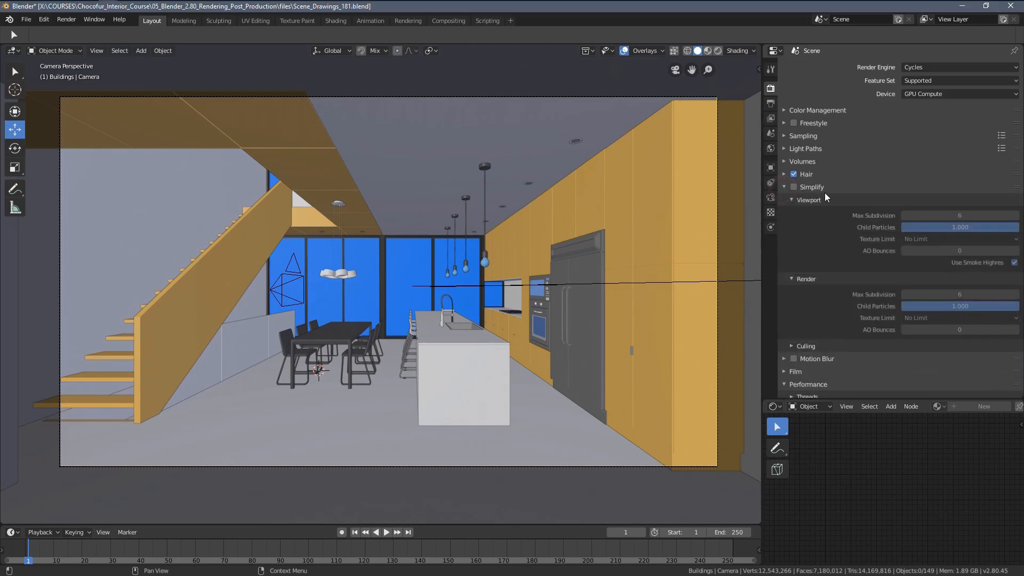
mouse_move(828, 241)
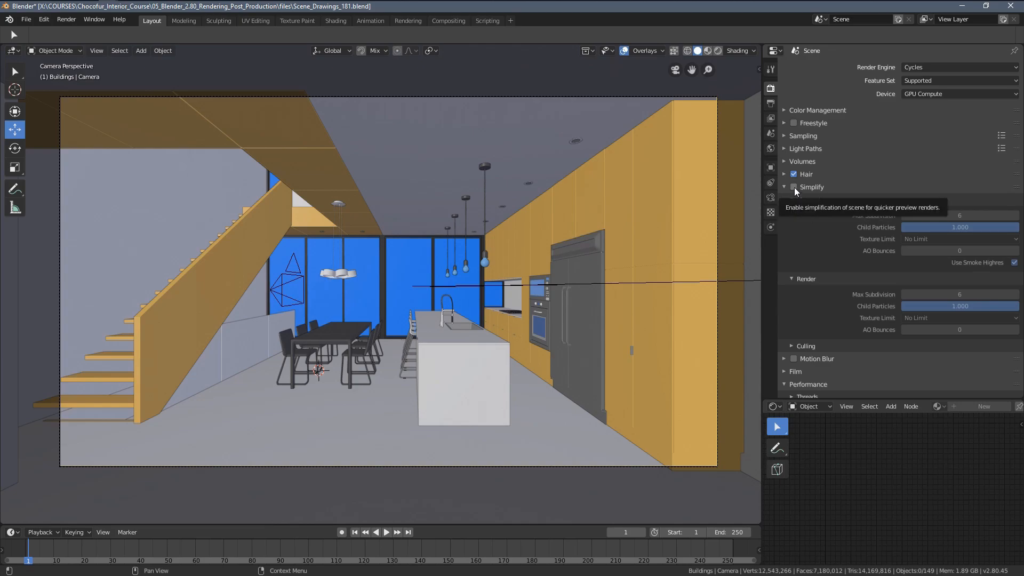
mouse_move(791, 196)
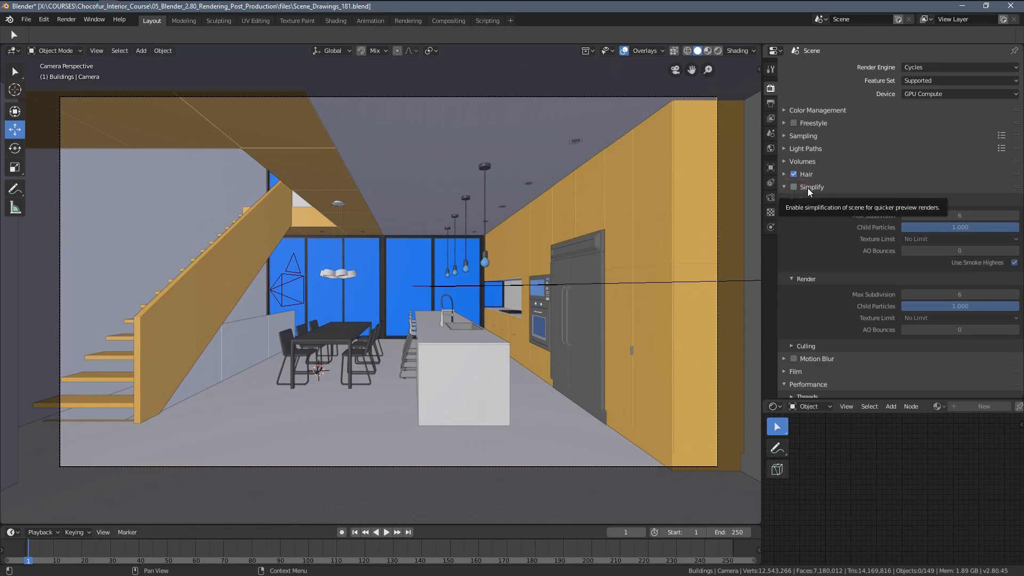
click(793, 188)
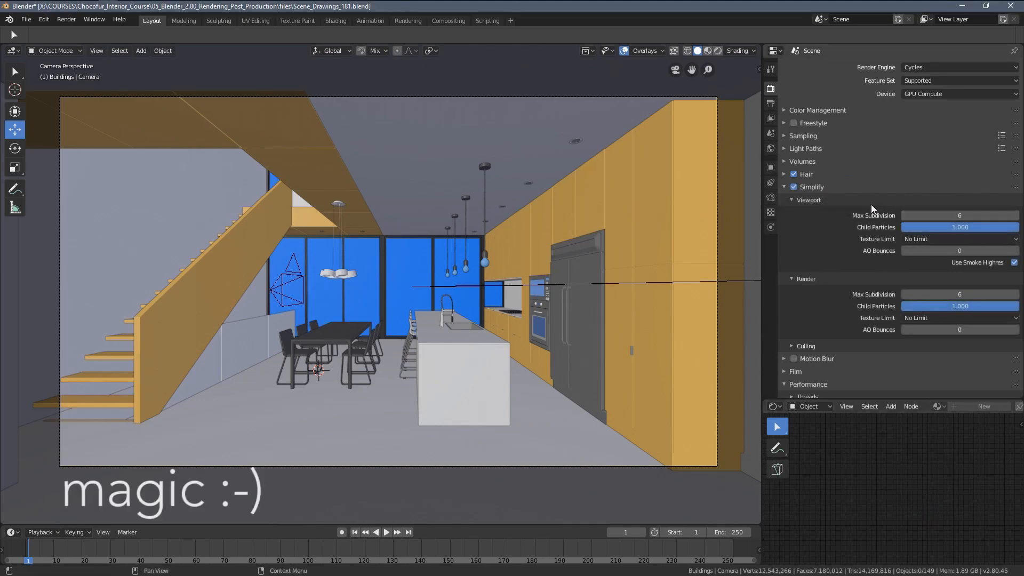
mouse_move(869, 219)
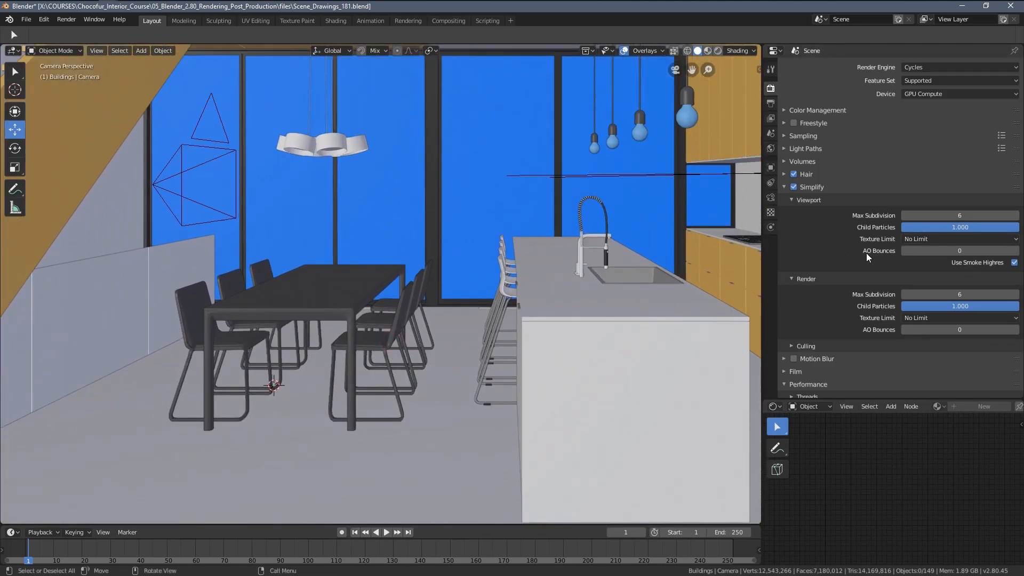
Check Subsurf levels on the chair, hanging lamp and pendant light, then bring up Render Properties
click(394, 333)
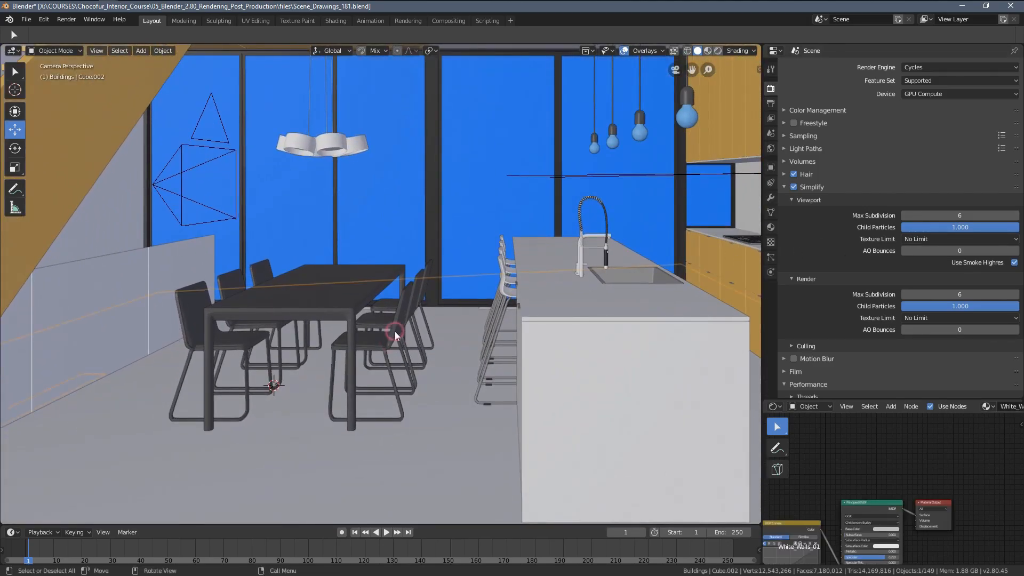
click(392, 335)
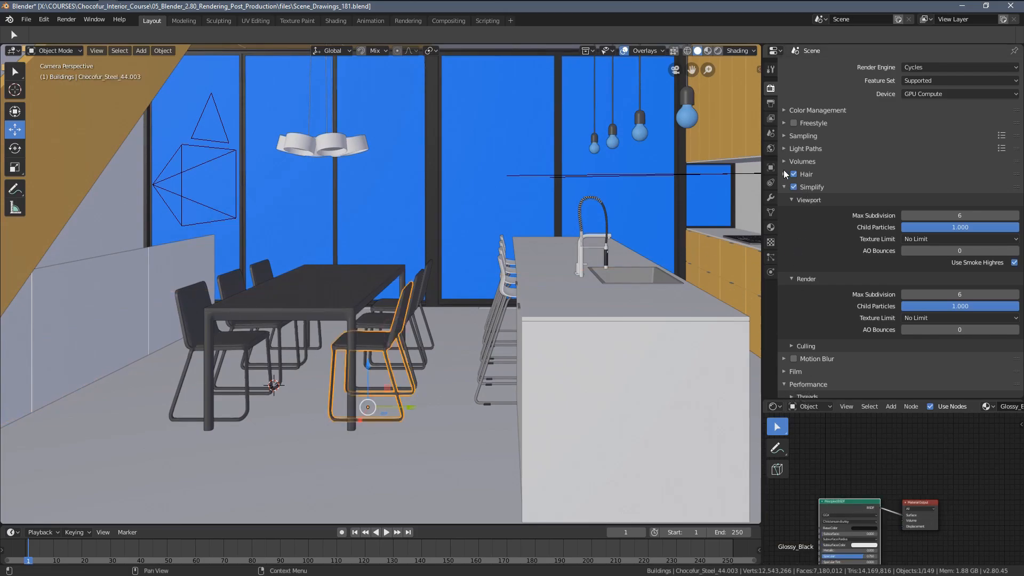
click(770, 197)
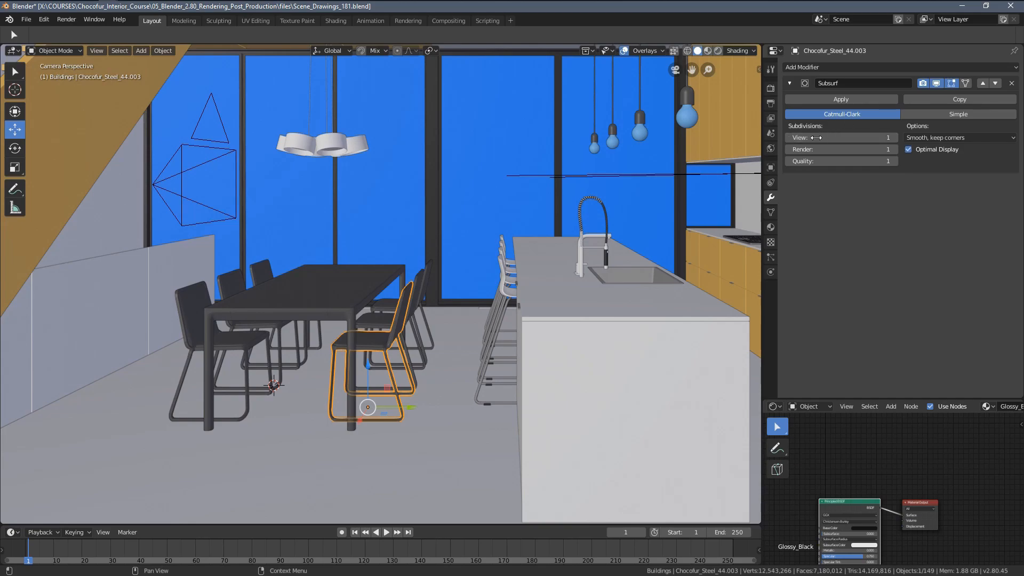
mouse_move(841, 149)
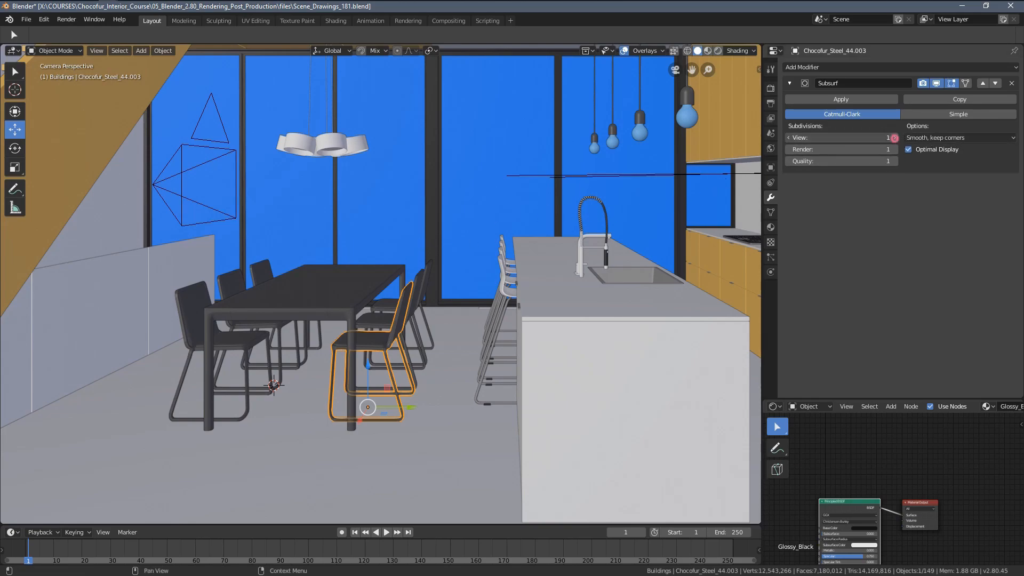
click(893, 137)
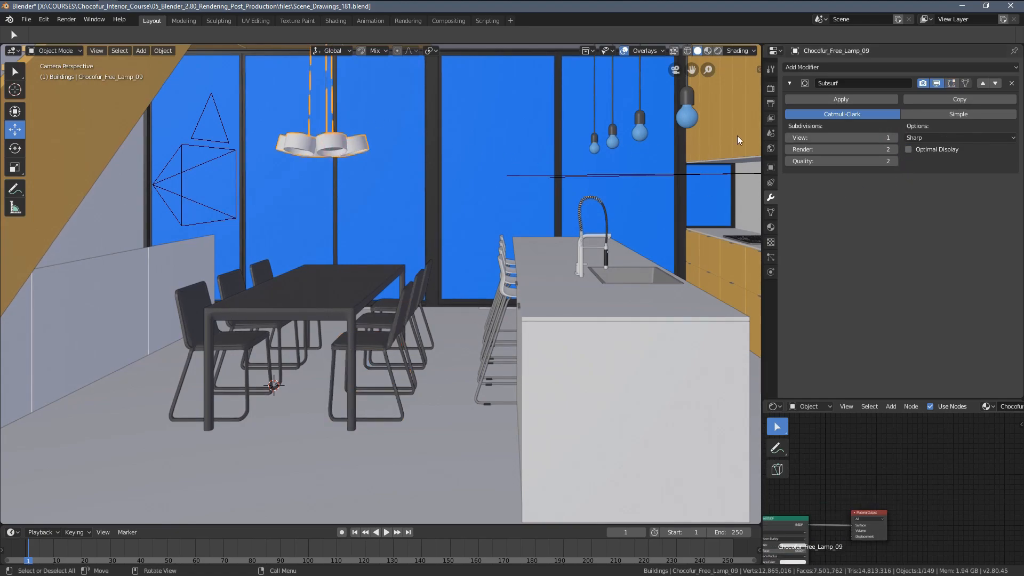
click(887, 138)
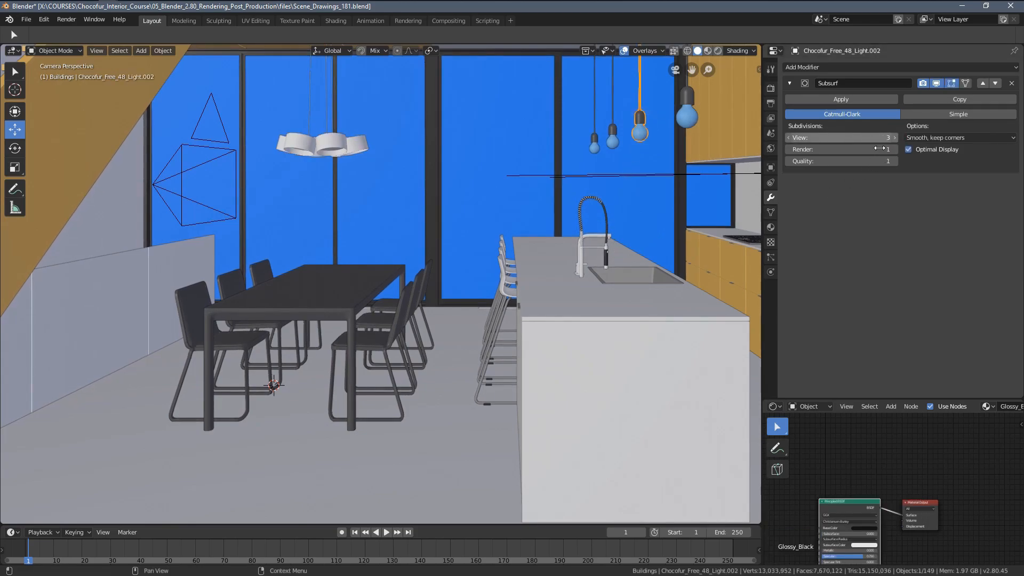
click(771, 88)
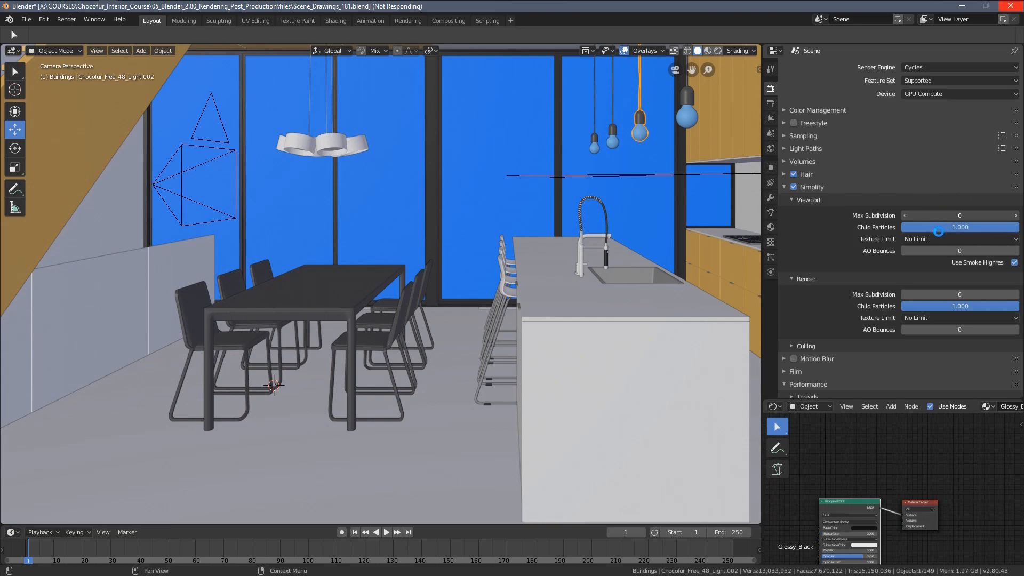
mouse_move(976, 220)
text(2)
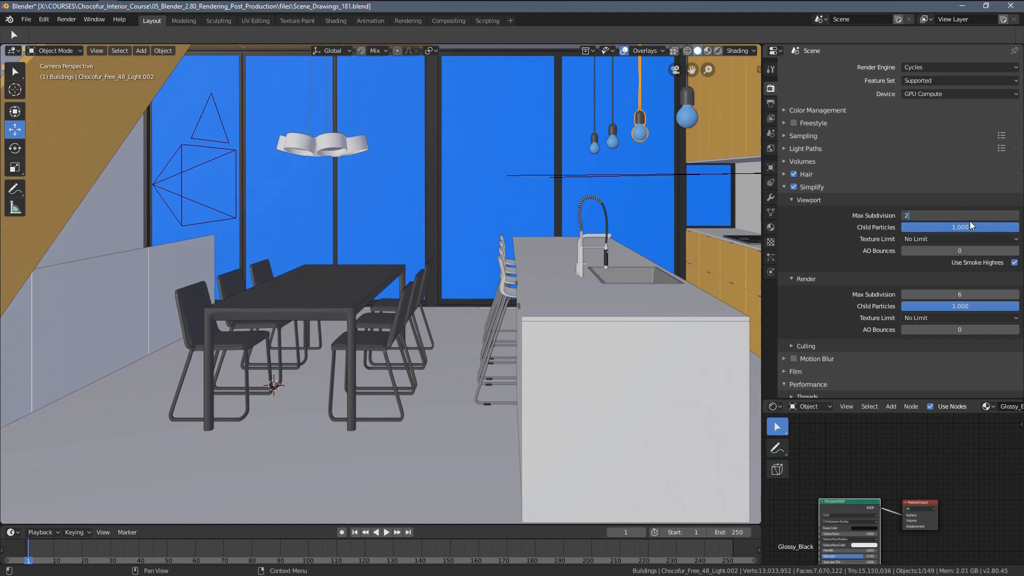
mouse_move(813, 204)
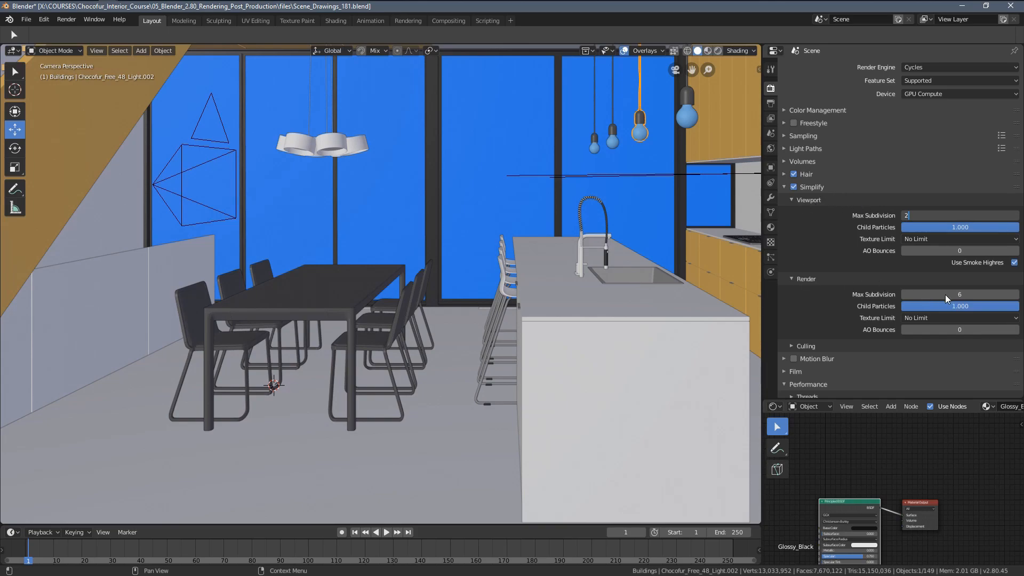
Enter 1 for Simplify's render max subdivision, with viewport max subdivision at 2
click(958, 294)
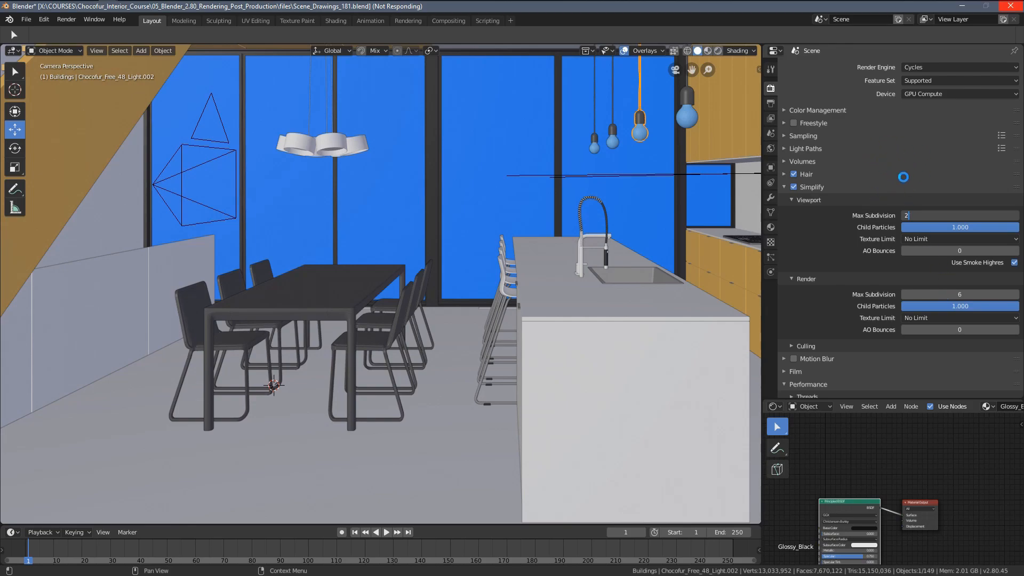
click(959, 294)
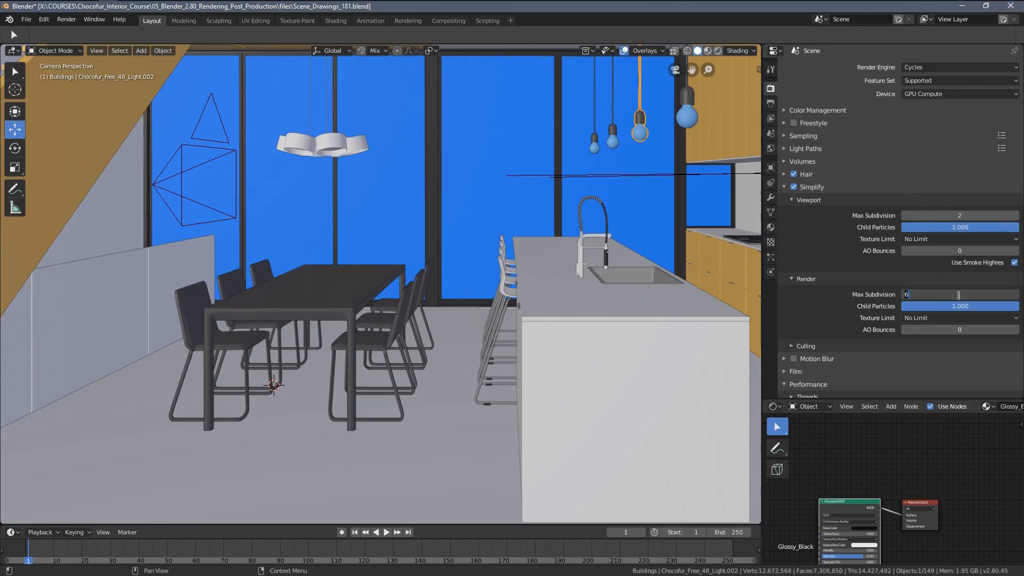
text(1)
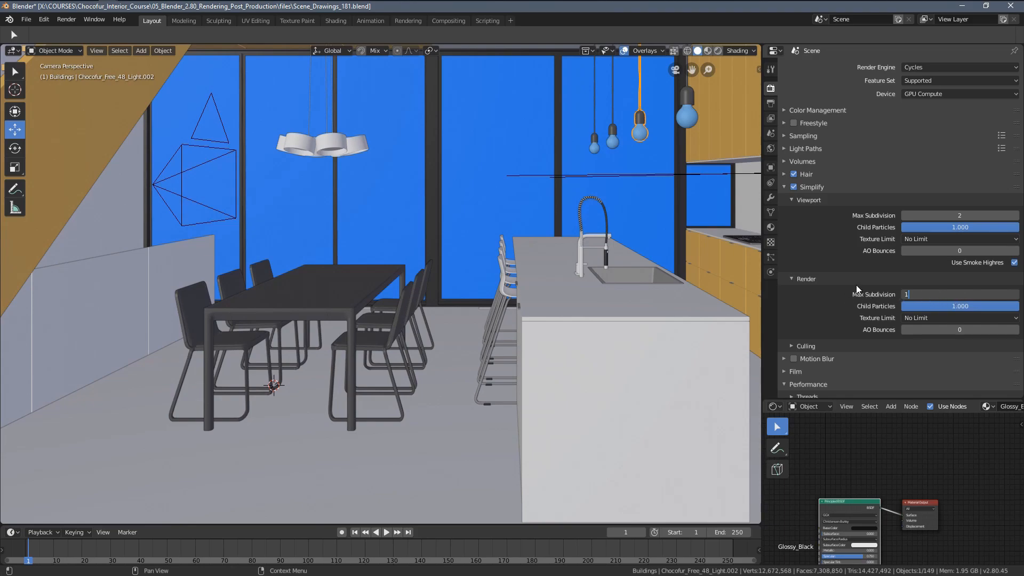
mouse_move(869, 220)
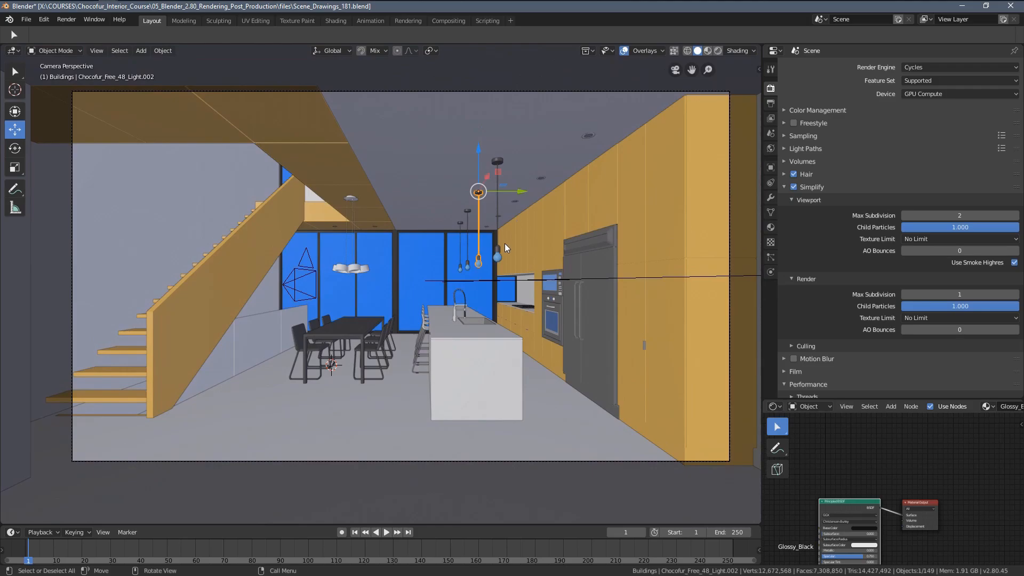
mouse_move(523, 211)
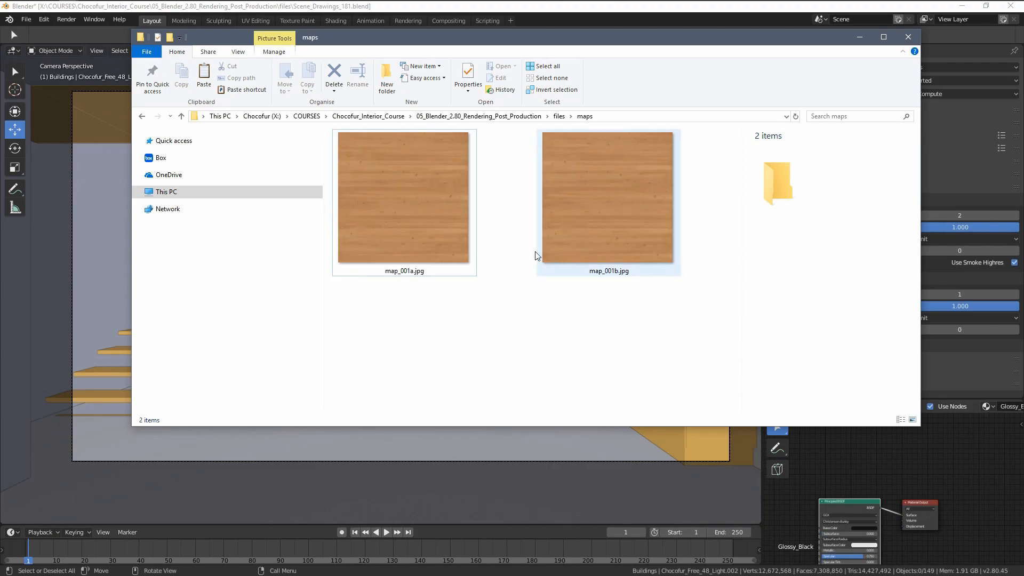
mouse_move(608, 195)
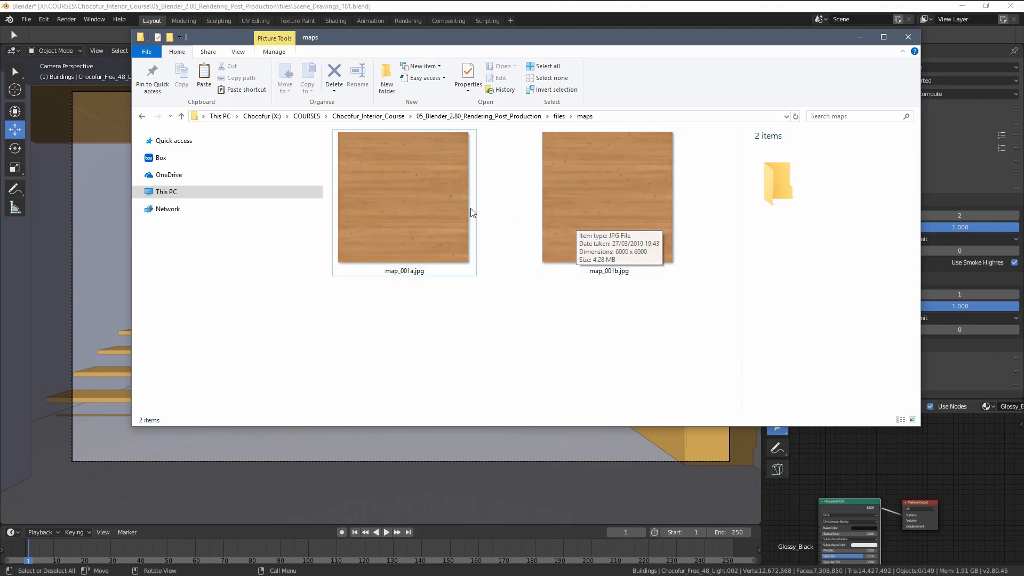
Compare the 6000×6000 textures map_001a.jpg (20.4 MB) and map_001b.jpg (4.28 MB)
click(404, 197)
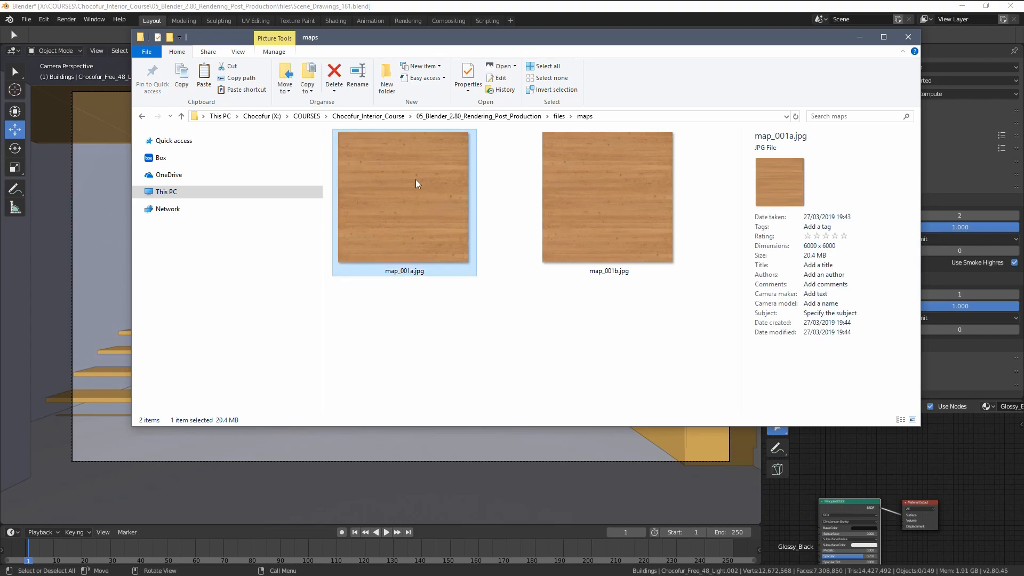
mouse_move(818, 251)
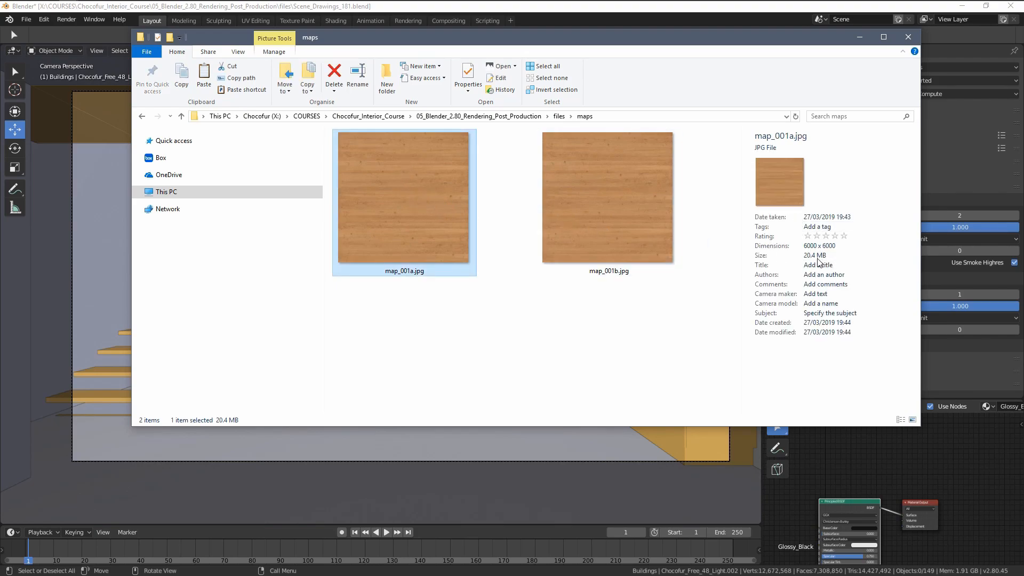
mouse_move(812, 262)
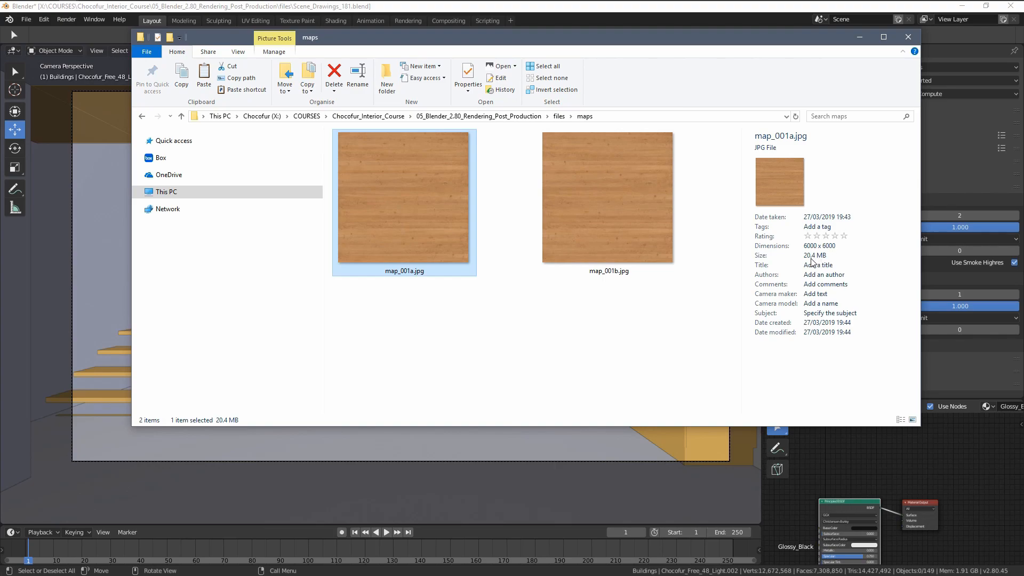
mouse_move(817, 261)
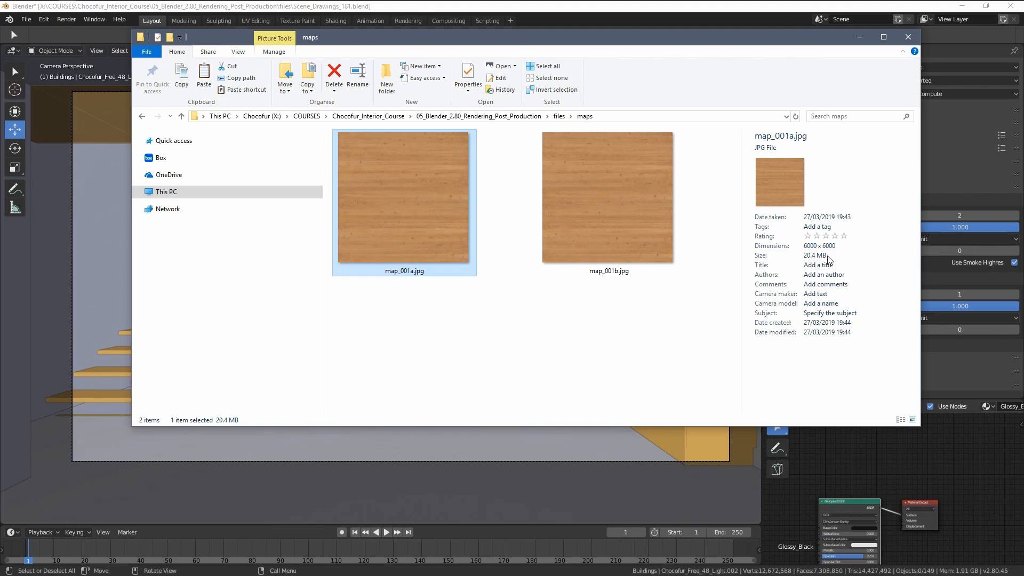
click(608, 198)
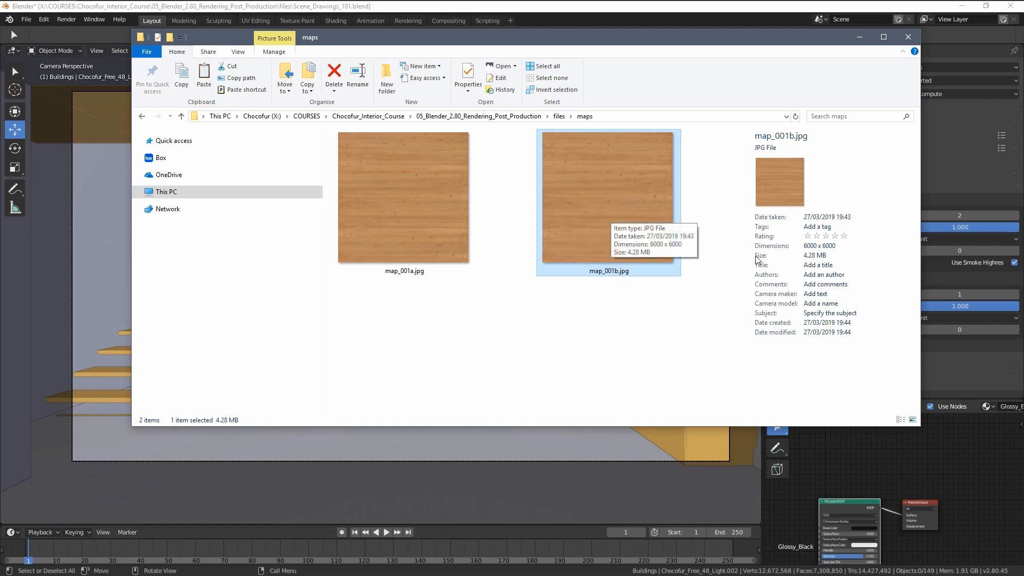
mouse_move(615, 331)
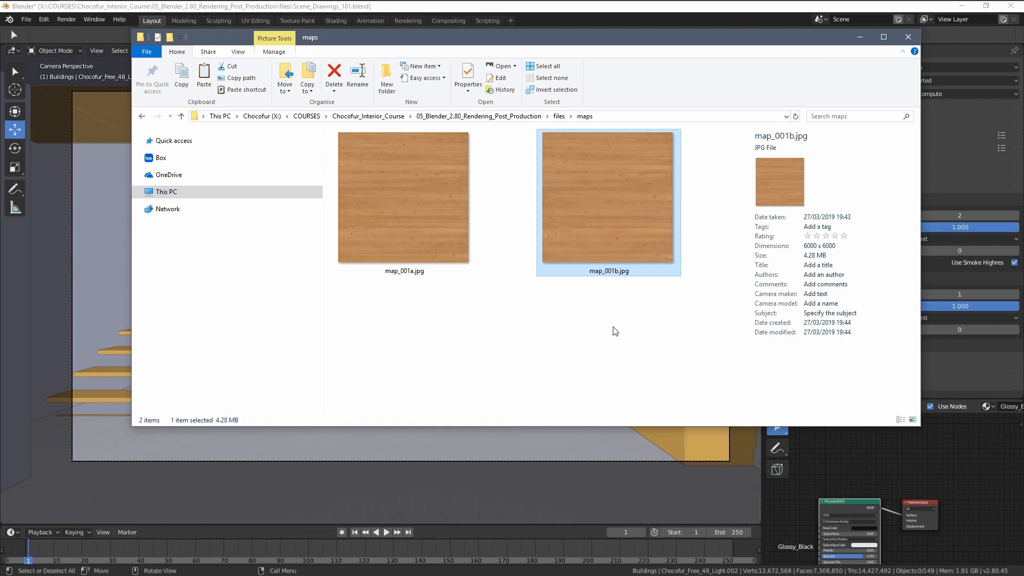
click(404, 198)
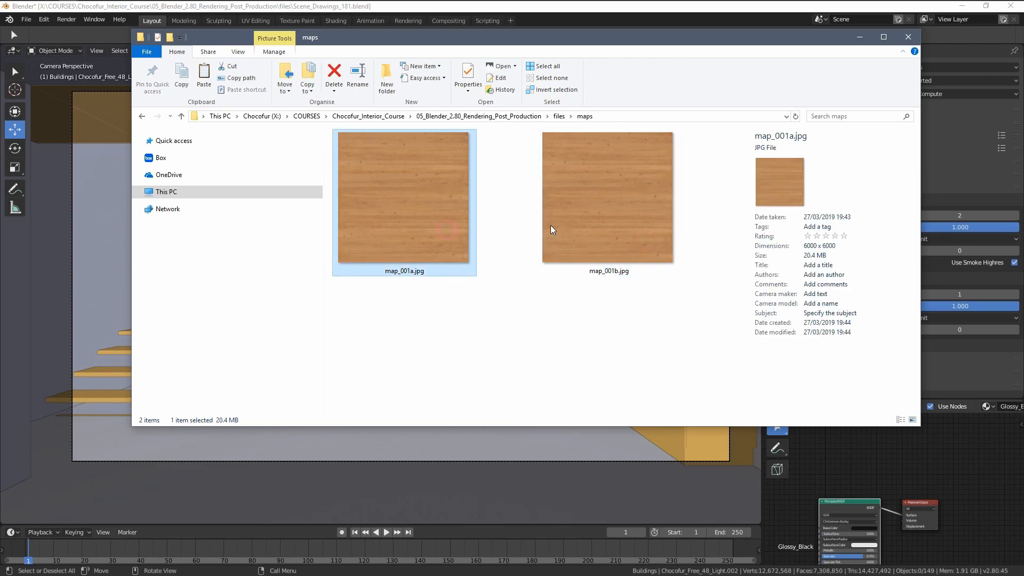
mouse_move(431, 222)
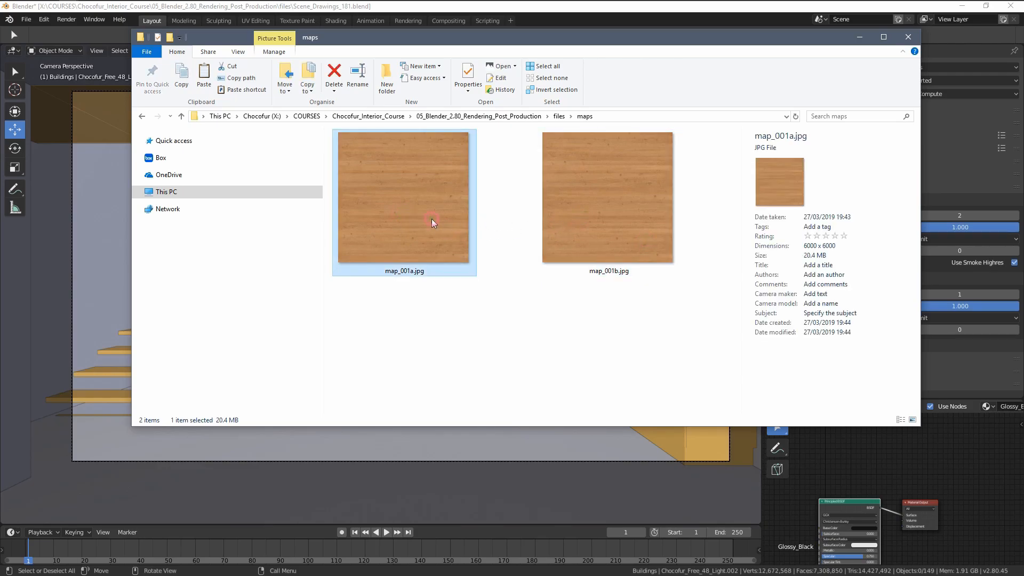
click(583, 308)
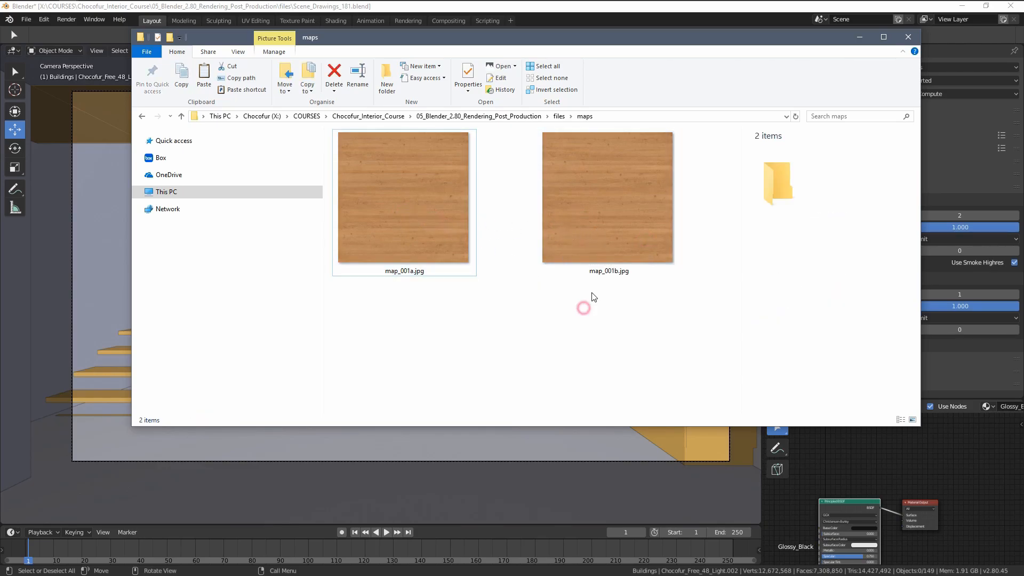
click(404, 197)
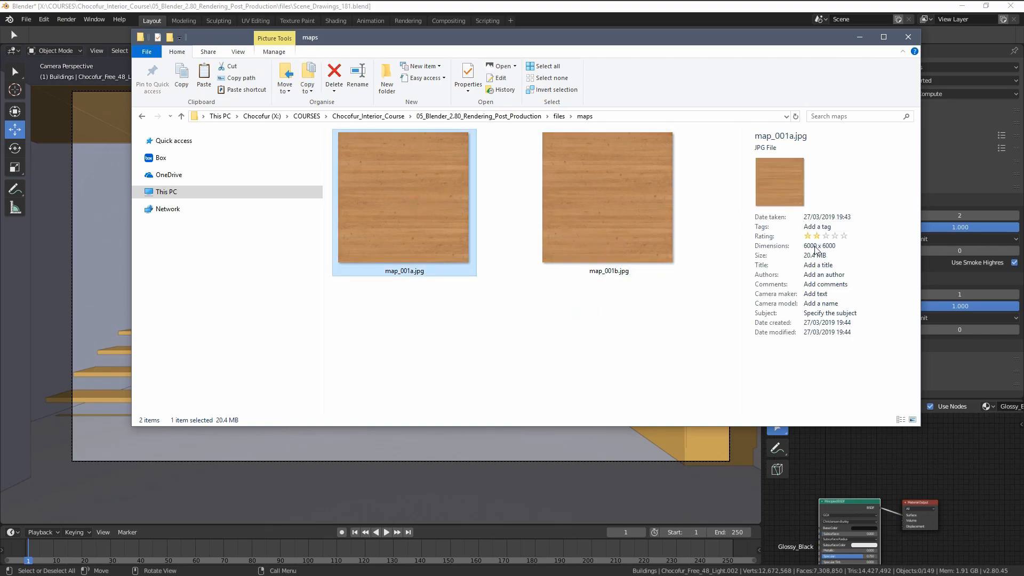
click(817, 265)
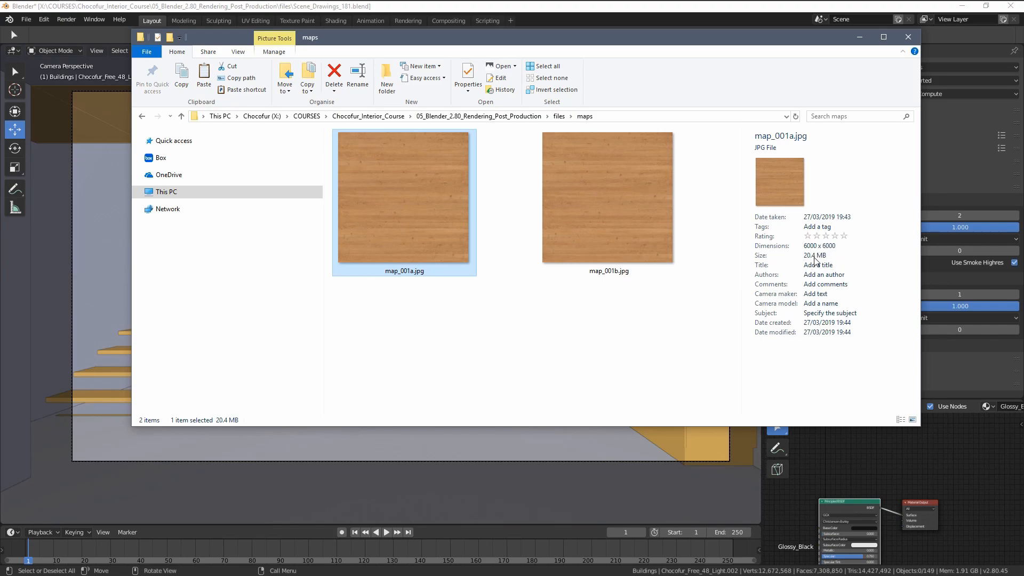
mouse_move(815, 262)
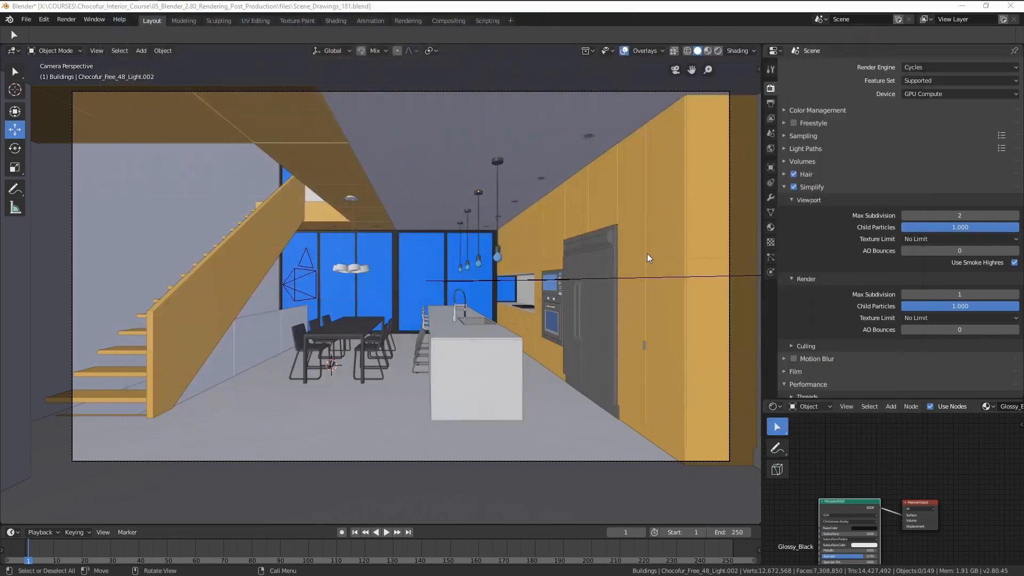
Change Simplify's render Texture Limit from No Limit to 2048
scroll(down, 3)
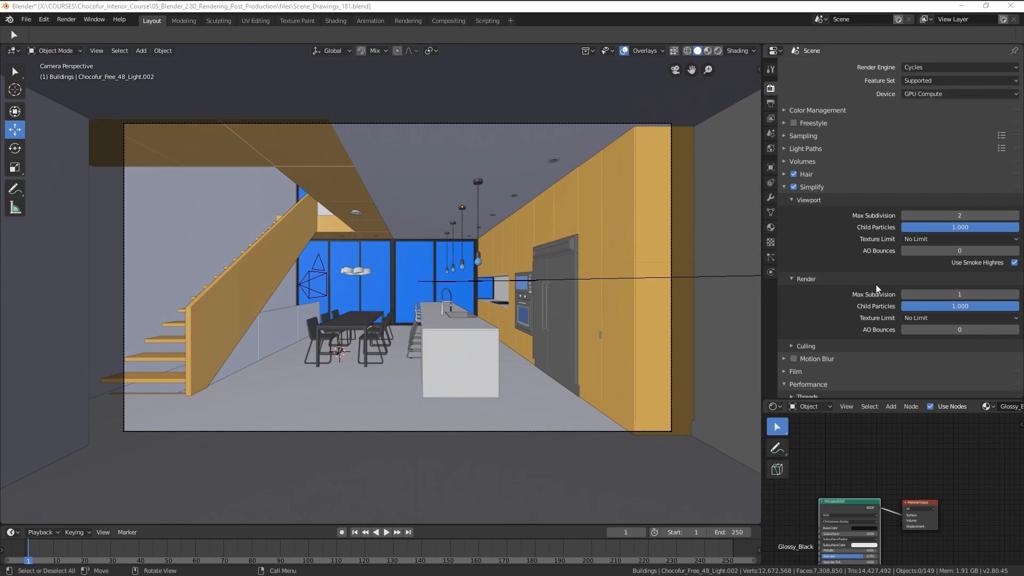
click(791, 200)
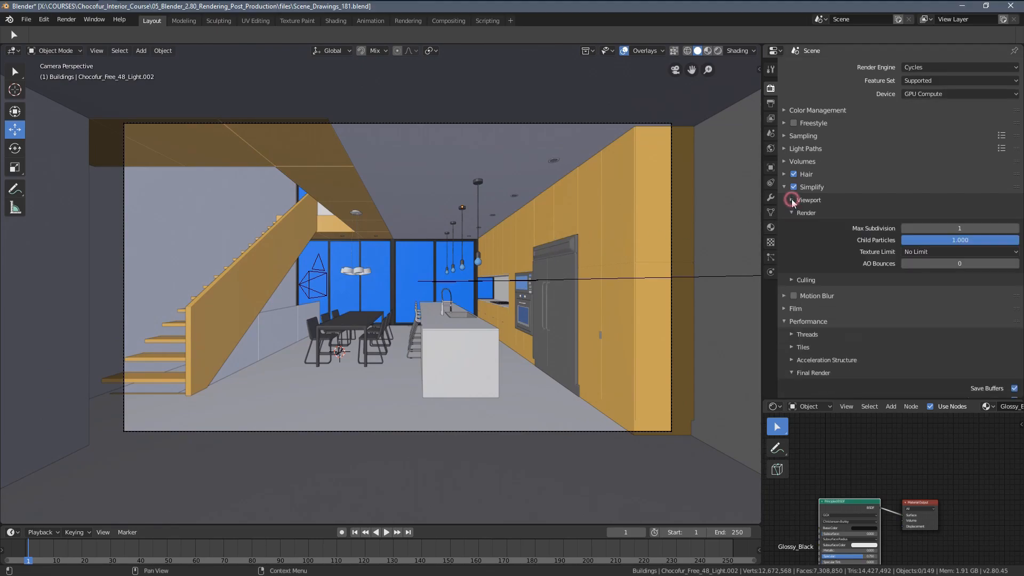
click(792, 200)
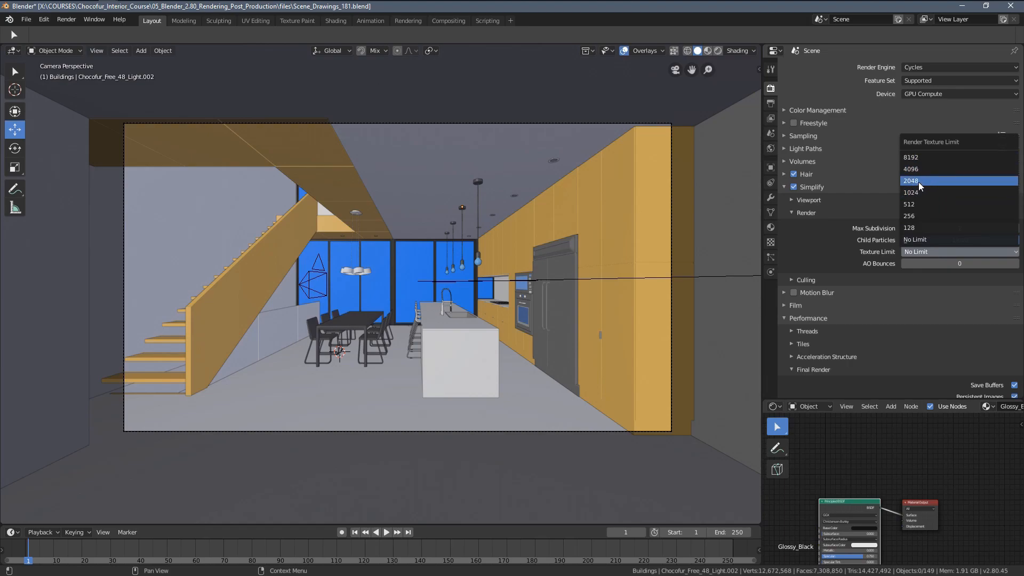
click(912, 181)
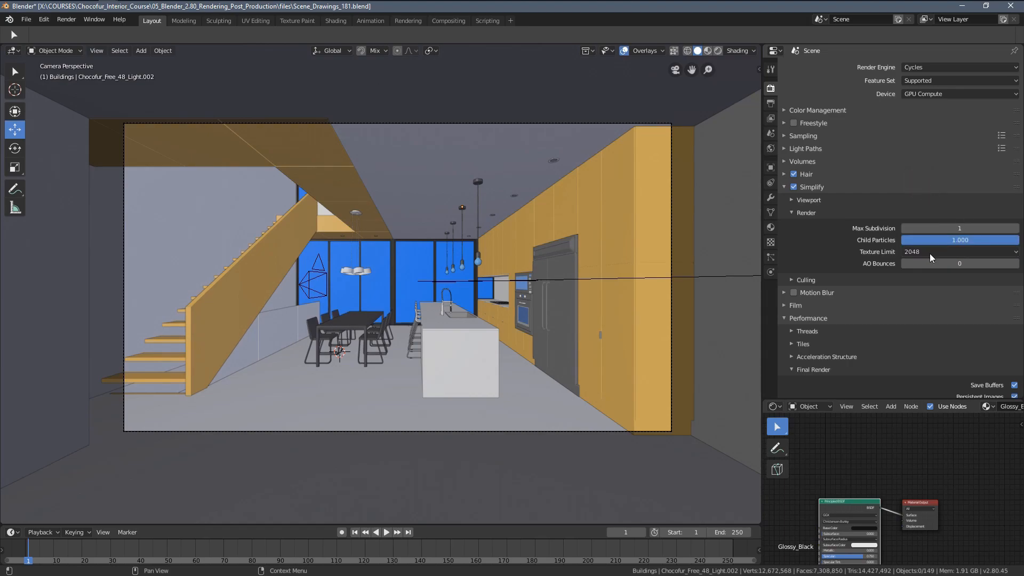
mouse_move(929, 279)
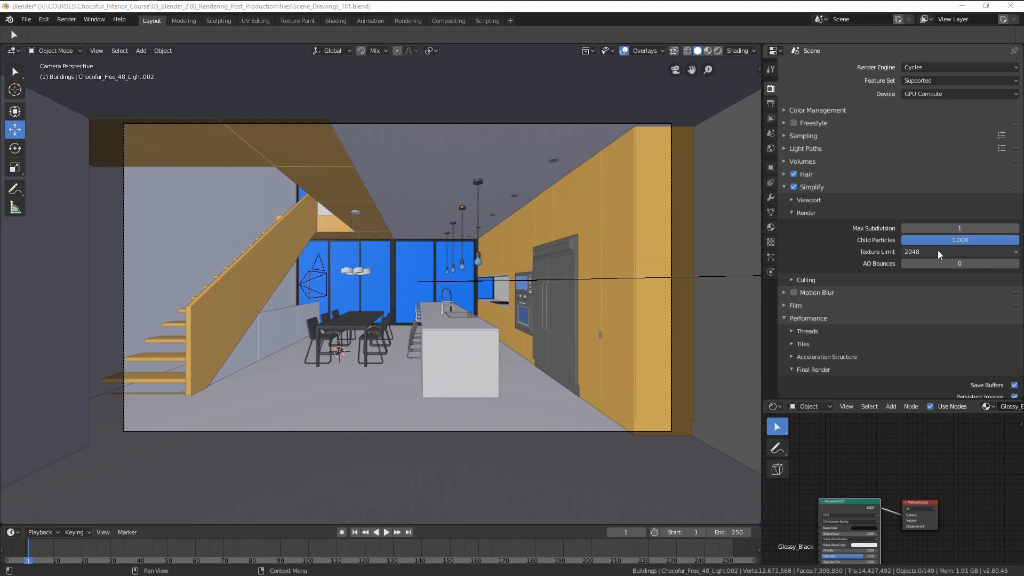
click(958, 251)
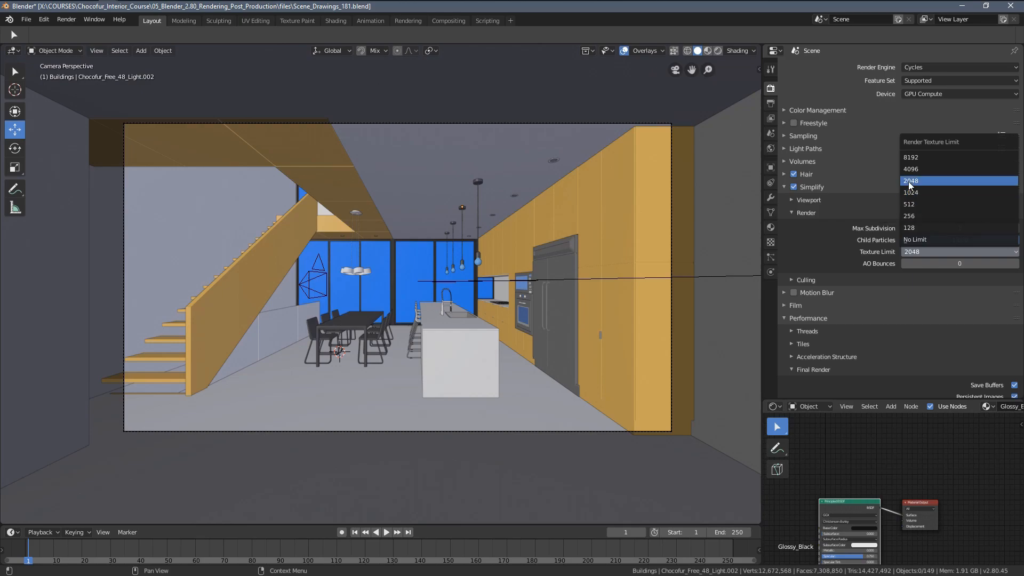
mouse_move(921, 168)
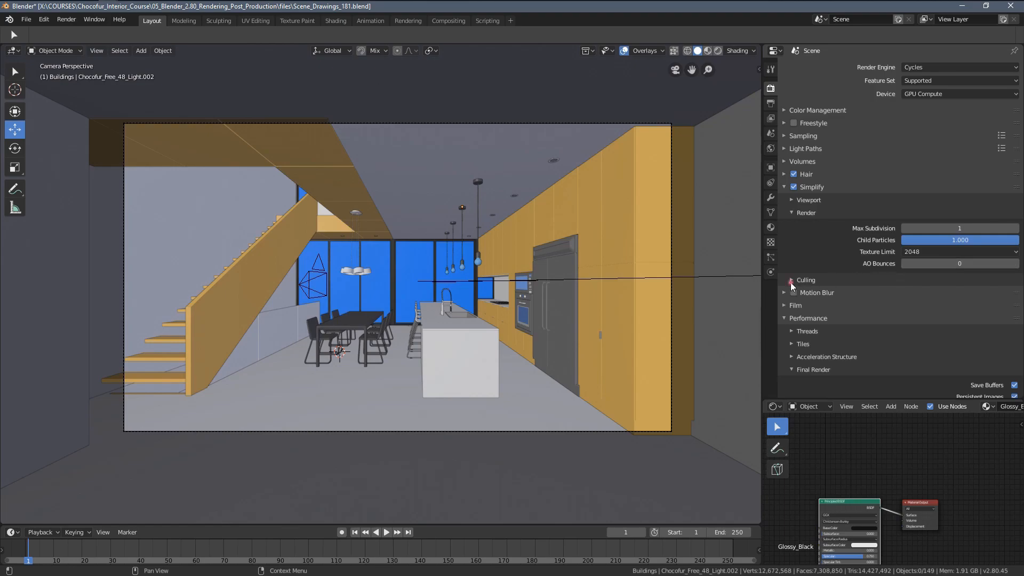
Check culling options with camera and distance culling off, then collapse the Simplify panel
click(791, 280)
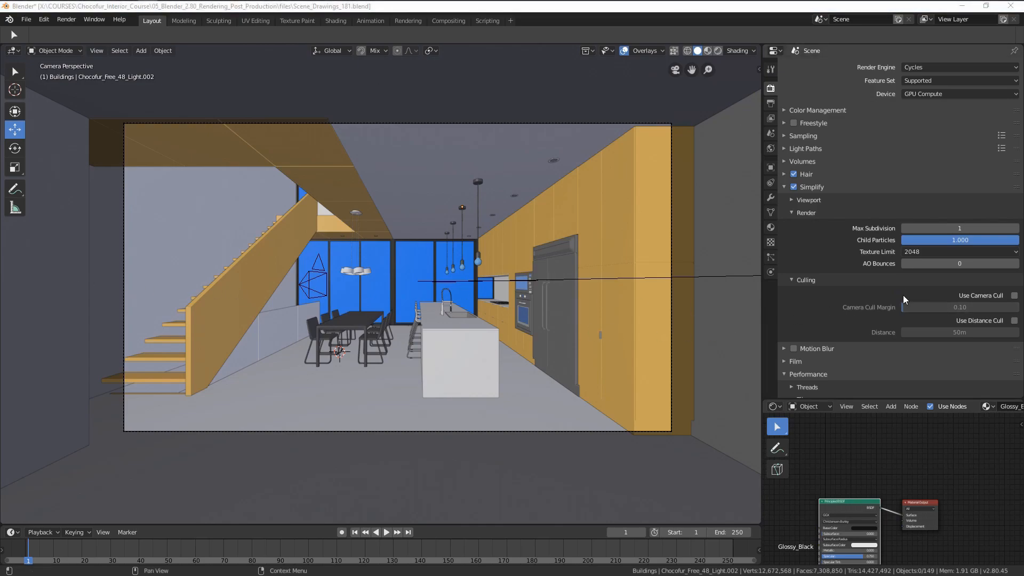
mouse_move(793, 286)
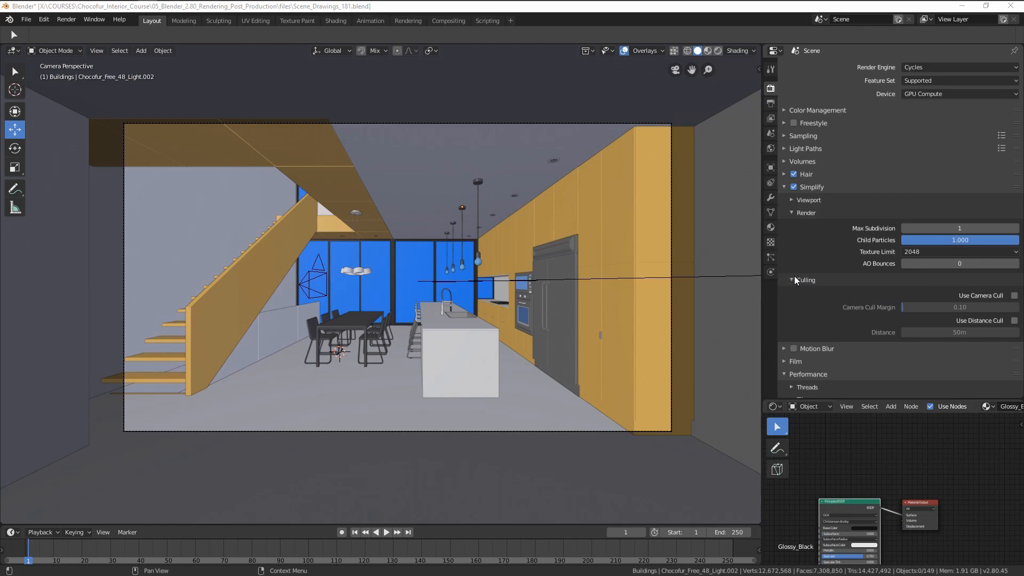
click(806, 212)
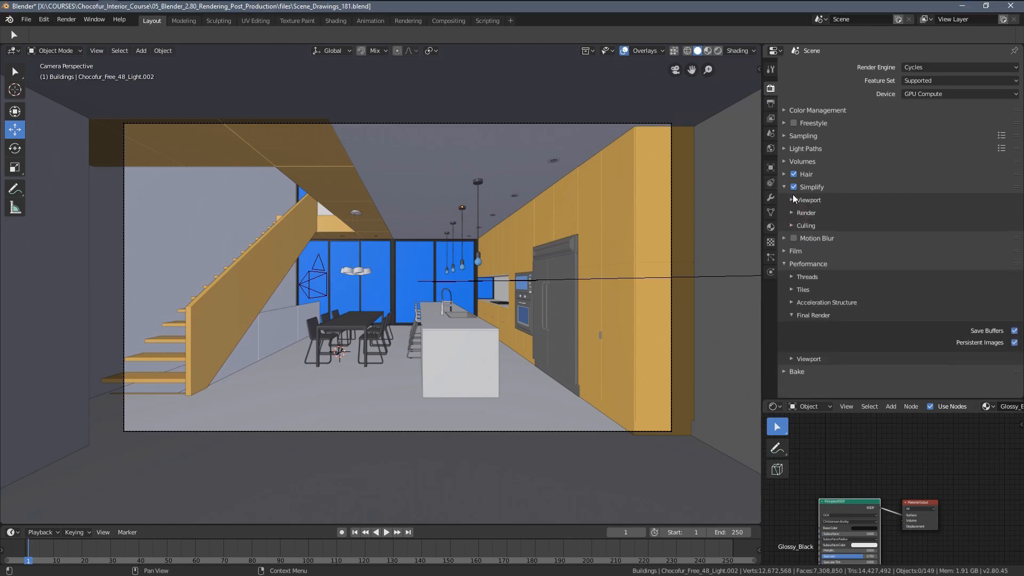
click(792, 200)
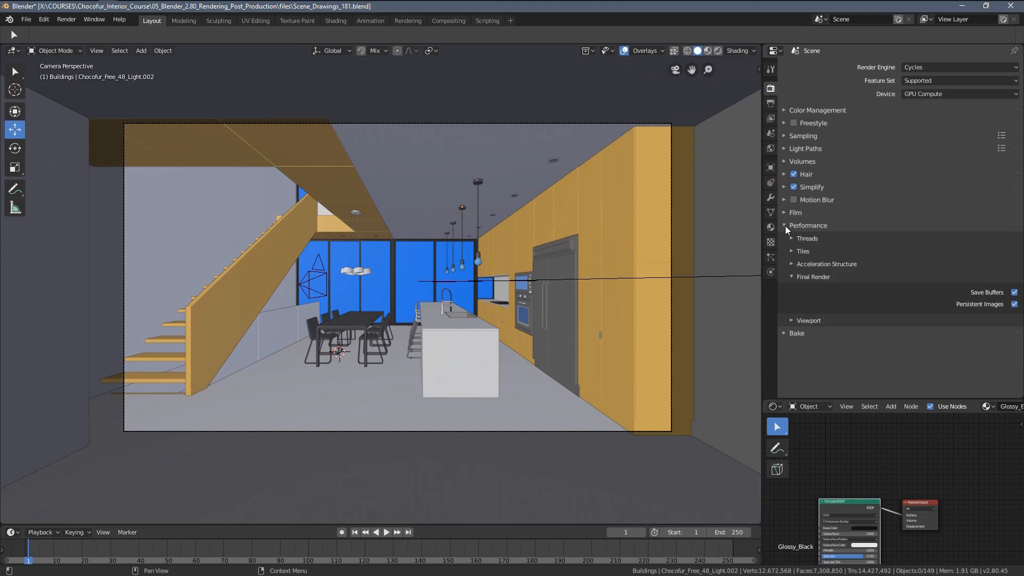
Enable view layer Denoising, showing radius 8 and strength and feature strength 0.50
click(771, 103)
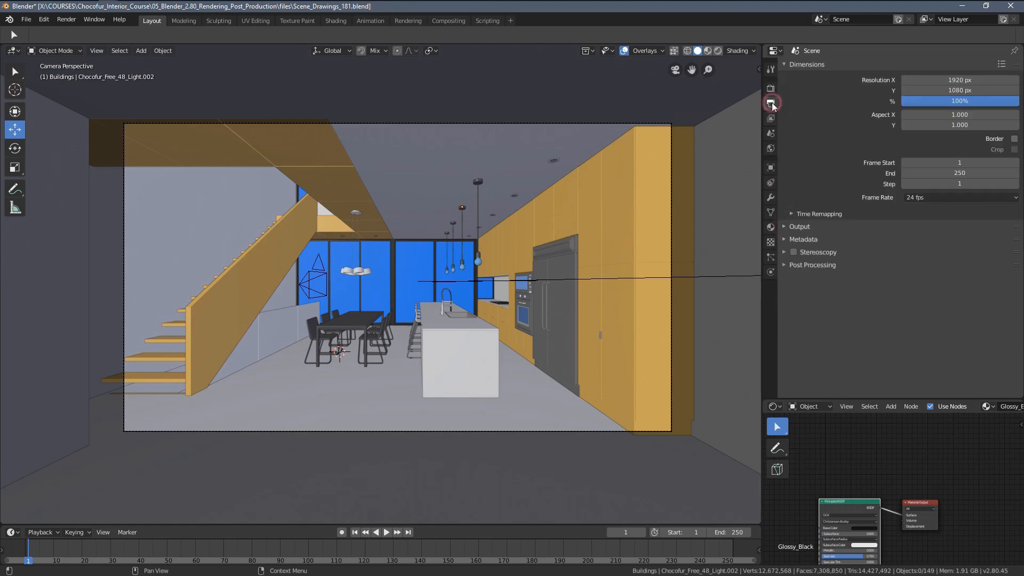
click(771, 119)
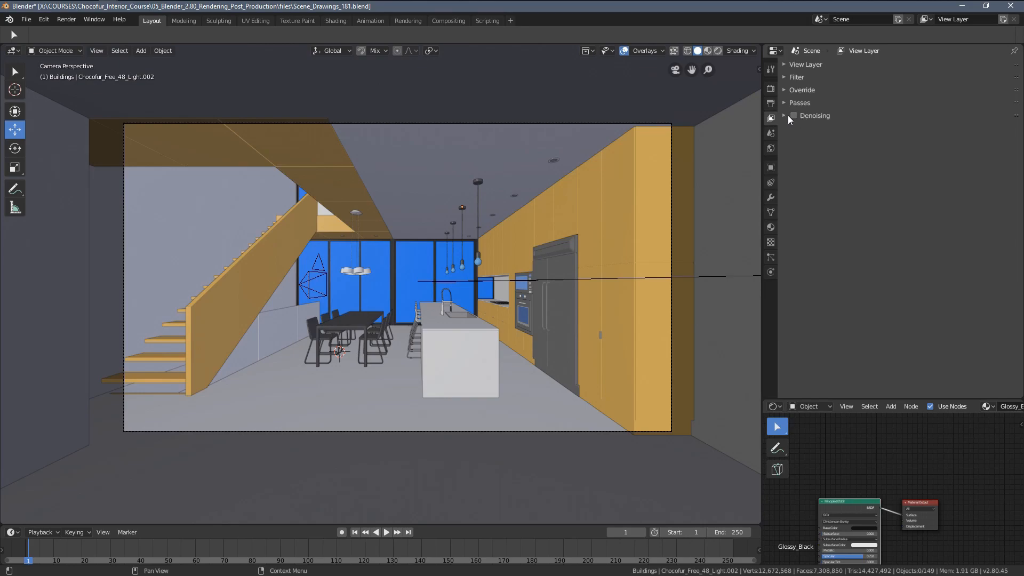
click(794, 116)
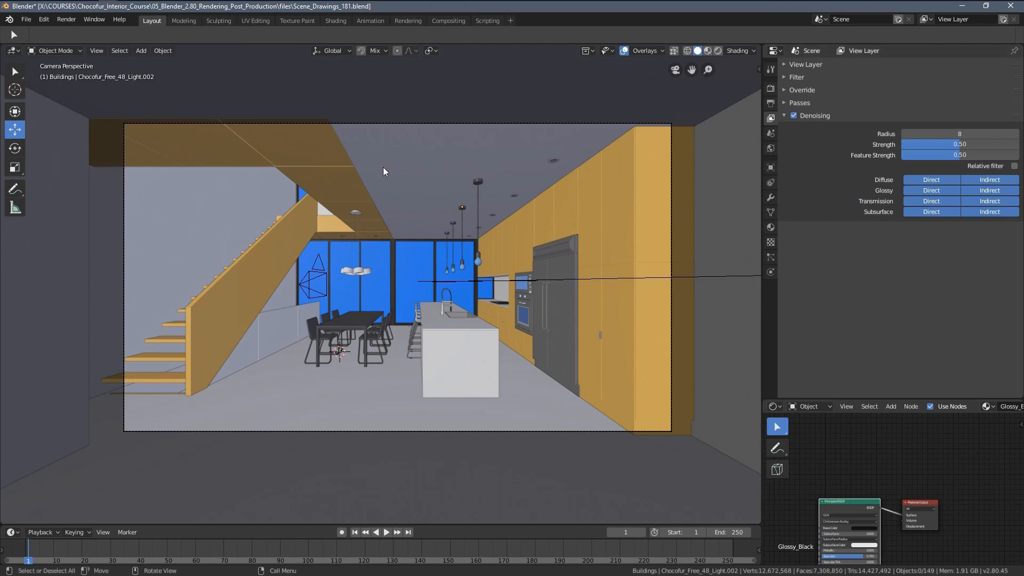
mouse_move(546, 175)
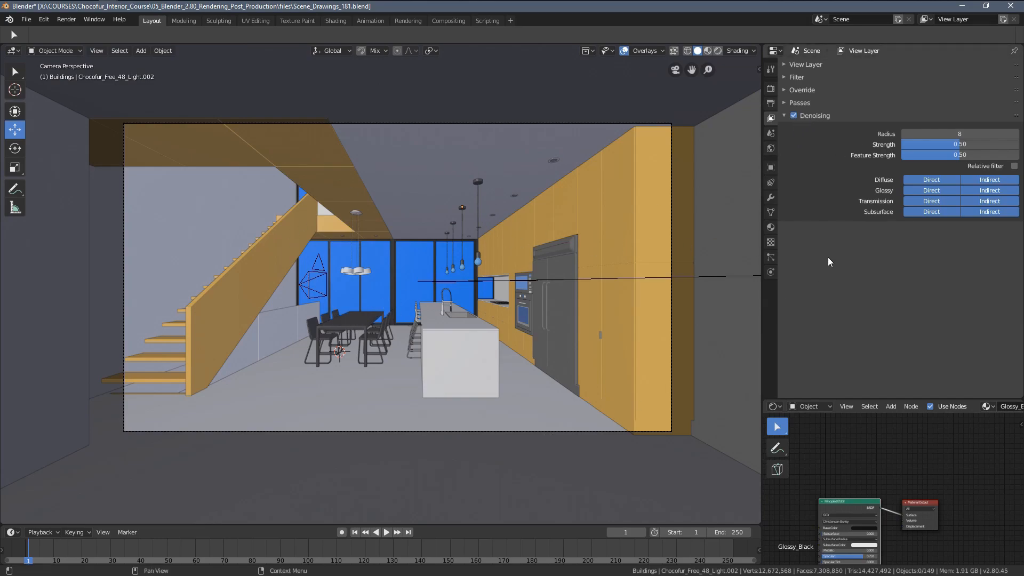
mouse_move(1011, 148)
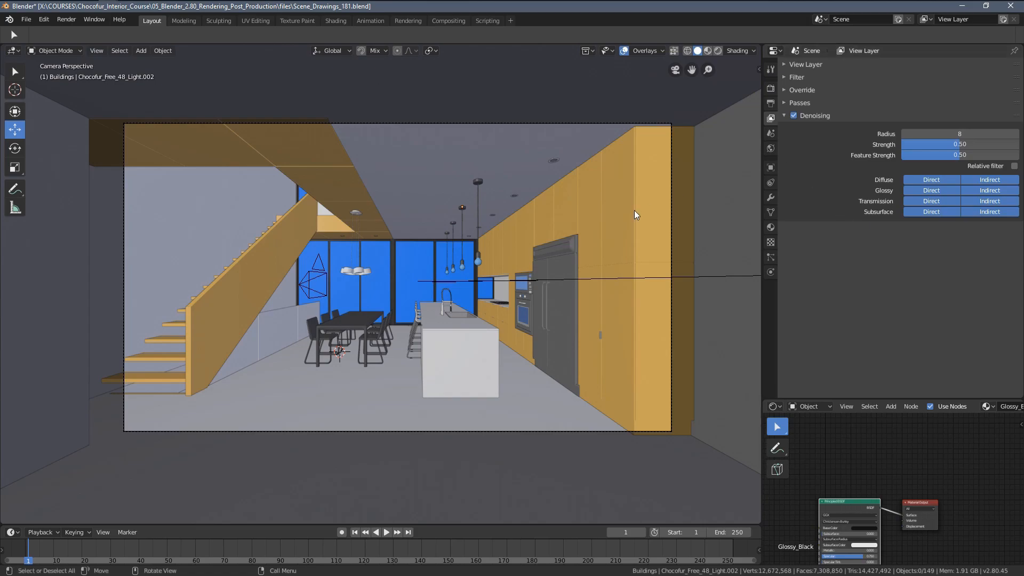
mouse_move(222, 188)
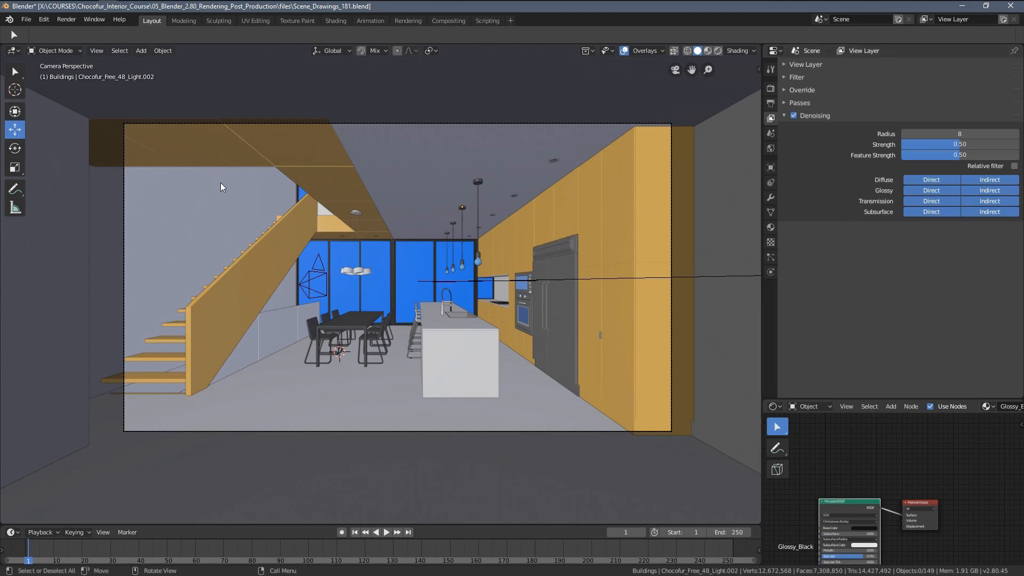
mouse_move(435, 217)
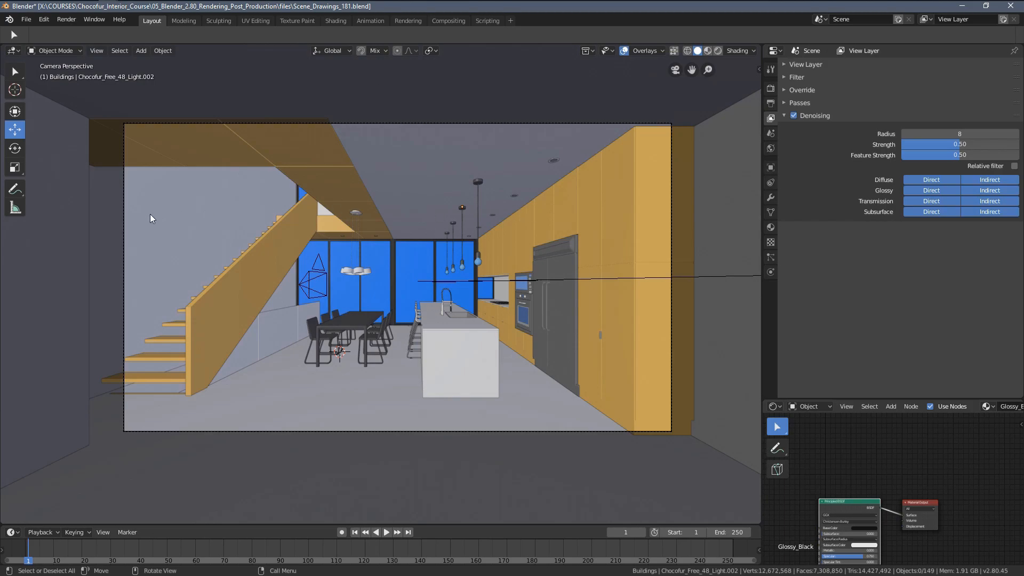
mouse_move(771, 169)
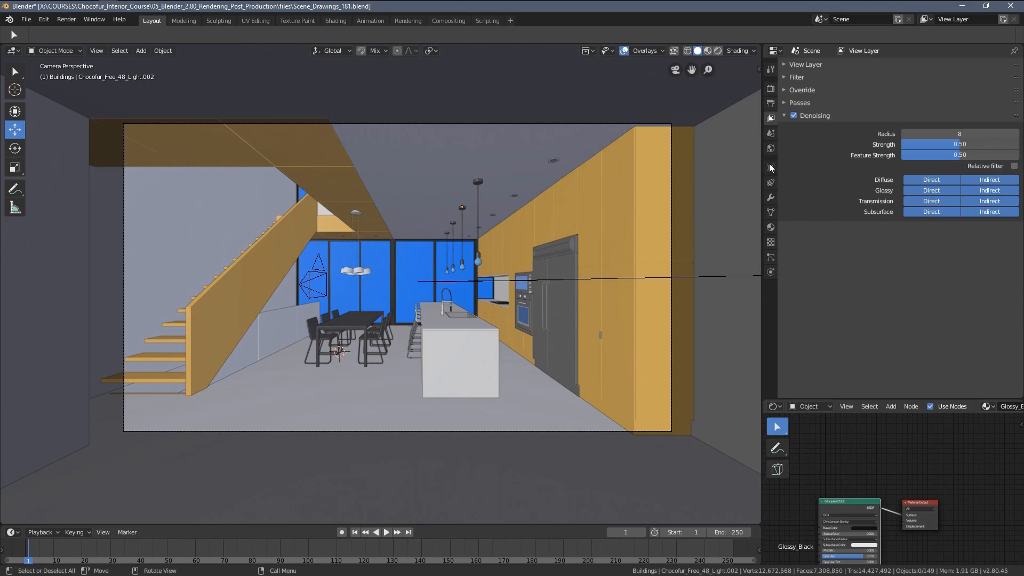
mouse_move(771, 89)
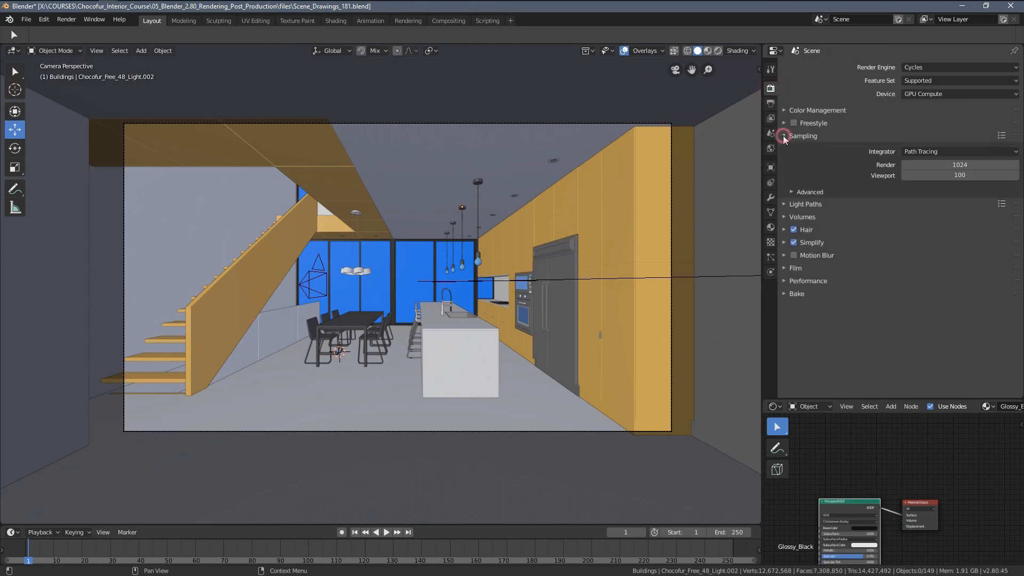
Confirm render samples stay at 1024 and denoising is still on, then collapse Sampling
click(786, 135)
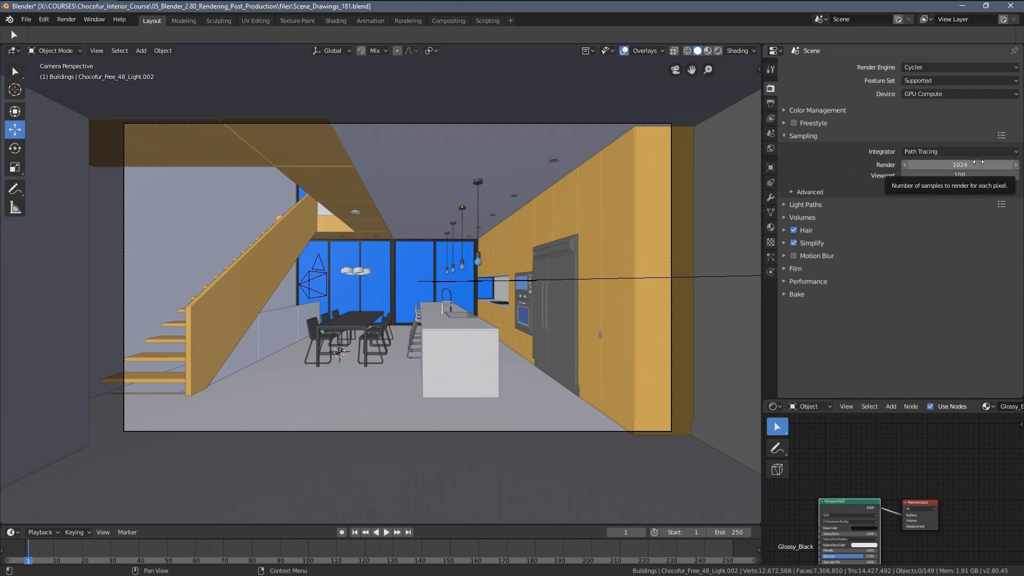
mouse_move(839, 149)
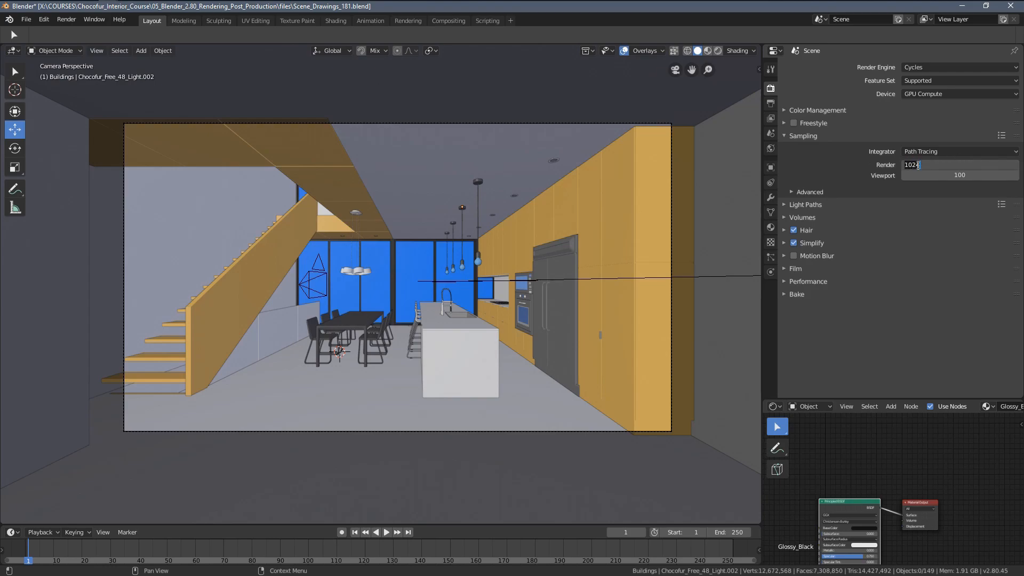
click(770, 118)
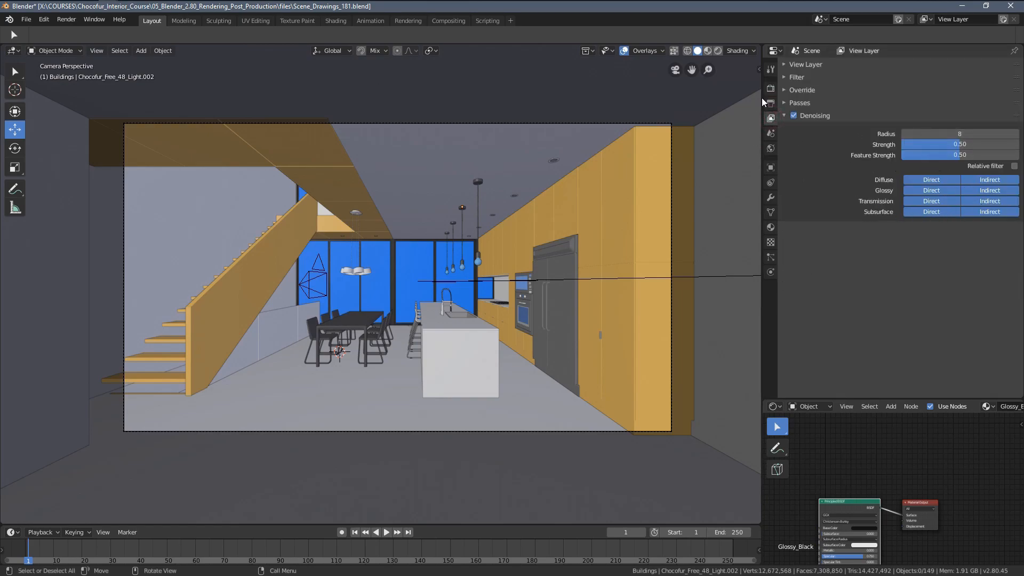
click(770, 88)
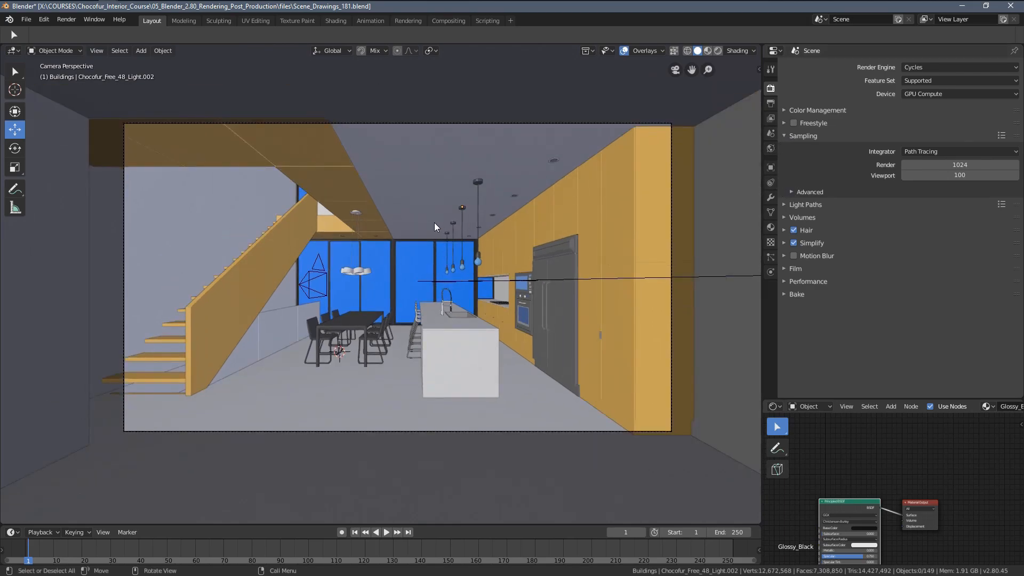
click(772, 105)
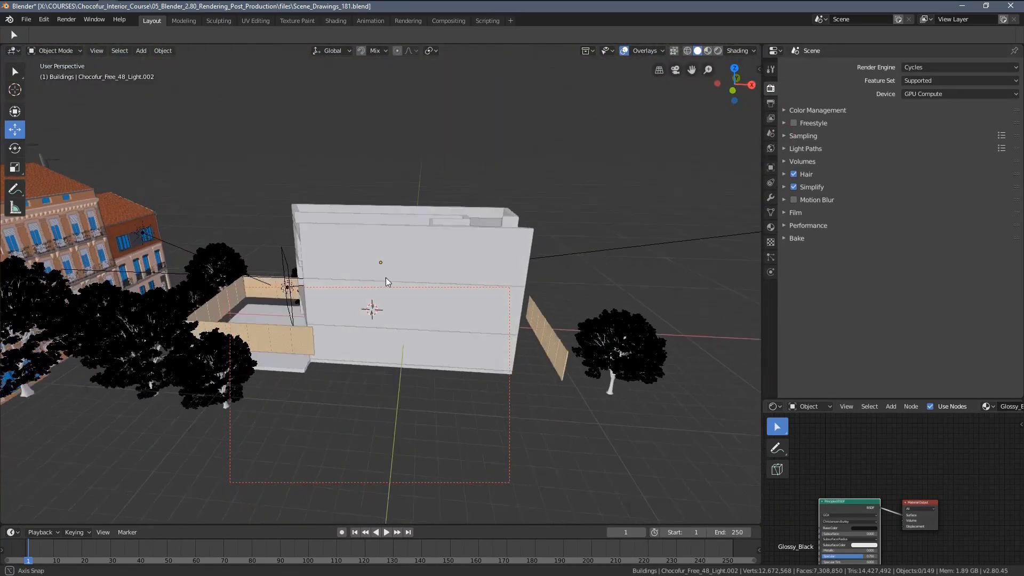
Orbit around the building into the kitchen and reopen Sampling (1024 render, 100 viewport)
drag(385, 281, 173, 234)
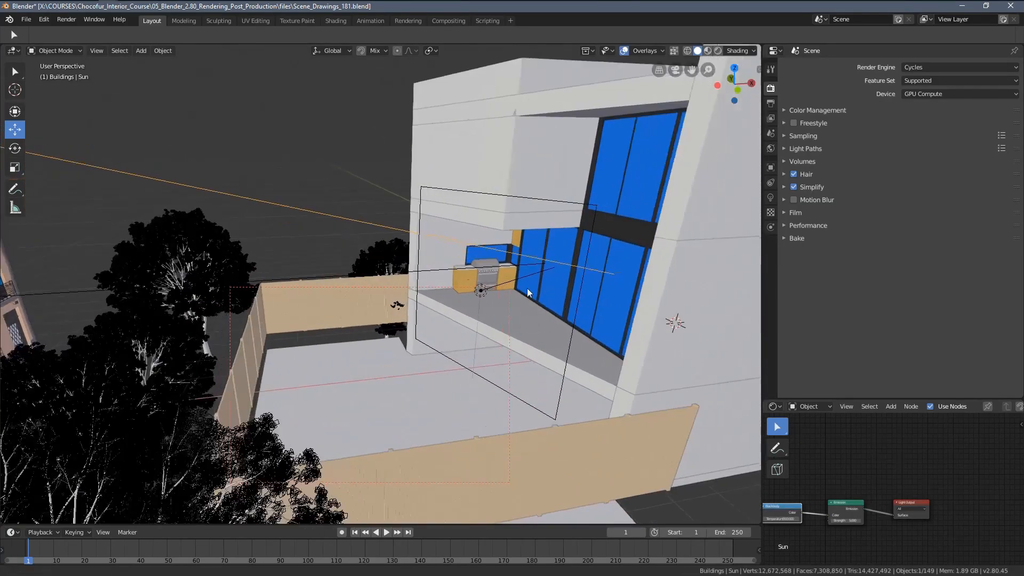
drag(523, 288, 398, 343)
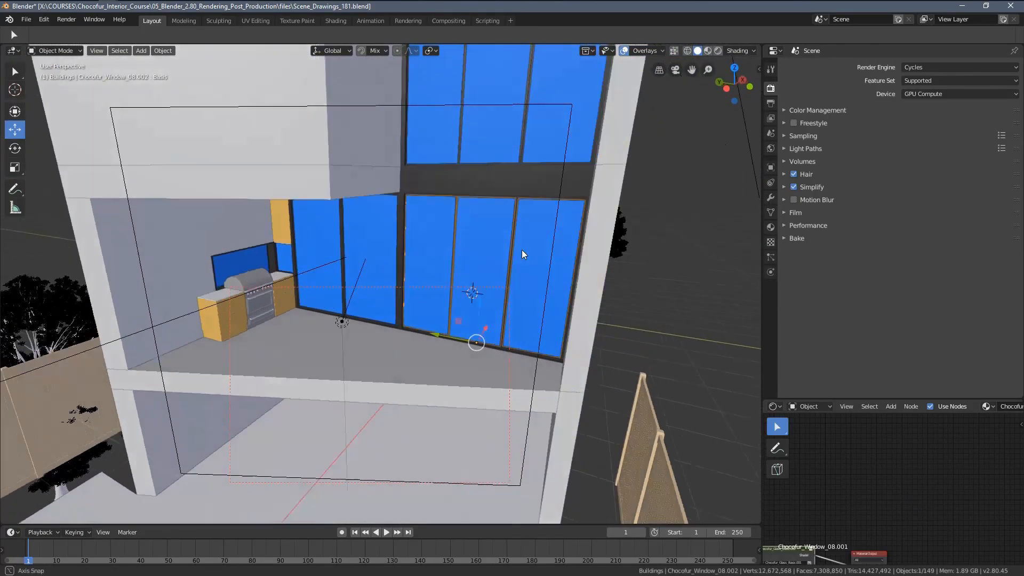
click(771, 168)
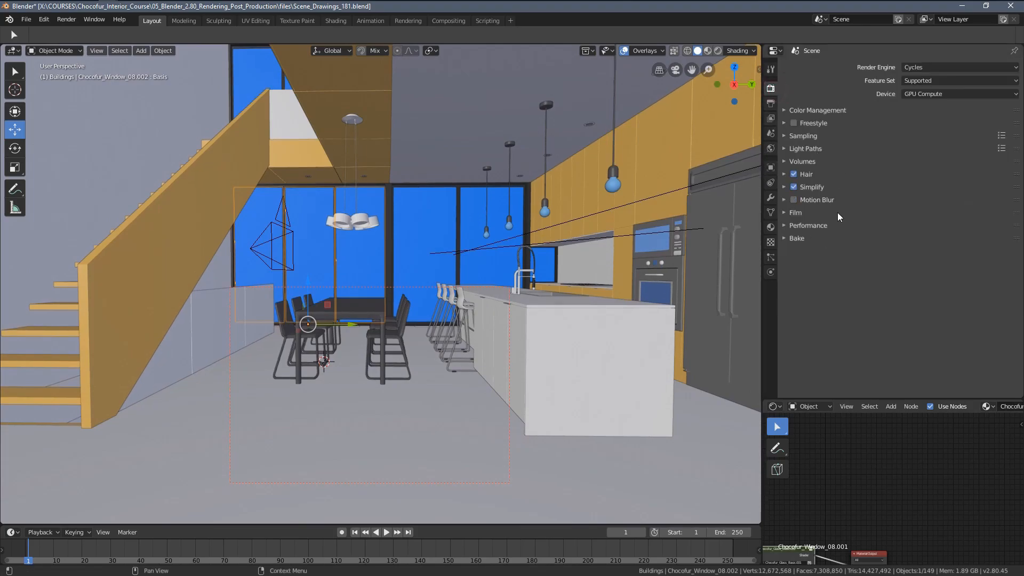
click(803, 135)
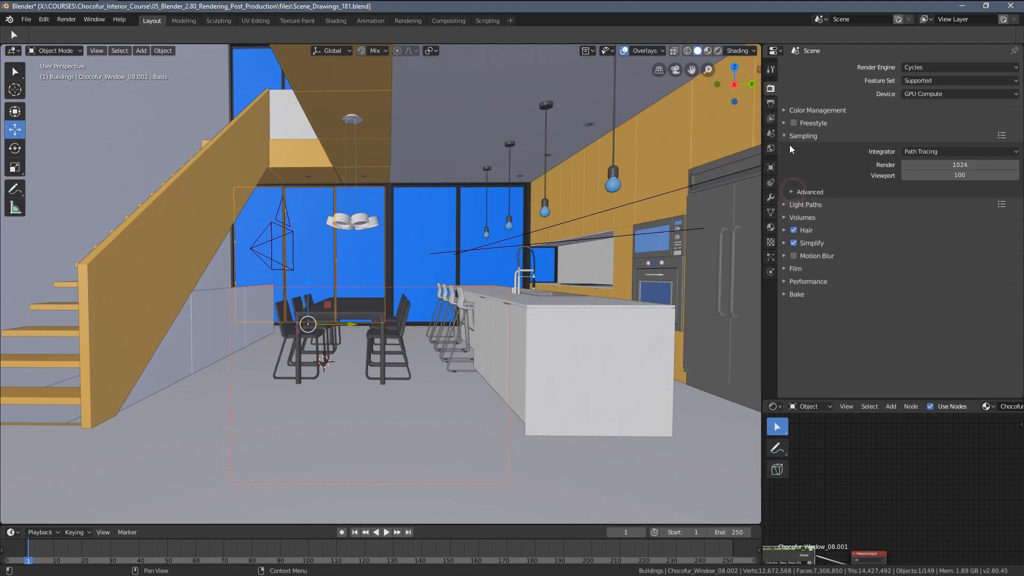
Inspect Light Paths: 12 max bounces, clamping 9.00, glossy caustics filter 1.00
click(785, 148)
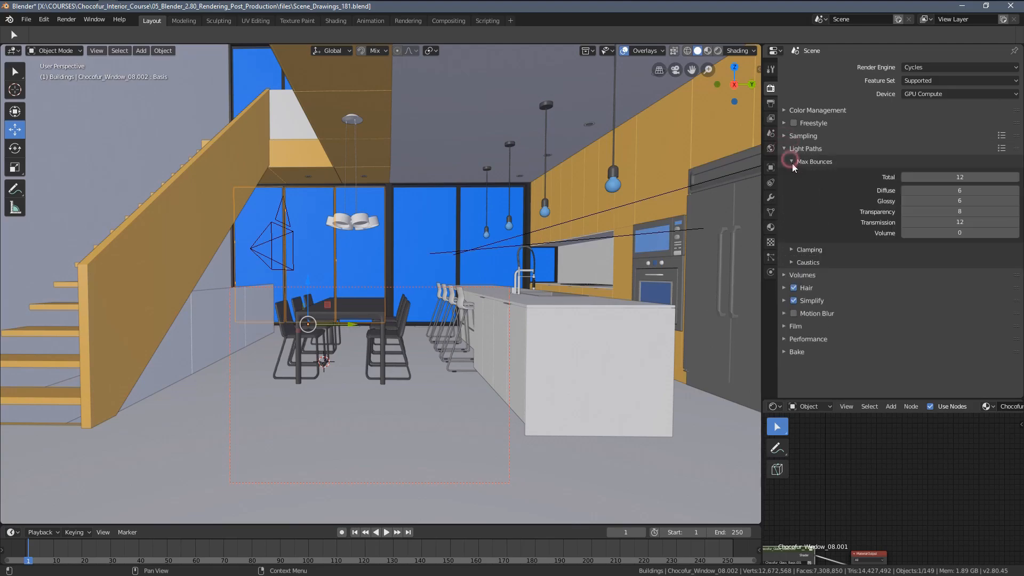
click(809, 249)
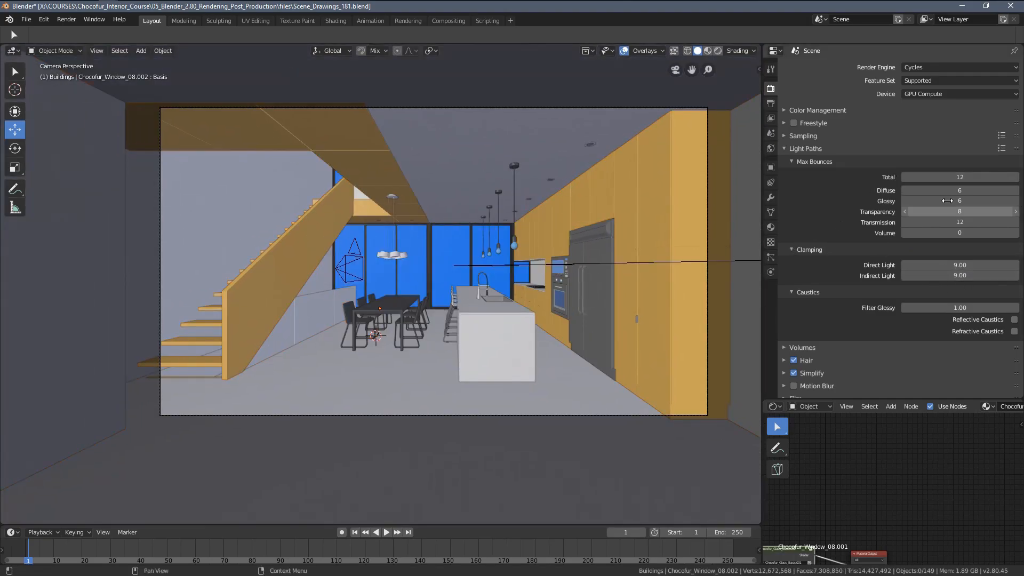
click(792, 161)
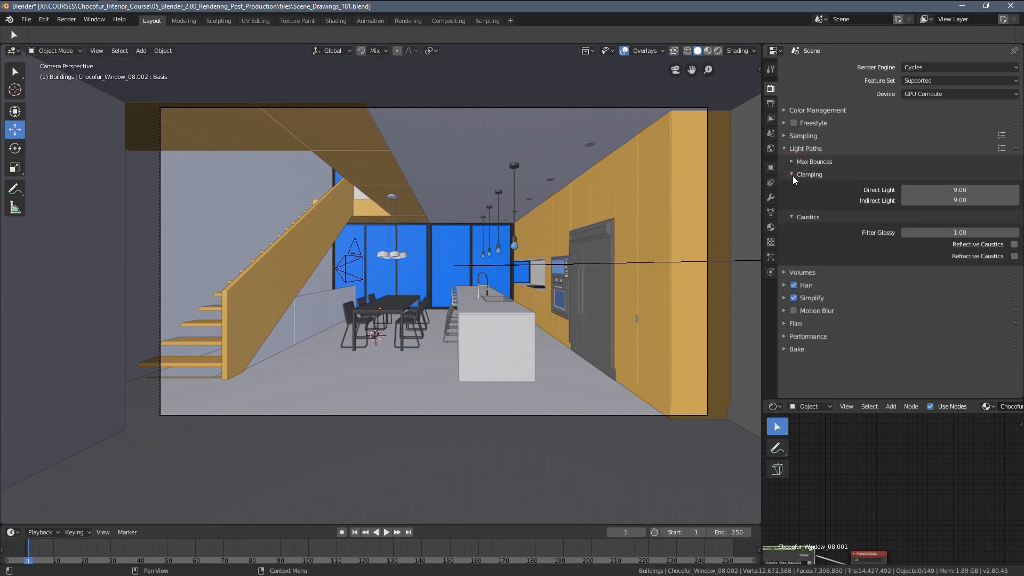
click(792, 174)
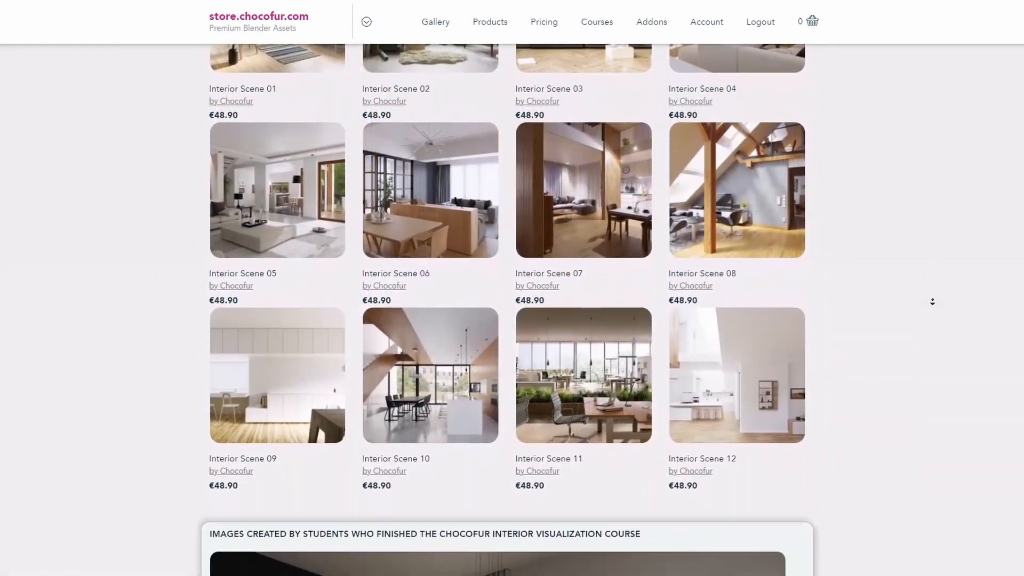
Scroll the Chocofur store down to the FAN 19€, EDU 79€ and PRO 199€ plans
scroll(down, 3)
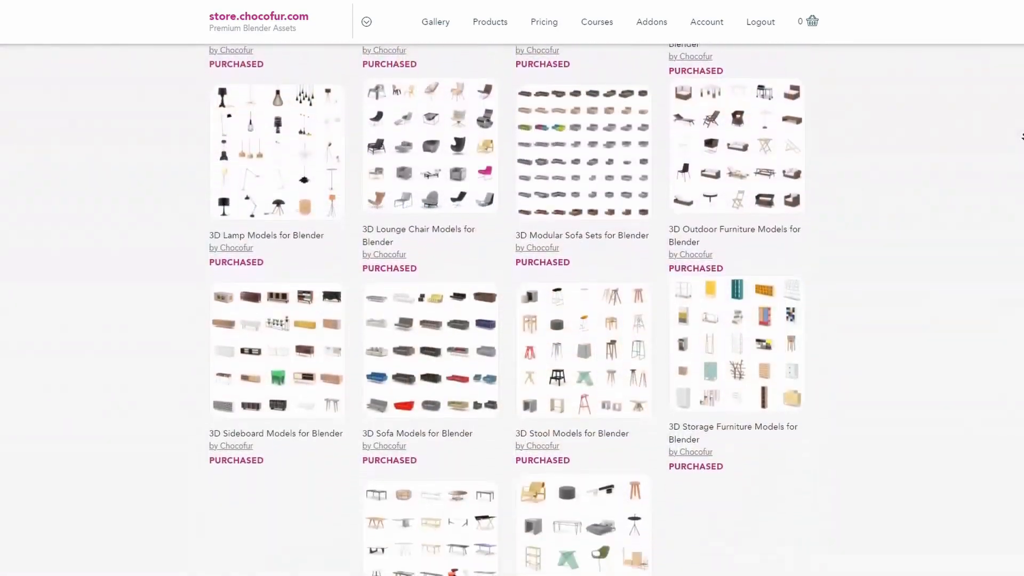
scroll(down, 3)
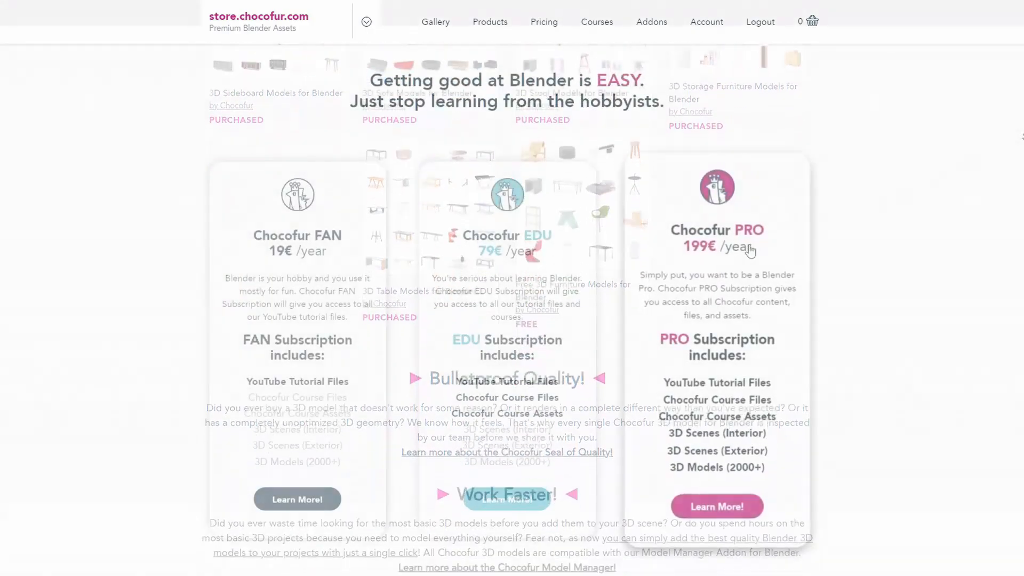